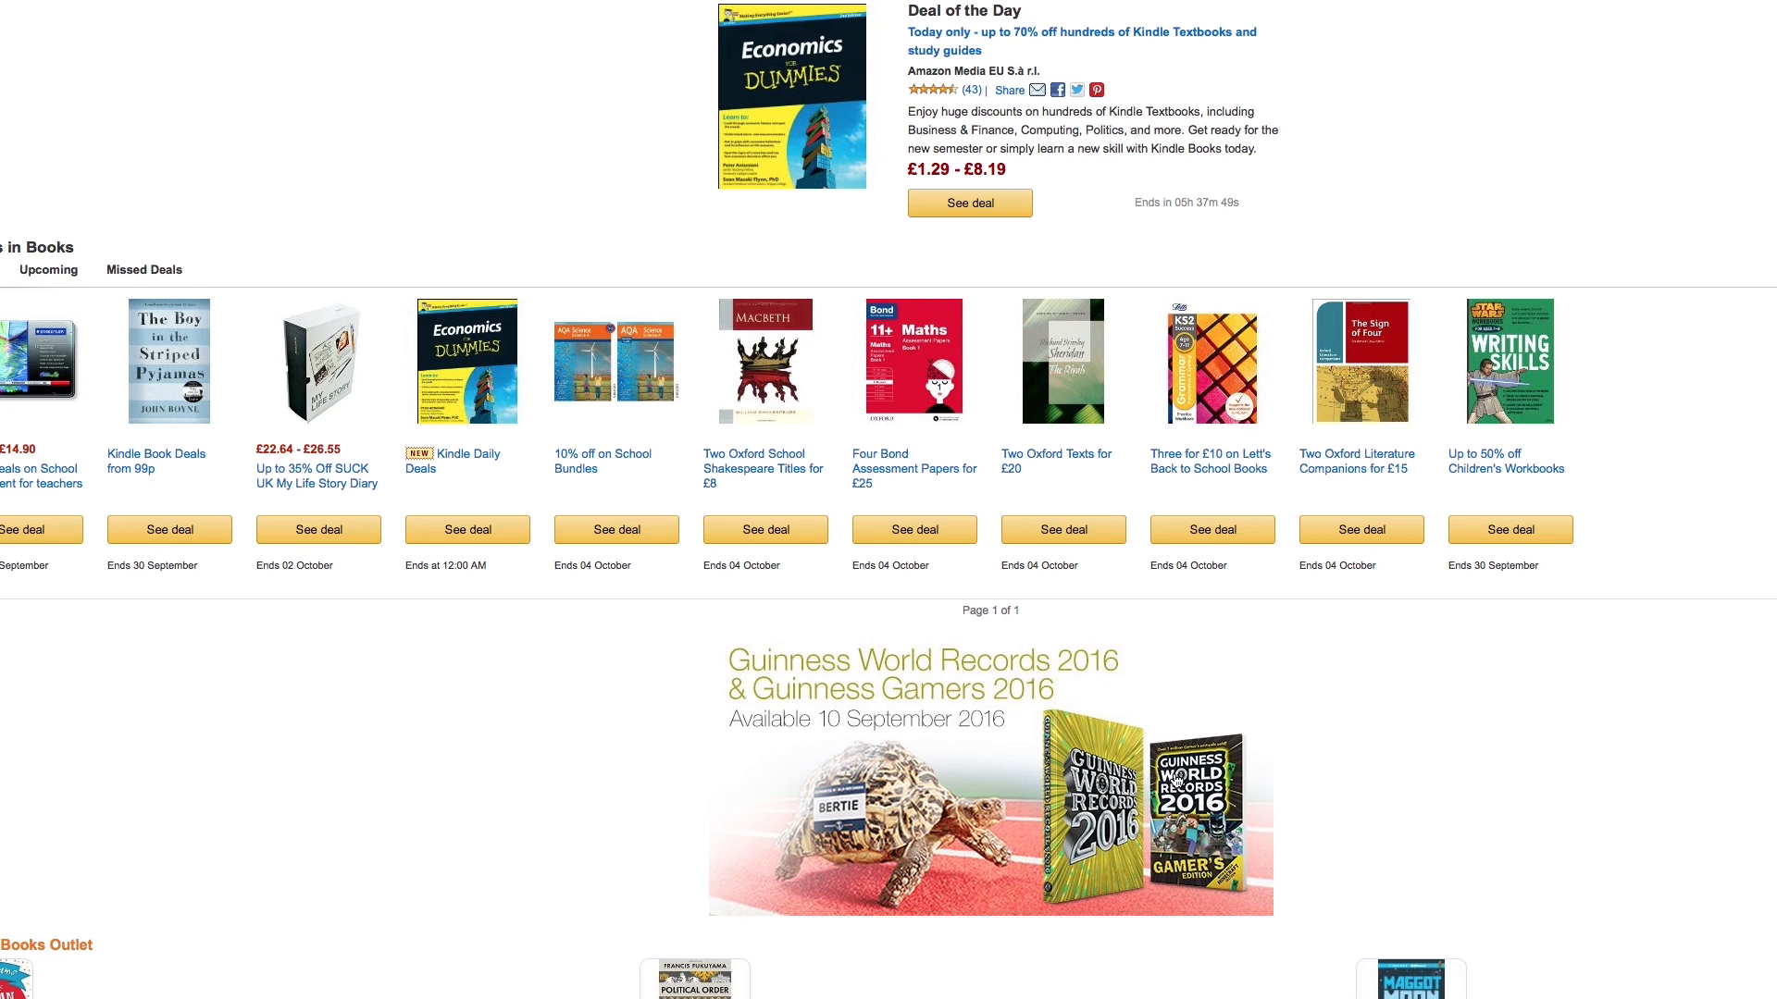
{"action": "mouse_move", "coordinate": [1034, 754]}
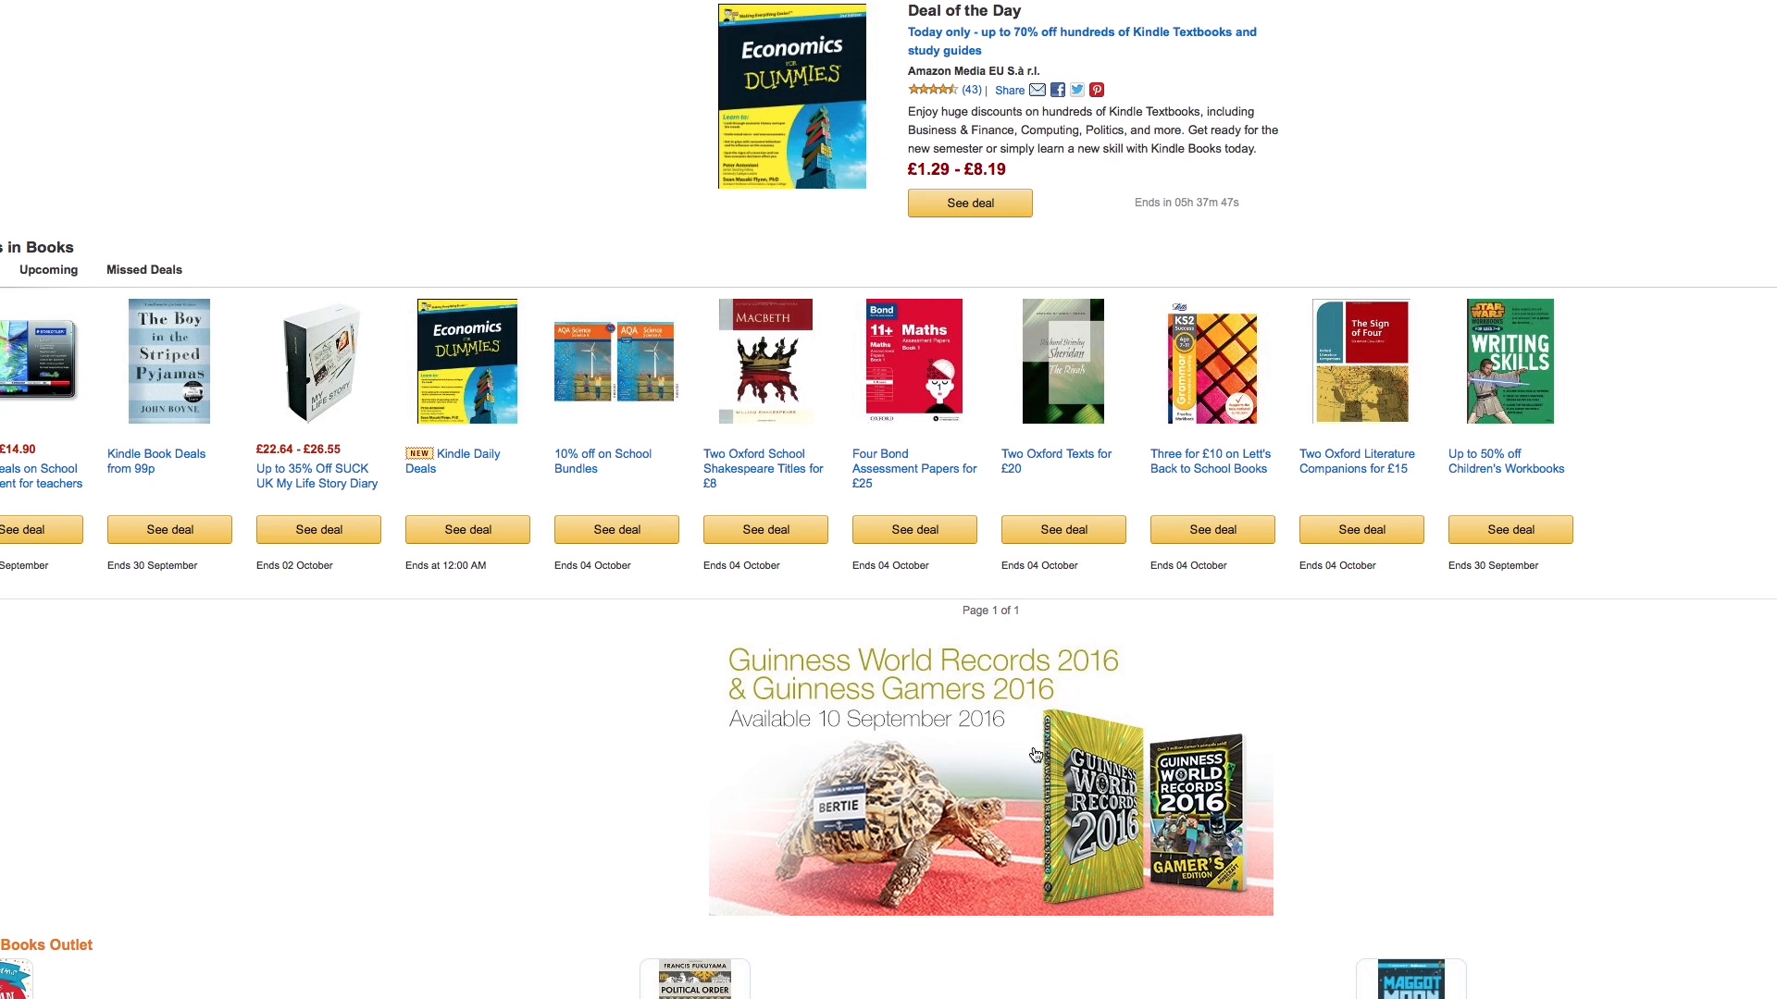
{"action": "mouse_move", "coordinate": [1044, 946]}
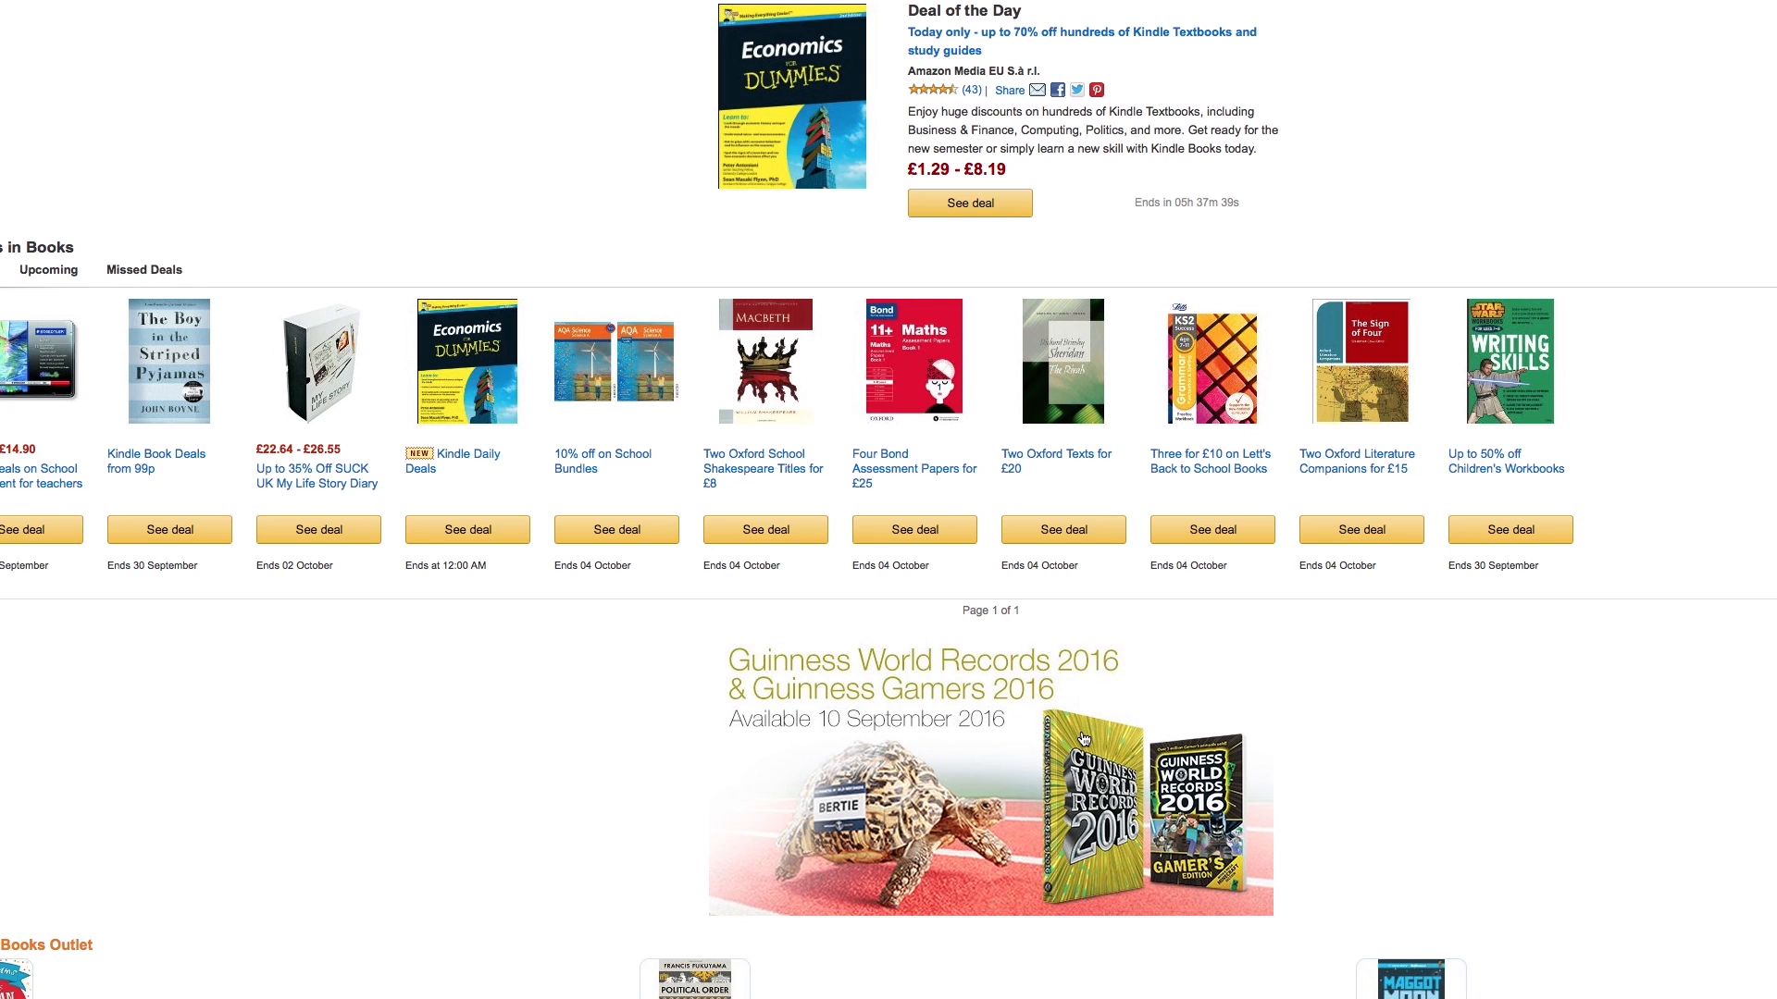
{"action": "mouse_move", "coordinate": [930, 685]}
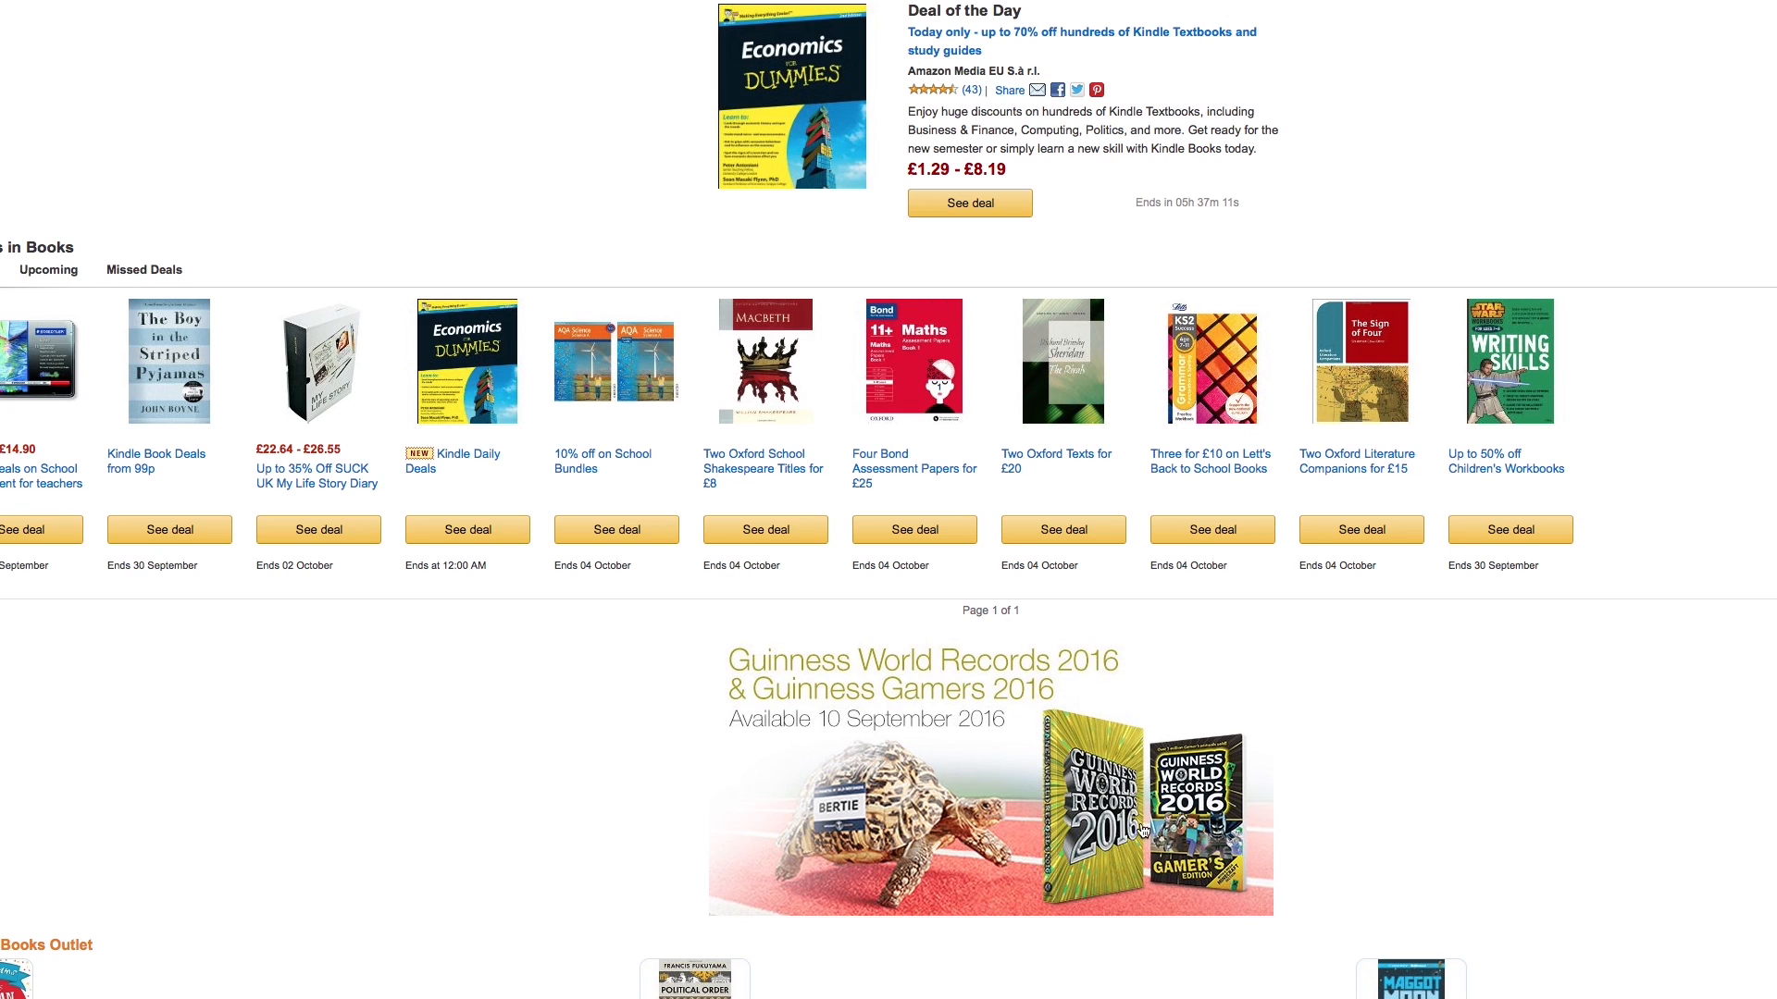
{"action": "mouse_move", "coordinate": [1043, 853]}
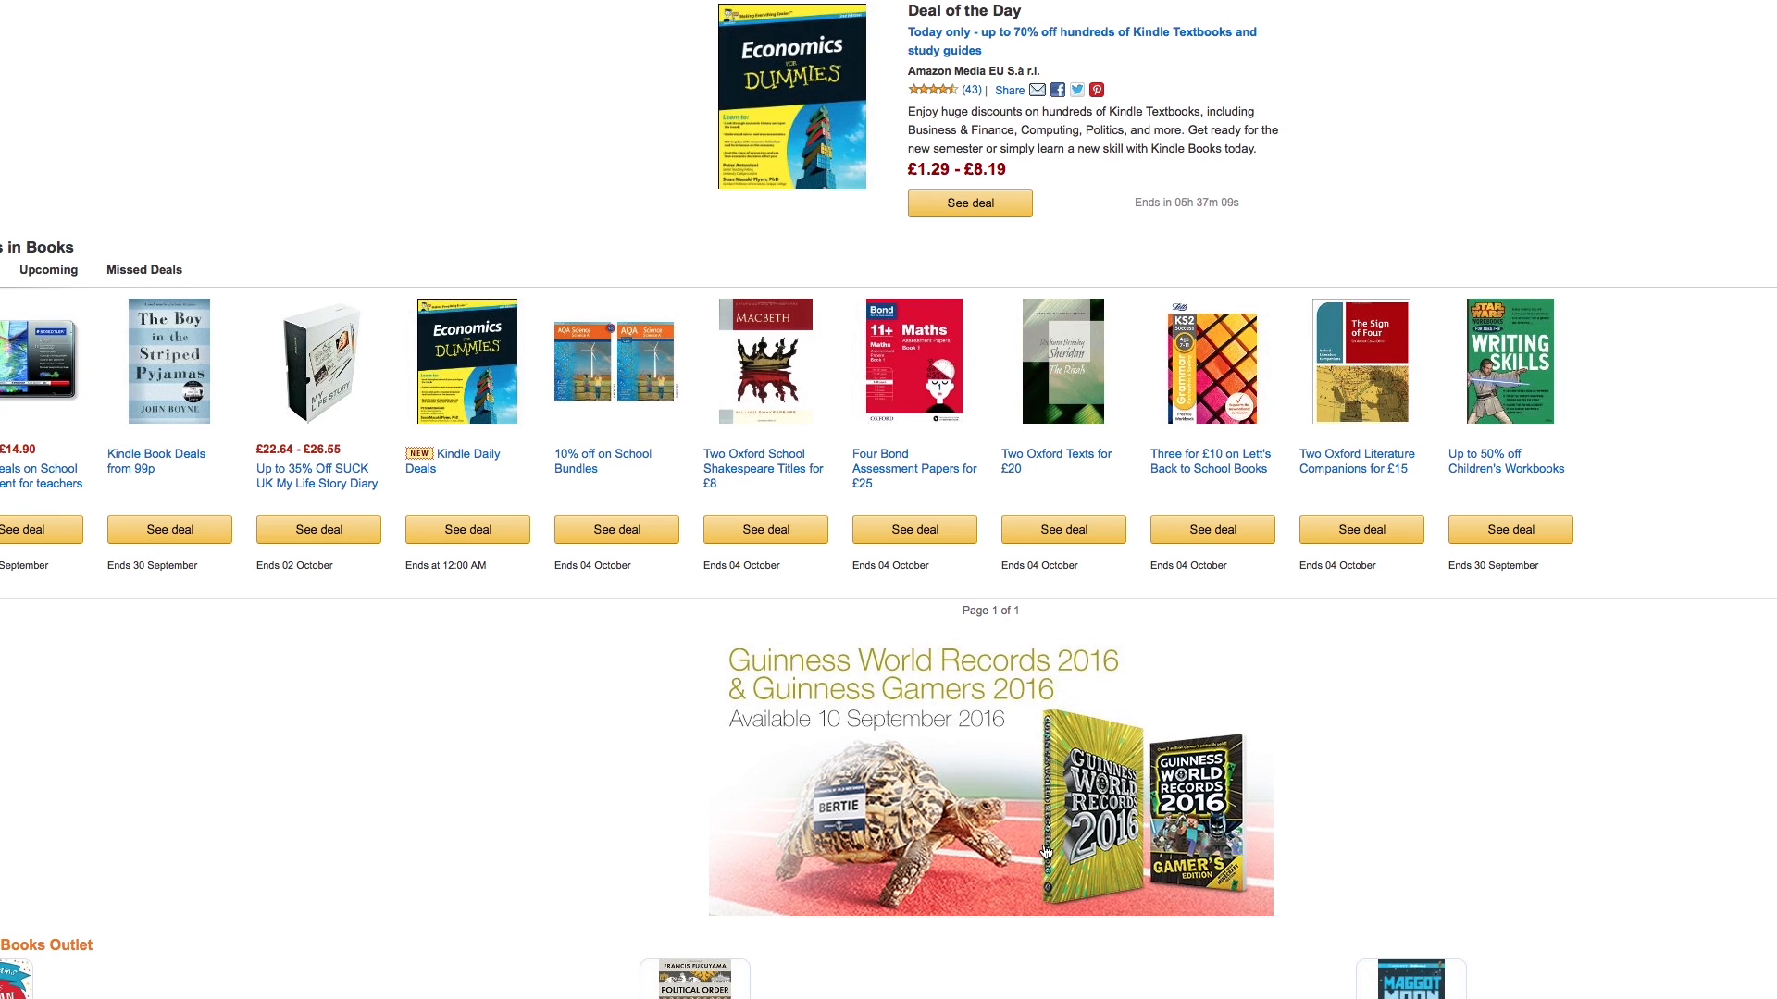
{"action": "mouse_move", "coordinate": [1048, 898]}
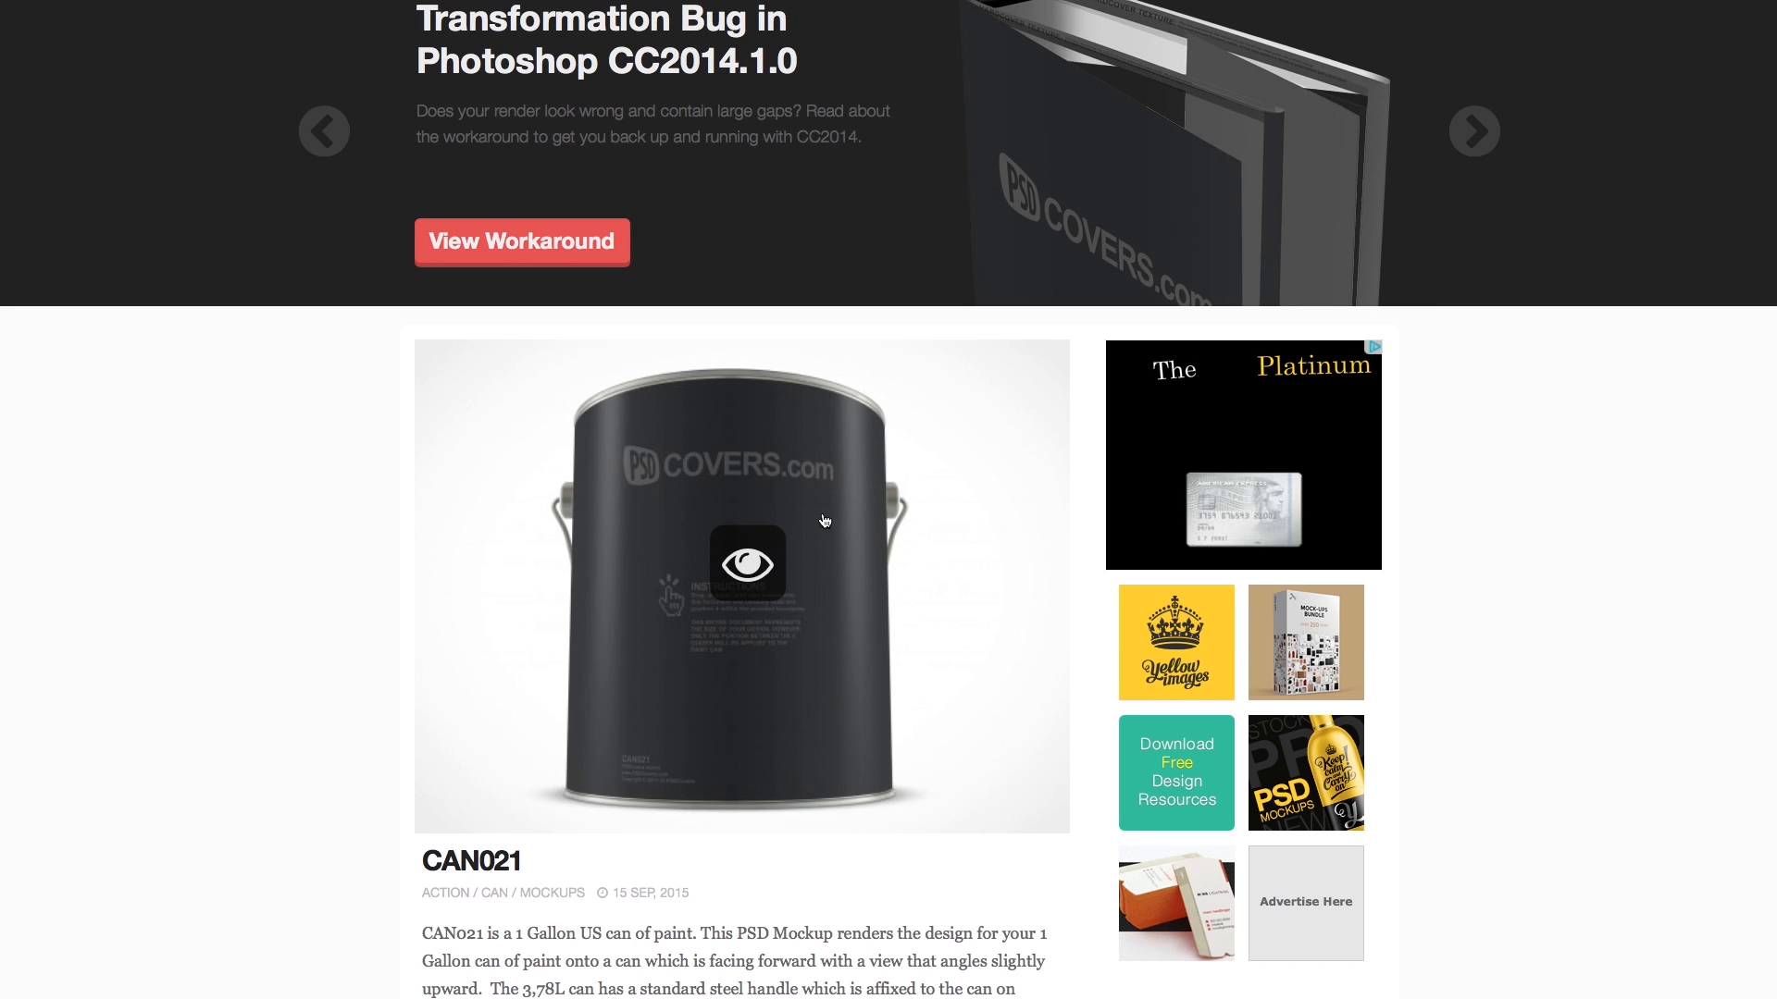
- Scroll through the 'hardcover' search results from HARDCOVER017 down to HARDCOVER014
{"action": "scroll", "scroll_direction": "down", "scroll_amount": 3}
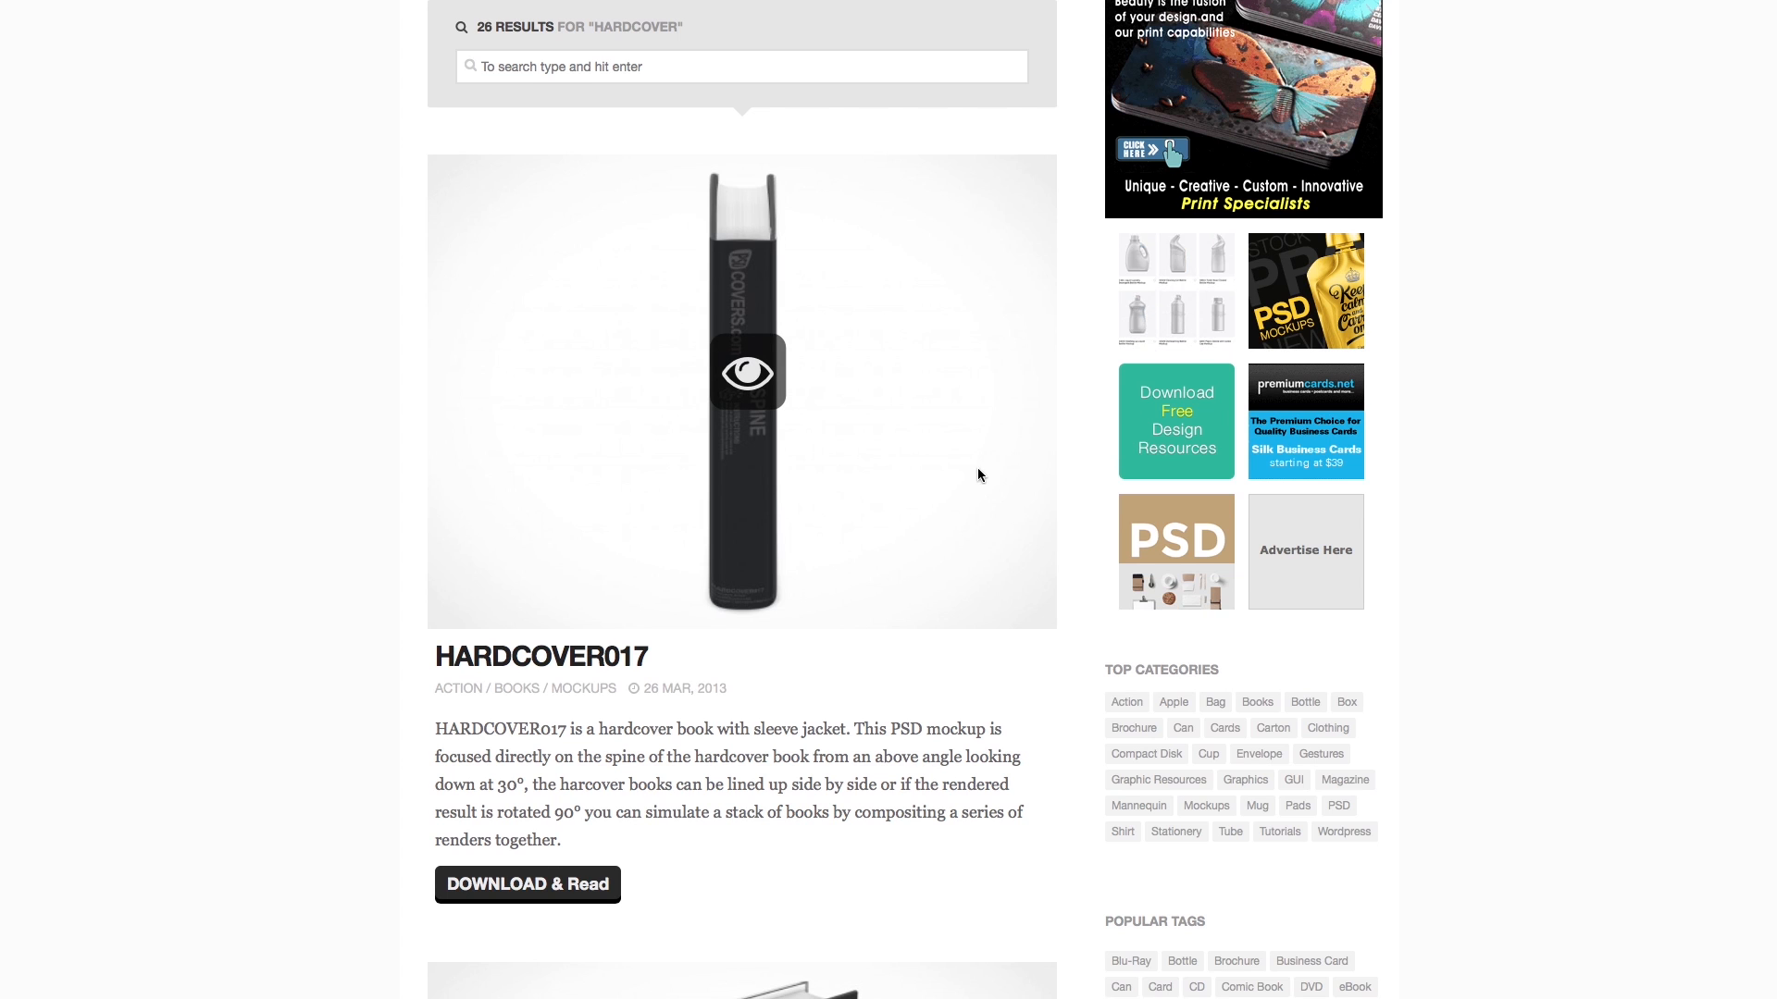
{"action": "scroll", "scroll_direction": "down", "scroll_amount": 3}
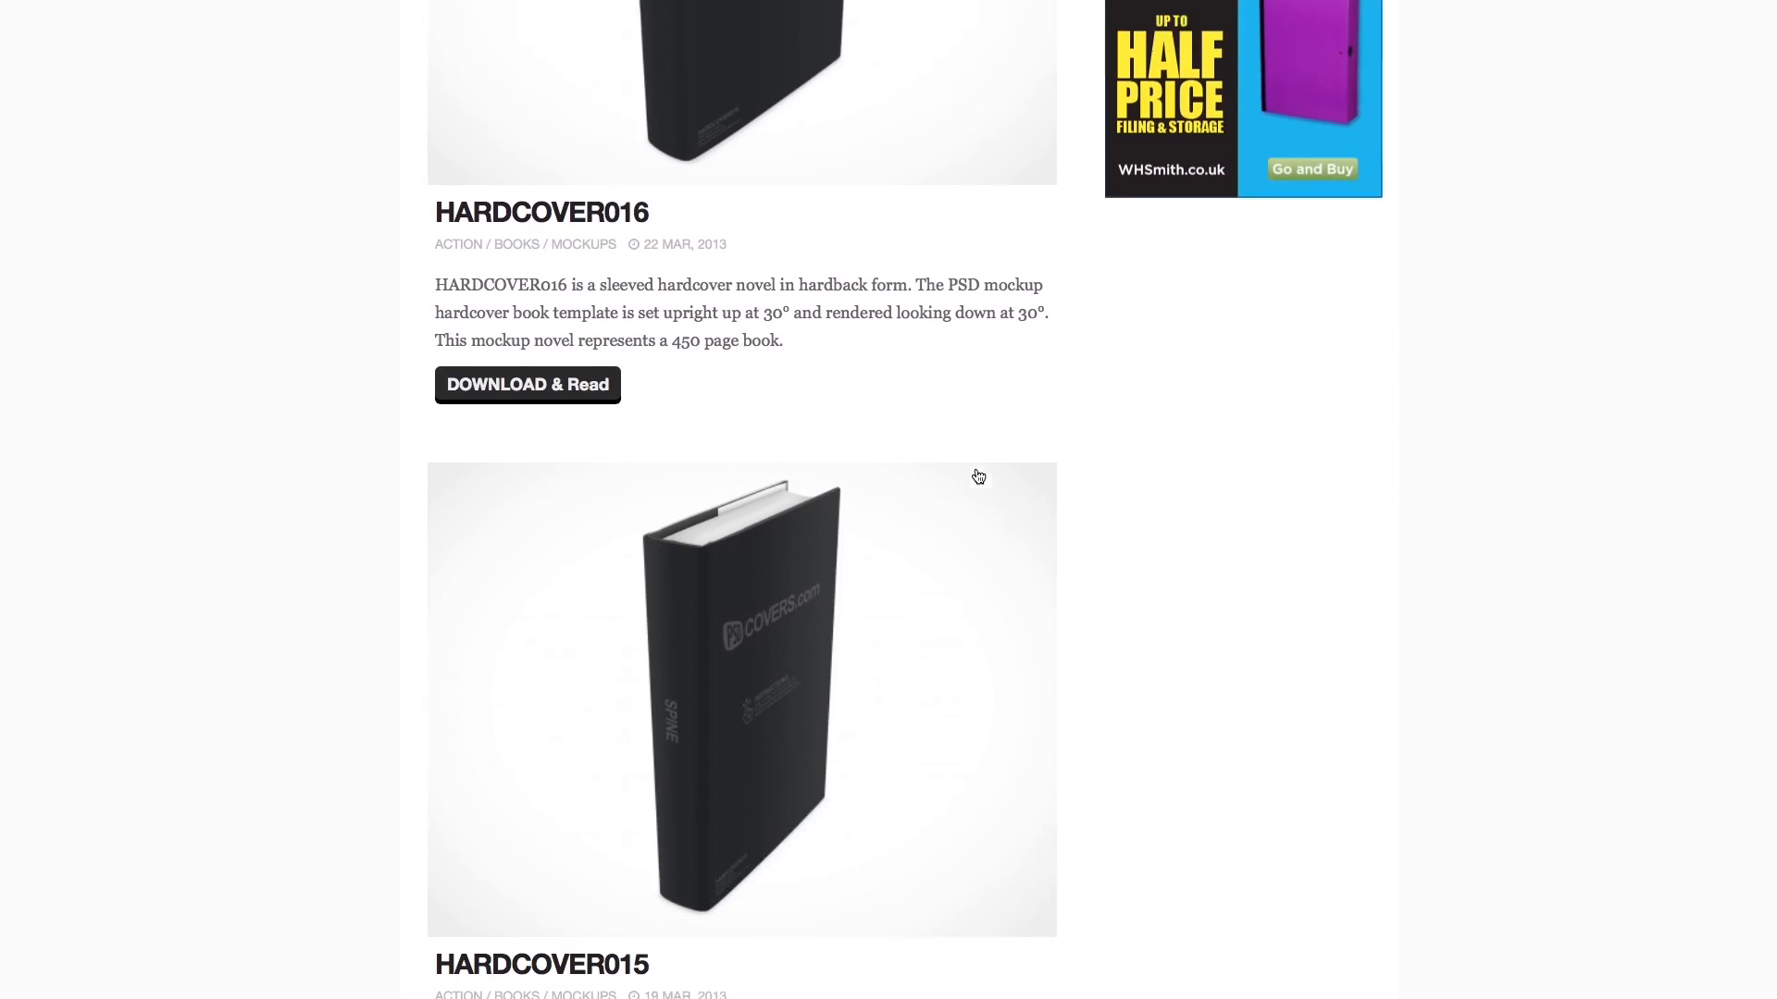
{"action": "scroll", "scroll_direction": "down", "scroll_amount": 3}
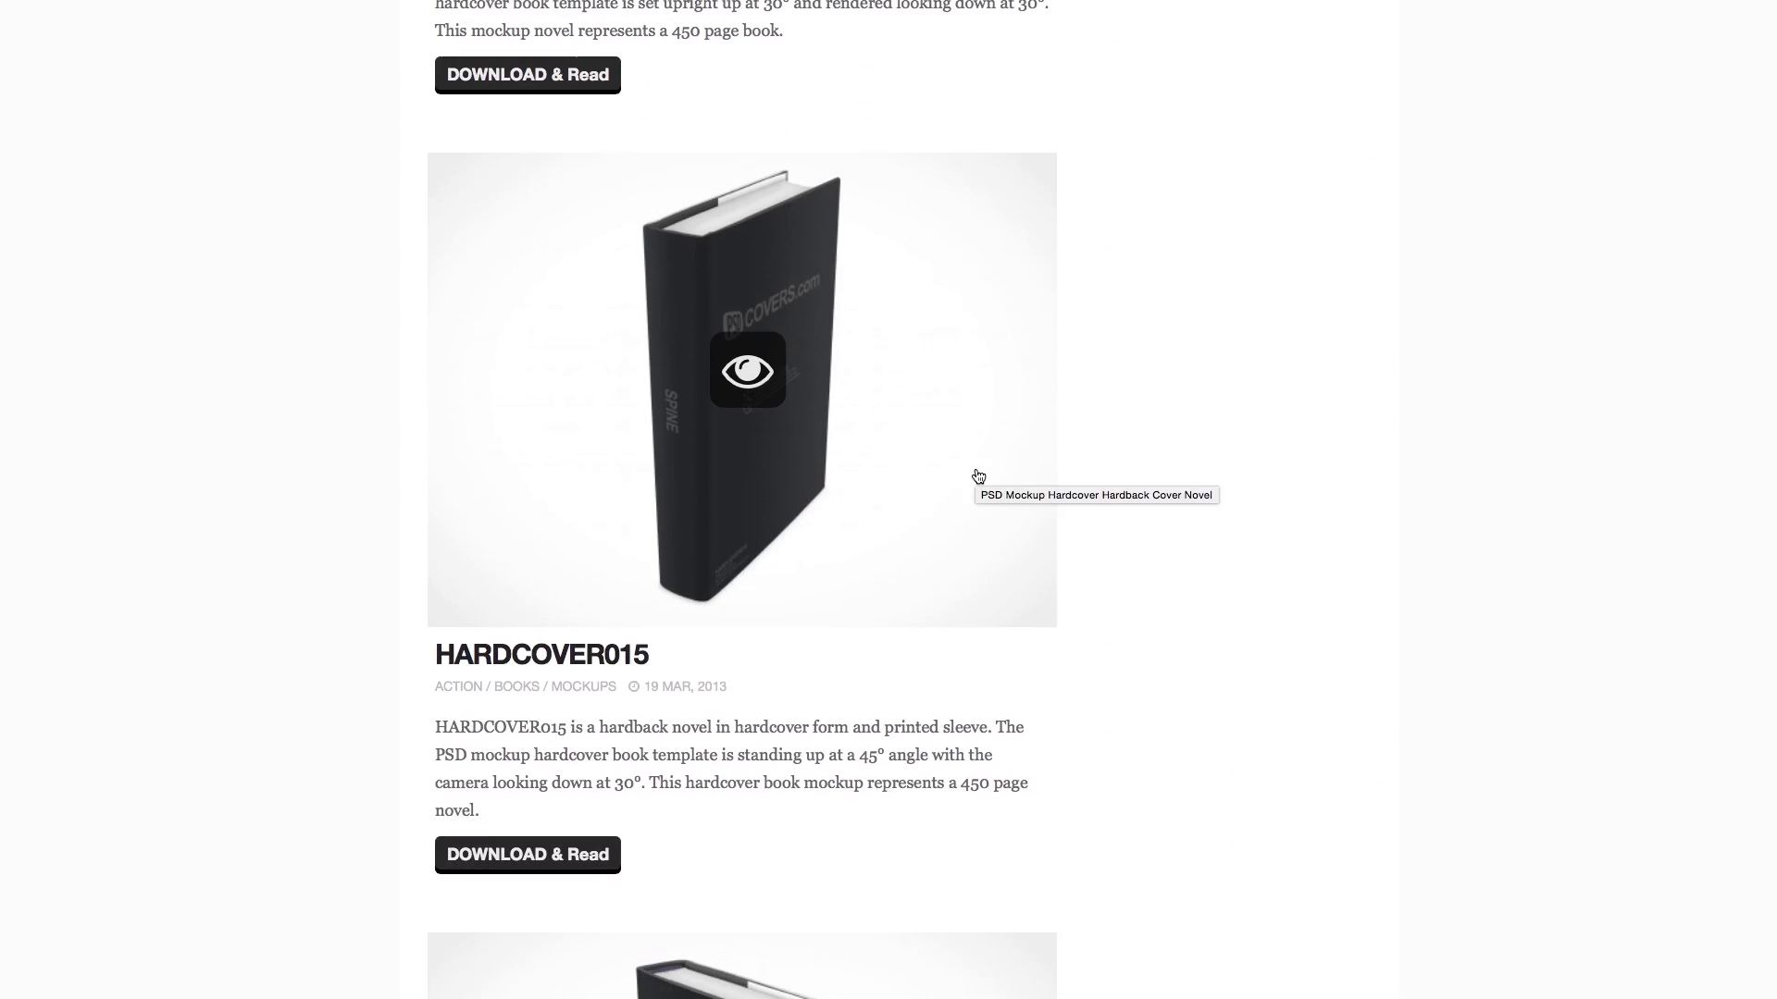
{"action": "scroll", "scroll_direction": "down", "scroll_amount": 3}
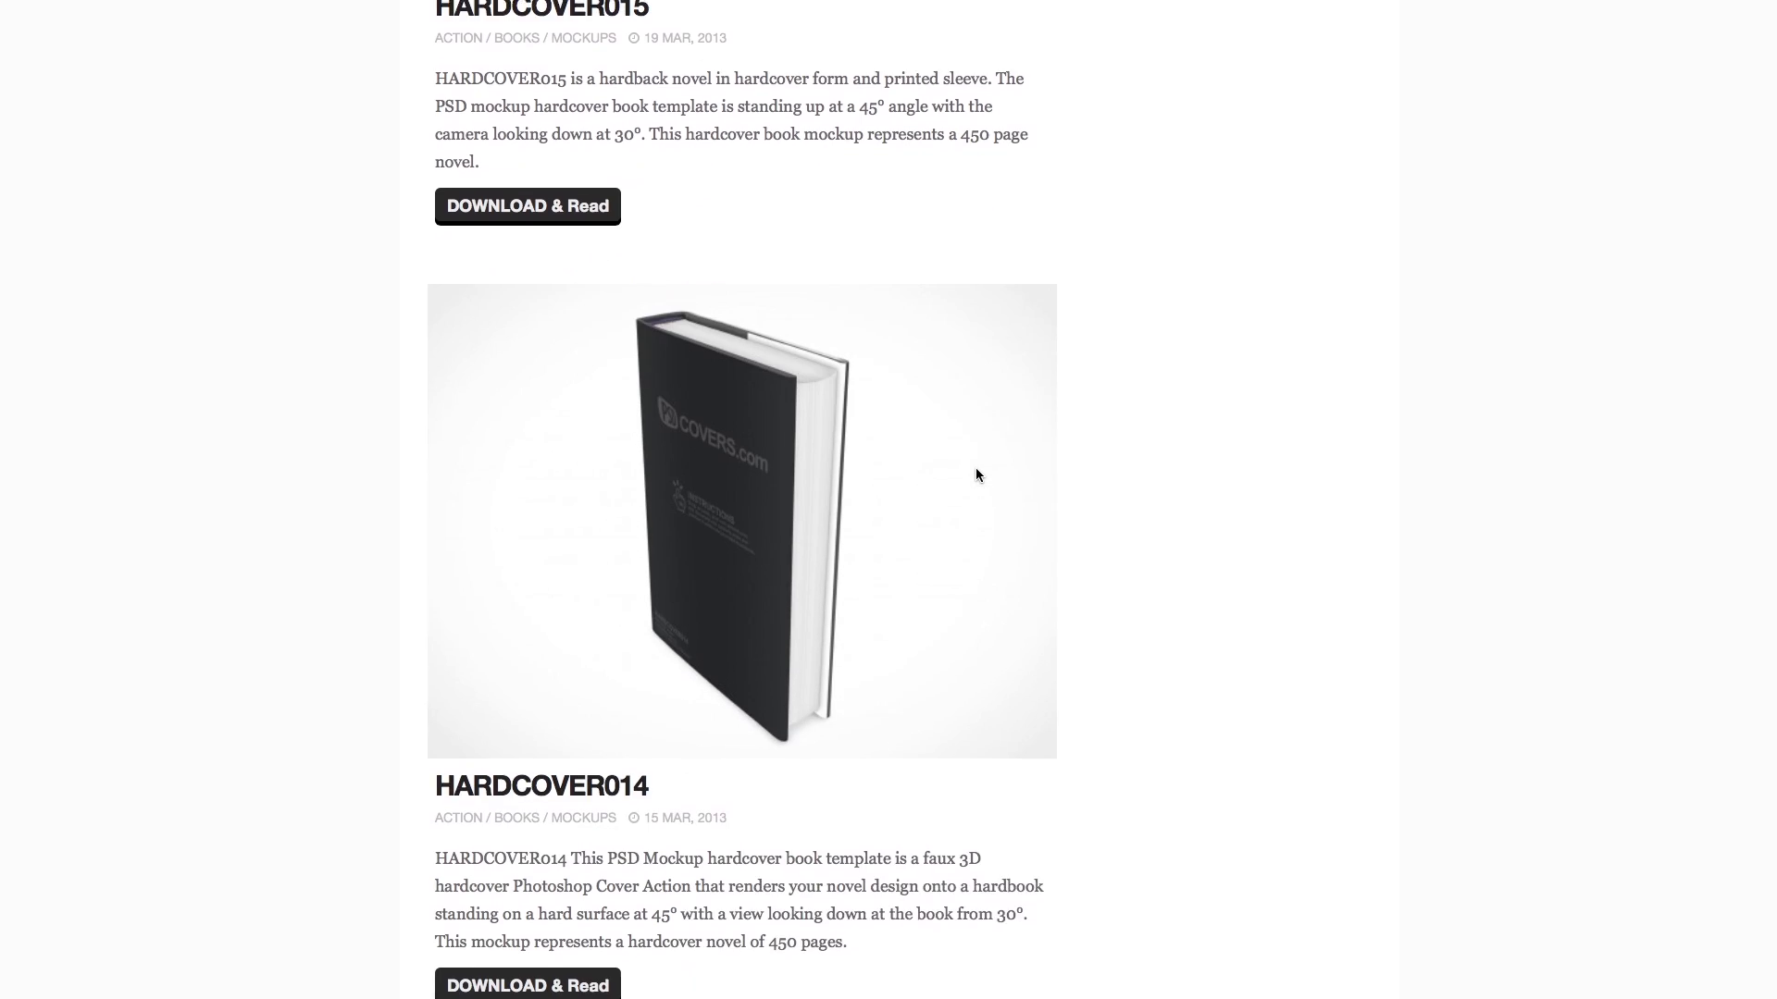
{"action": "scroll", "scroll_direction": "down", "scroll_amount": 3}
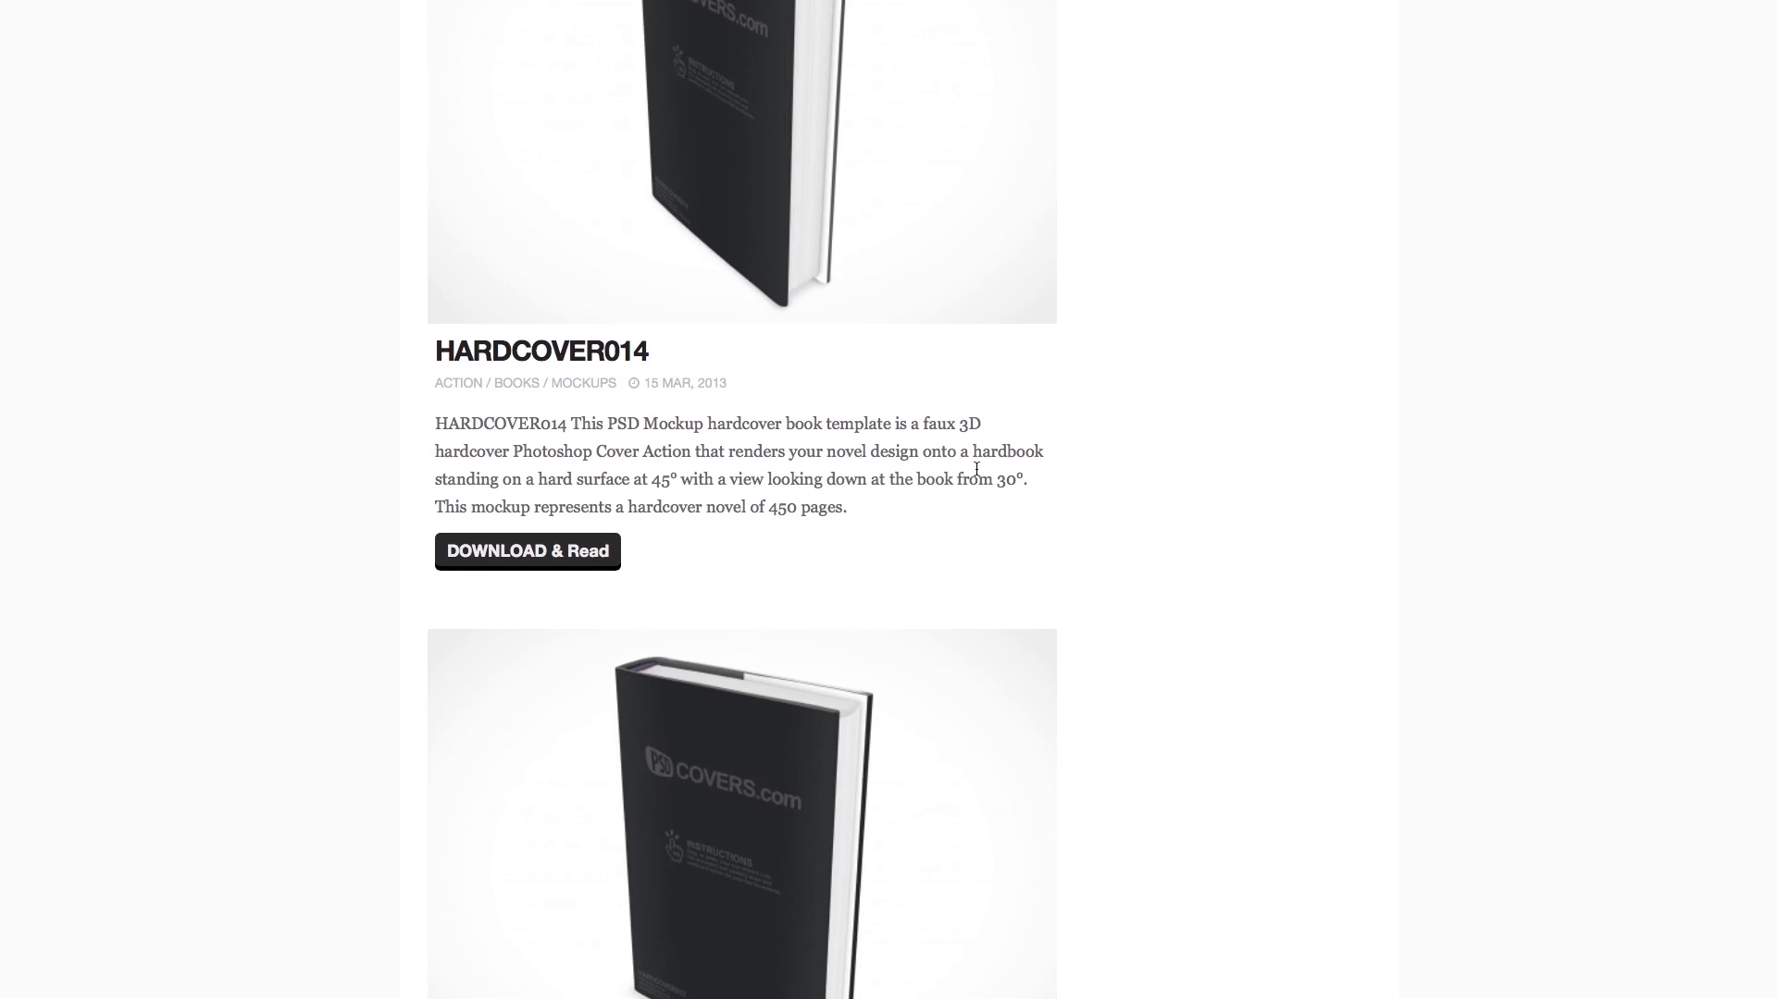
{"action": "mouse_move", "coordinate": [721, 680]}
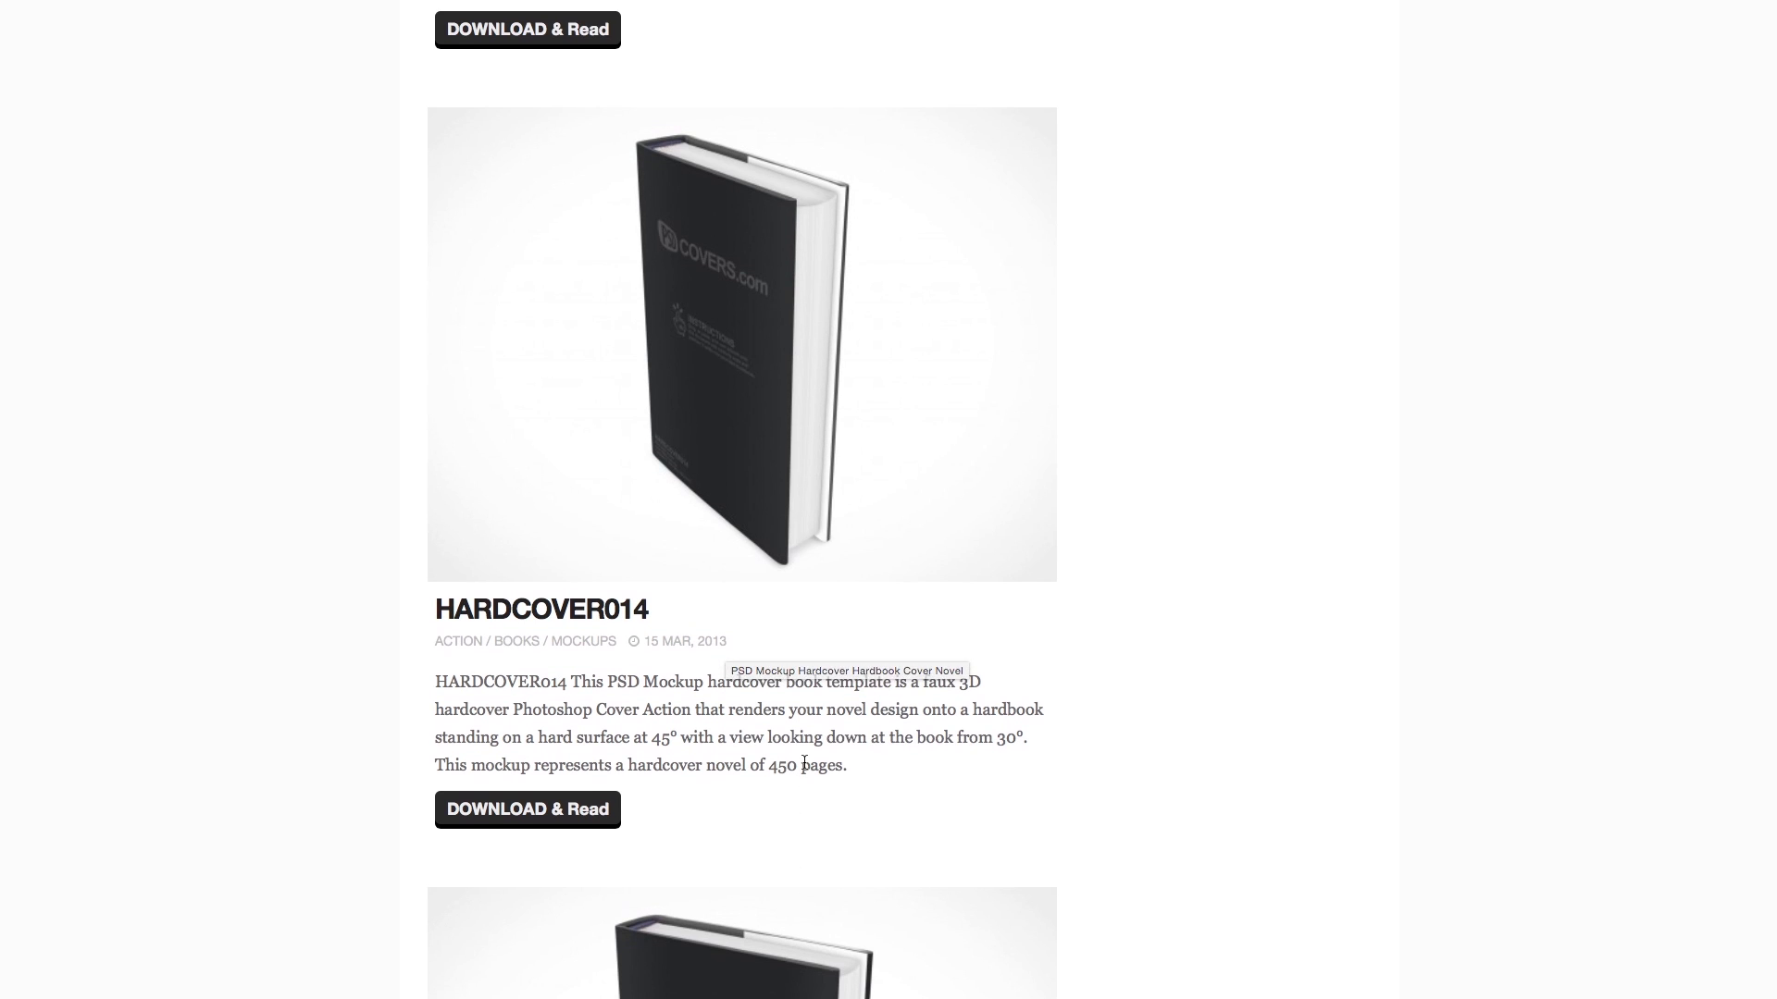
{"action": "mouse_move", "coordinate": [701, 338]}
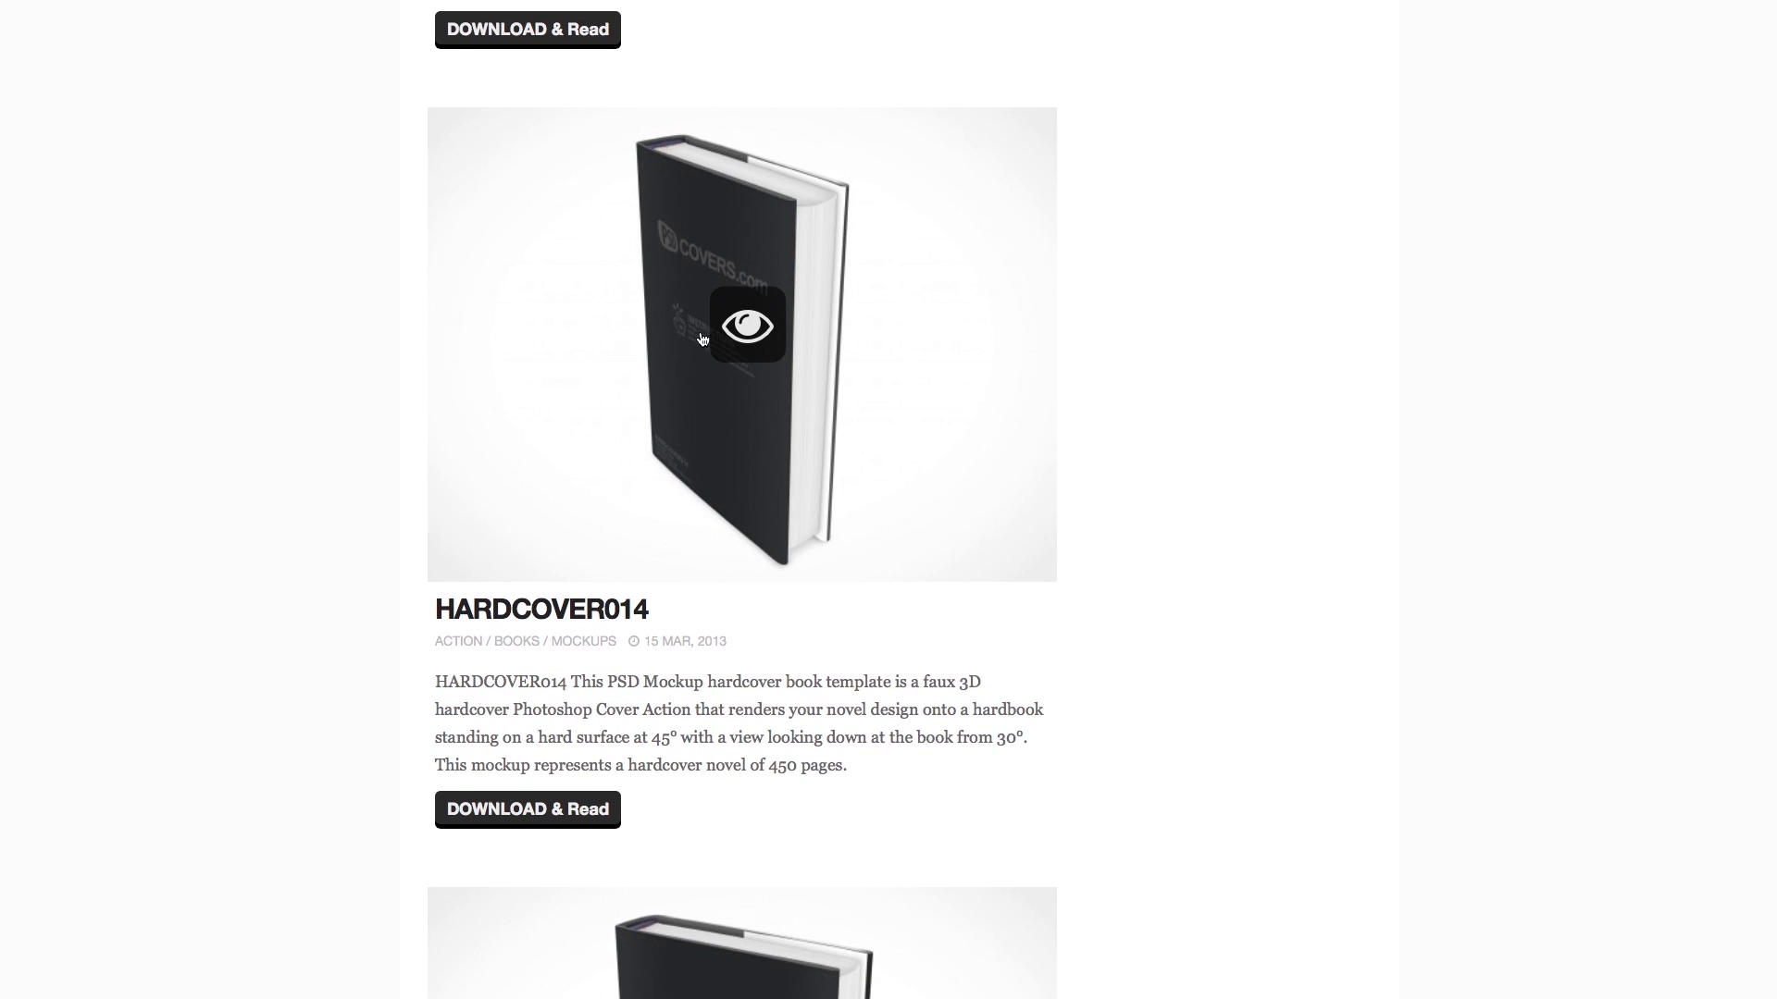
- Open the HARDCOVER015 45° hardback mockup page and scroll to its Download Action button
{"action": "scroll", "scroll_direction": "down", "scroll_amount": 3}
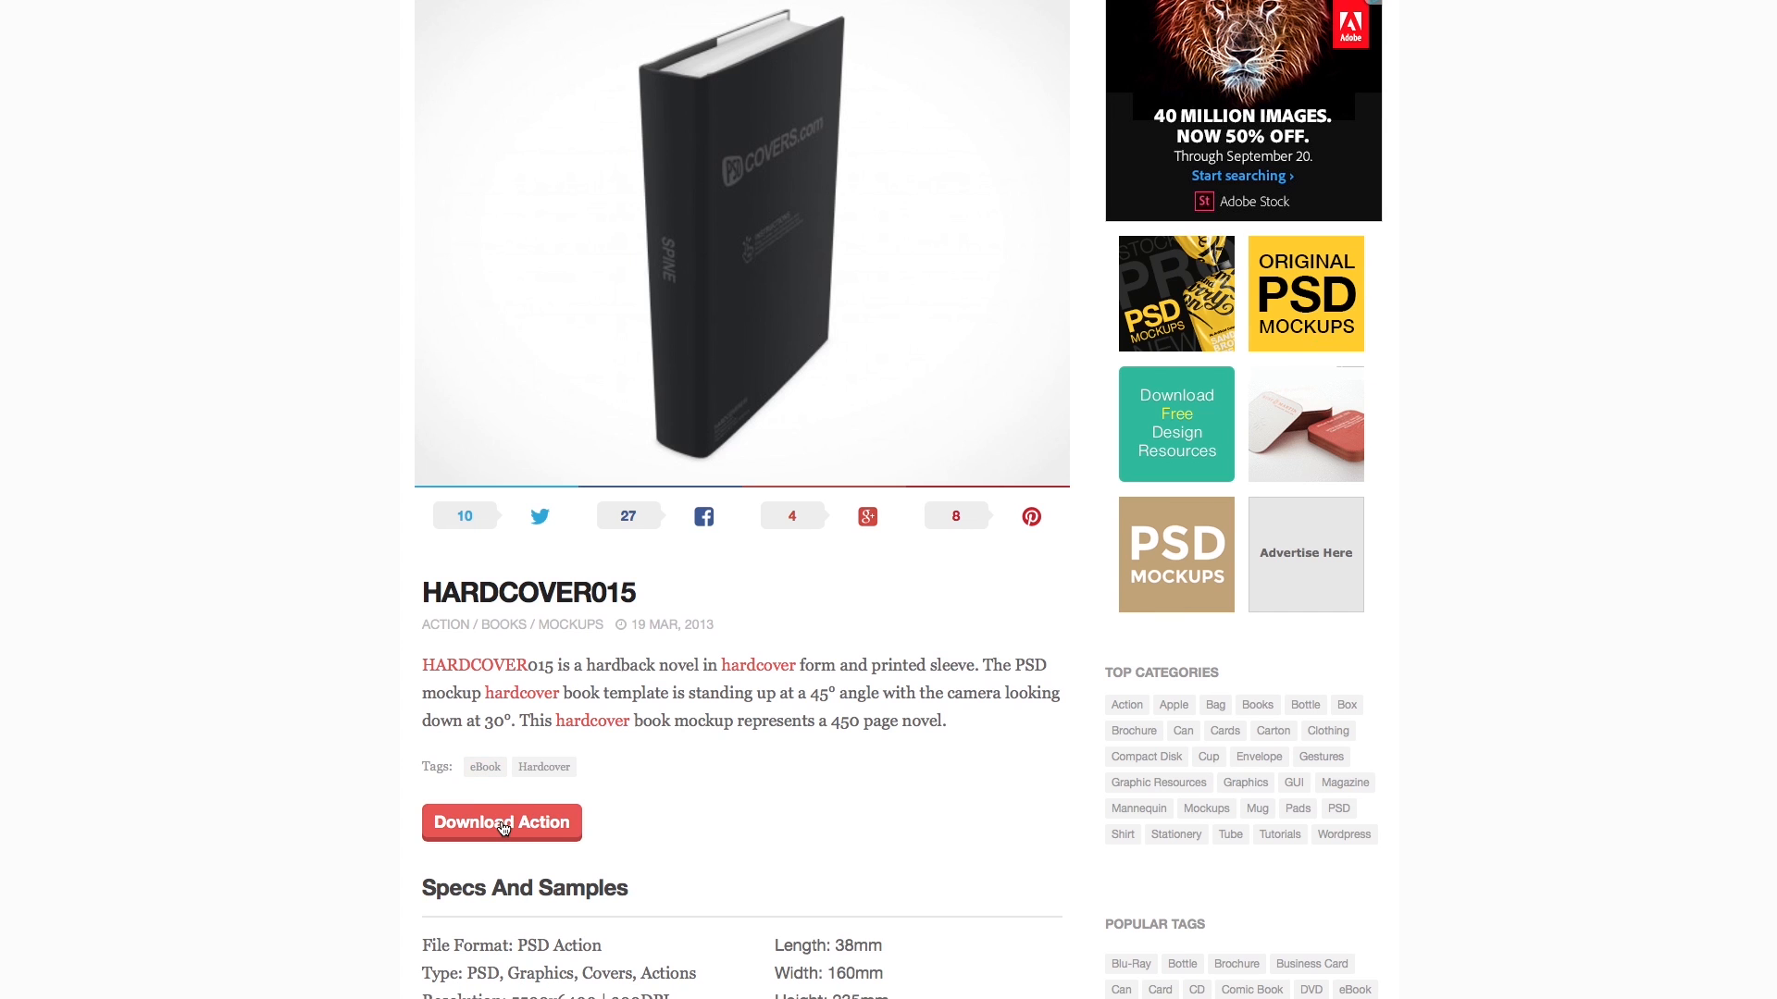
- Download the HARDCOVER015 action and close the thank-you popup
{"action": "left_click", "coordinate": [501, 822]}
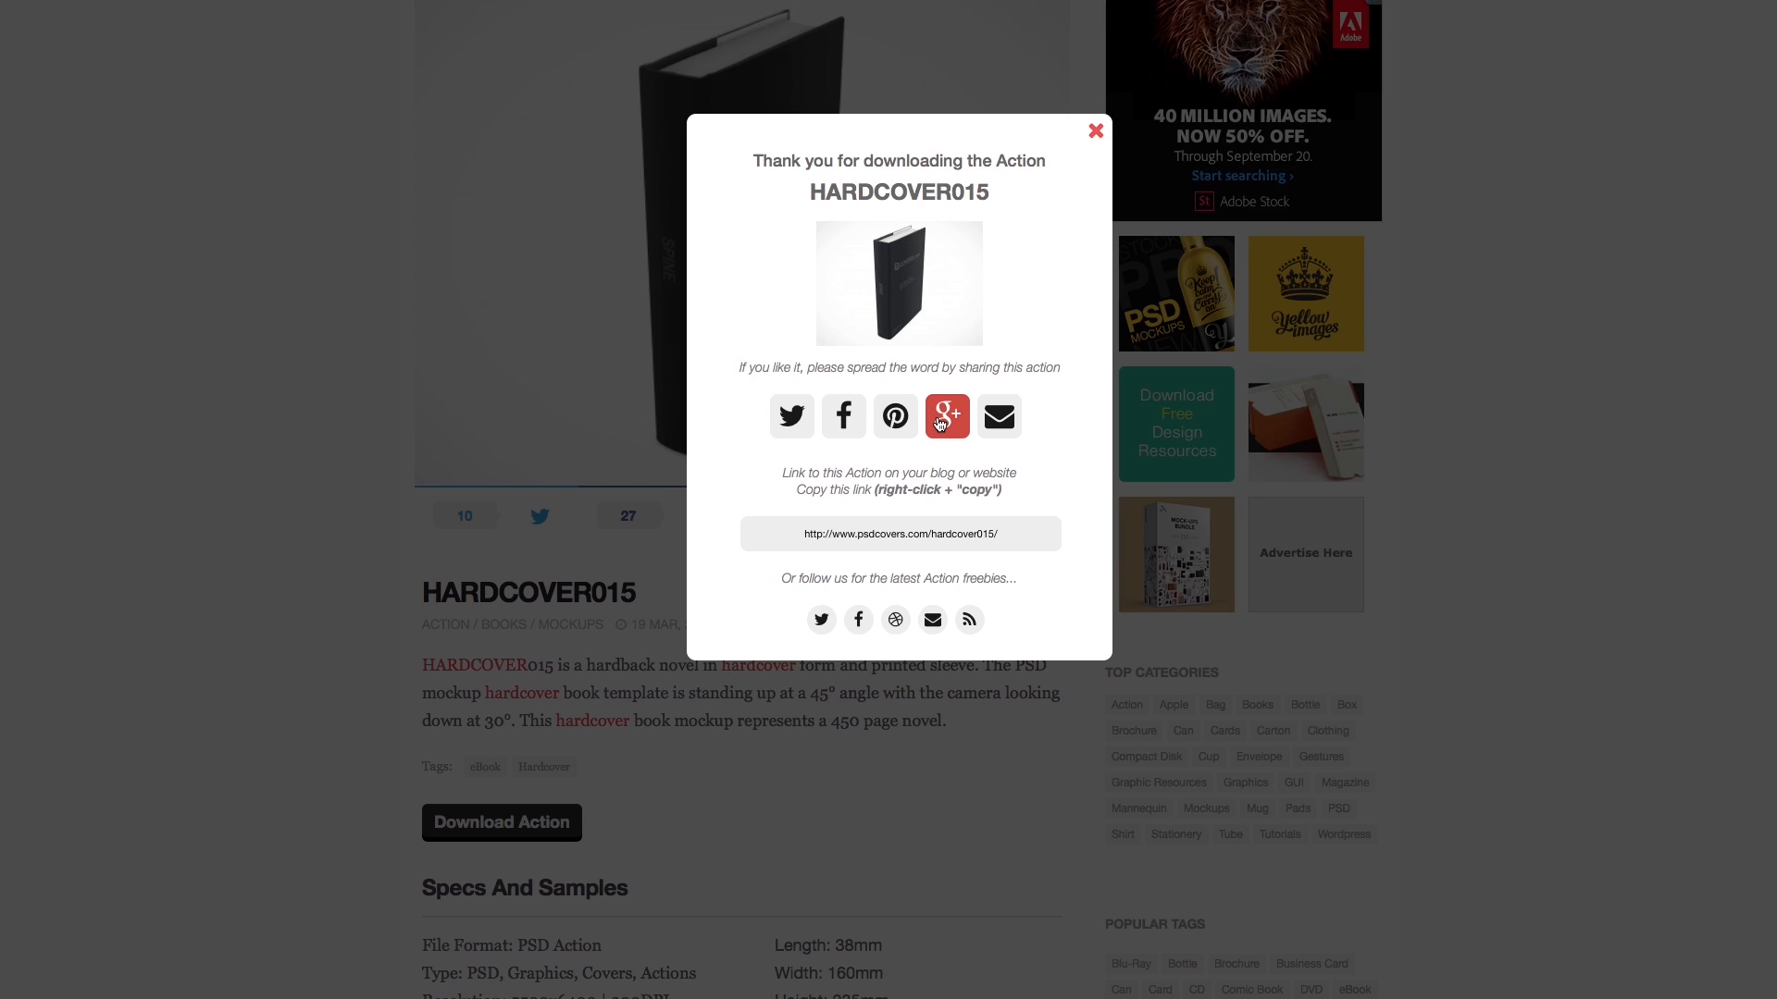
{"action": "mouse_move", "coordinate": [821, 427]}
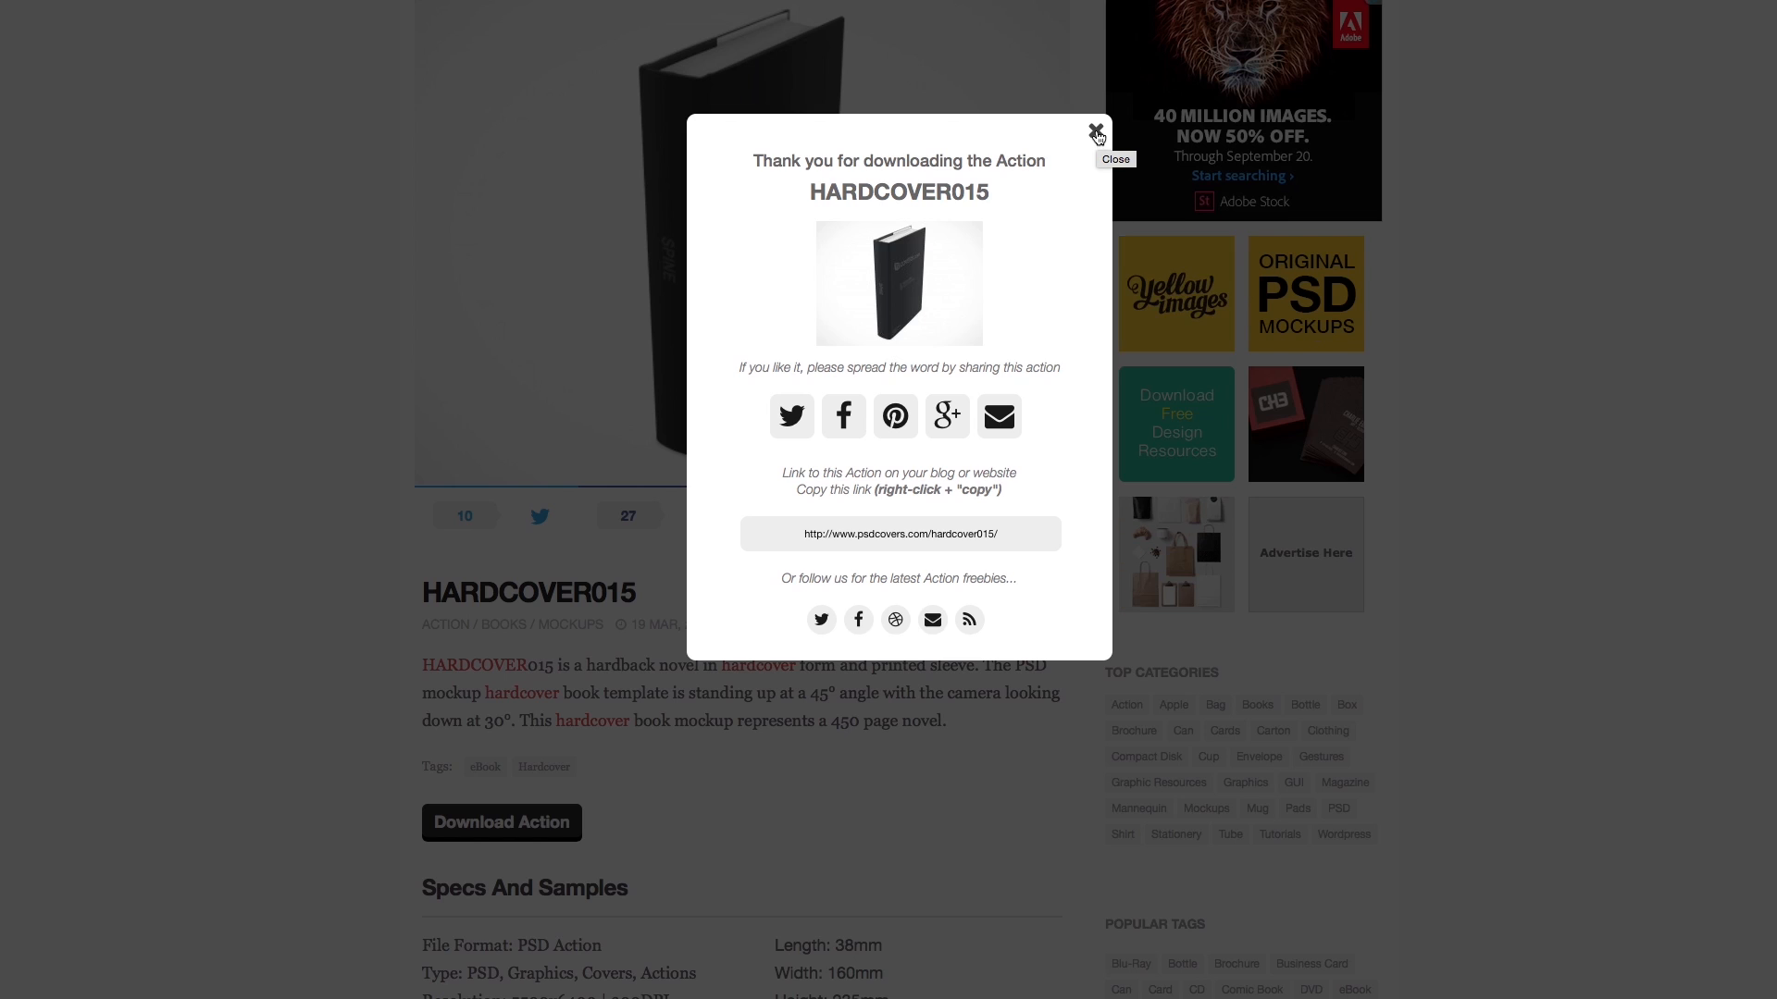
{"action": "left_click", "coordinate": [1093, 132]}
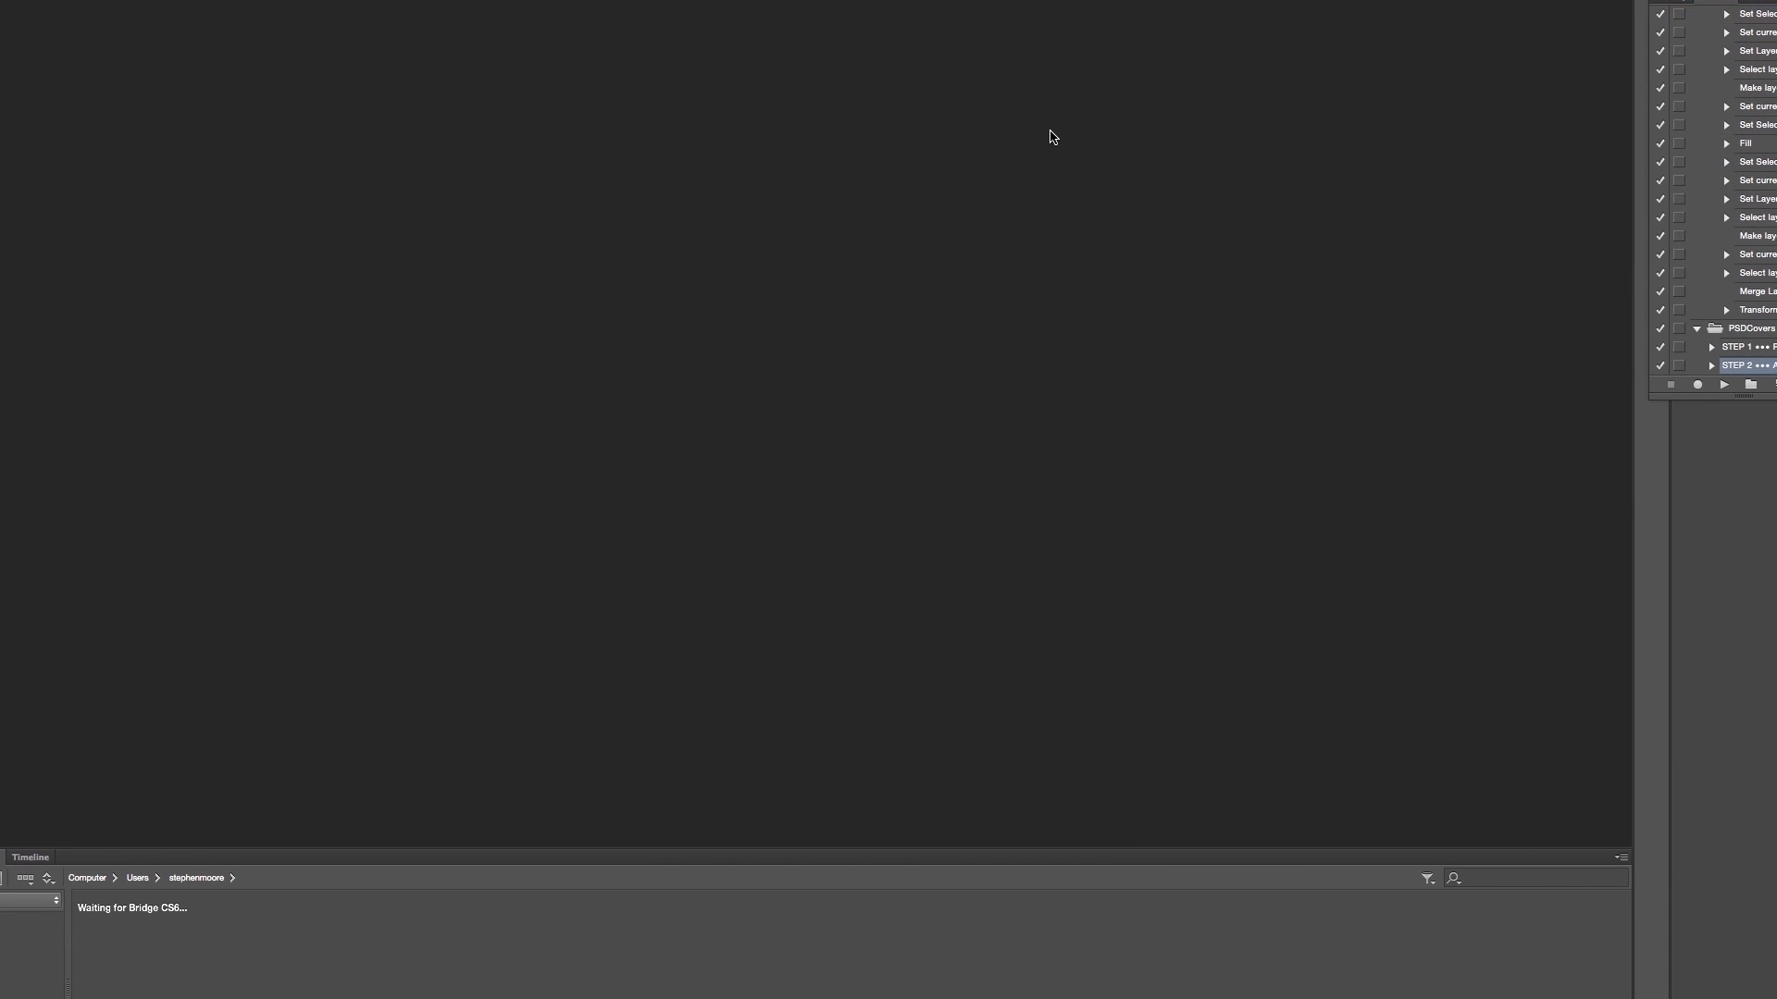
{"action": "mouse_move", "coordinate": [1008, 242]}
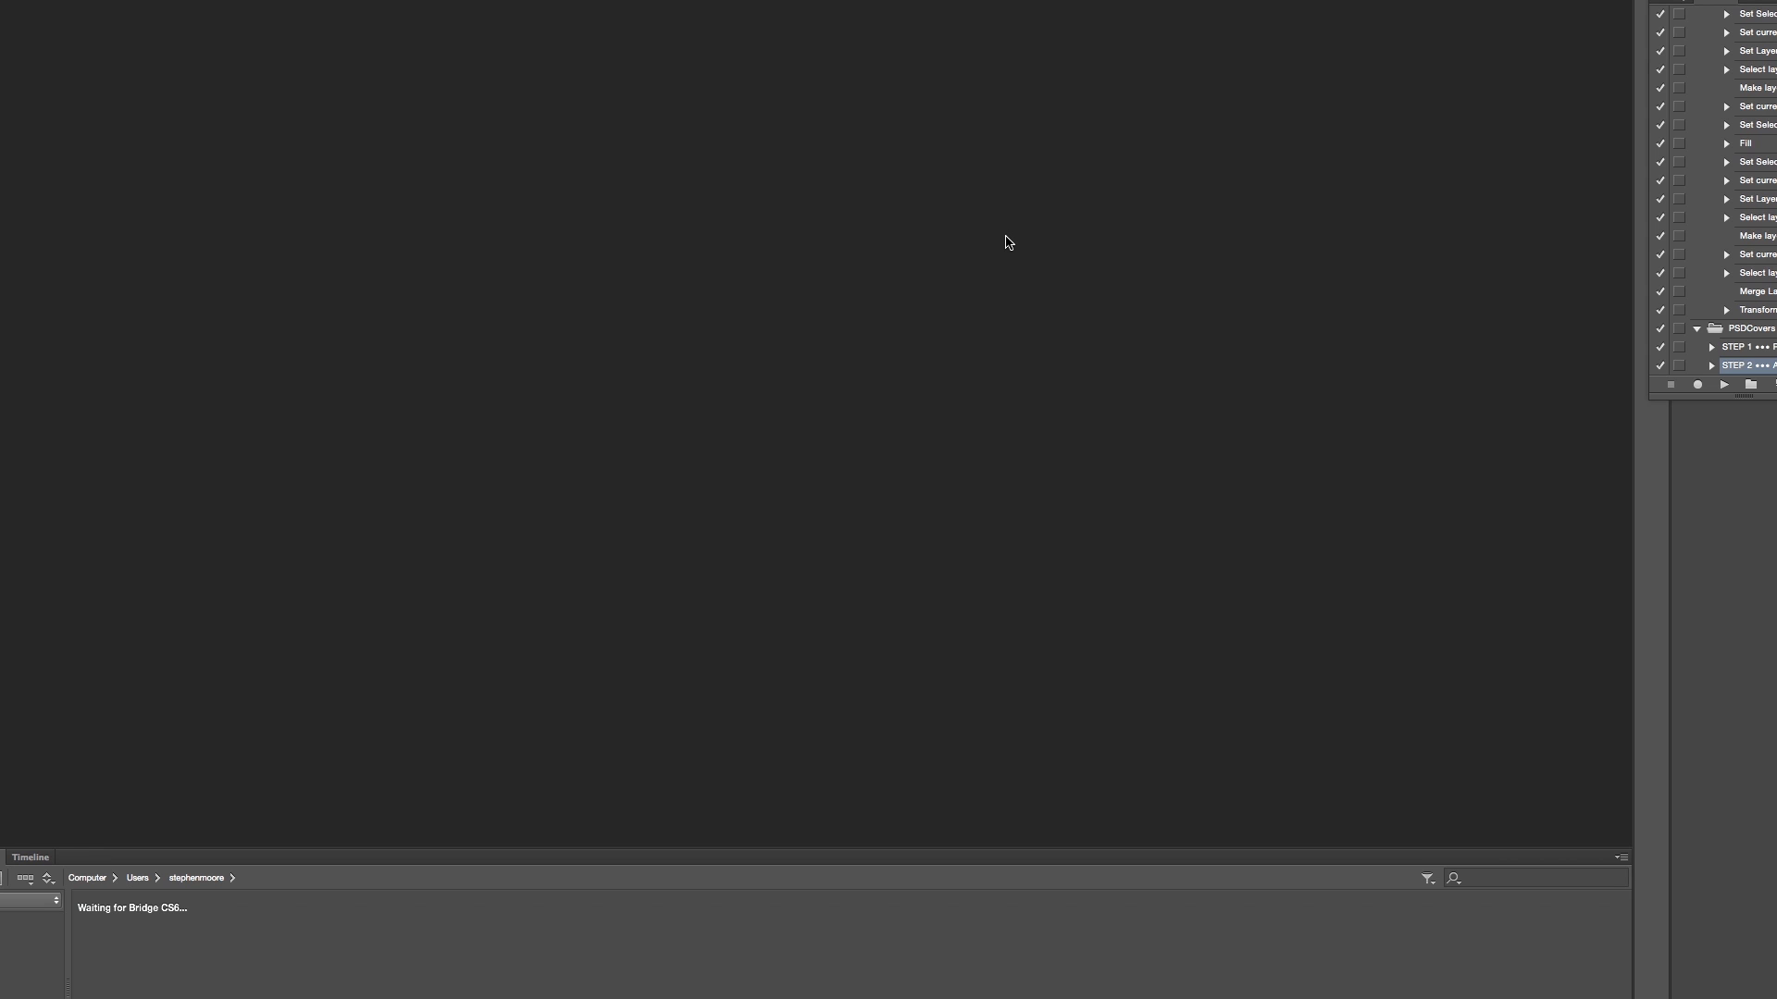
{"action": "mouse_move", "coordinate": [880, 213]}
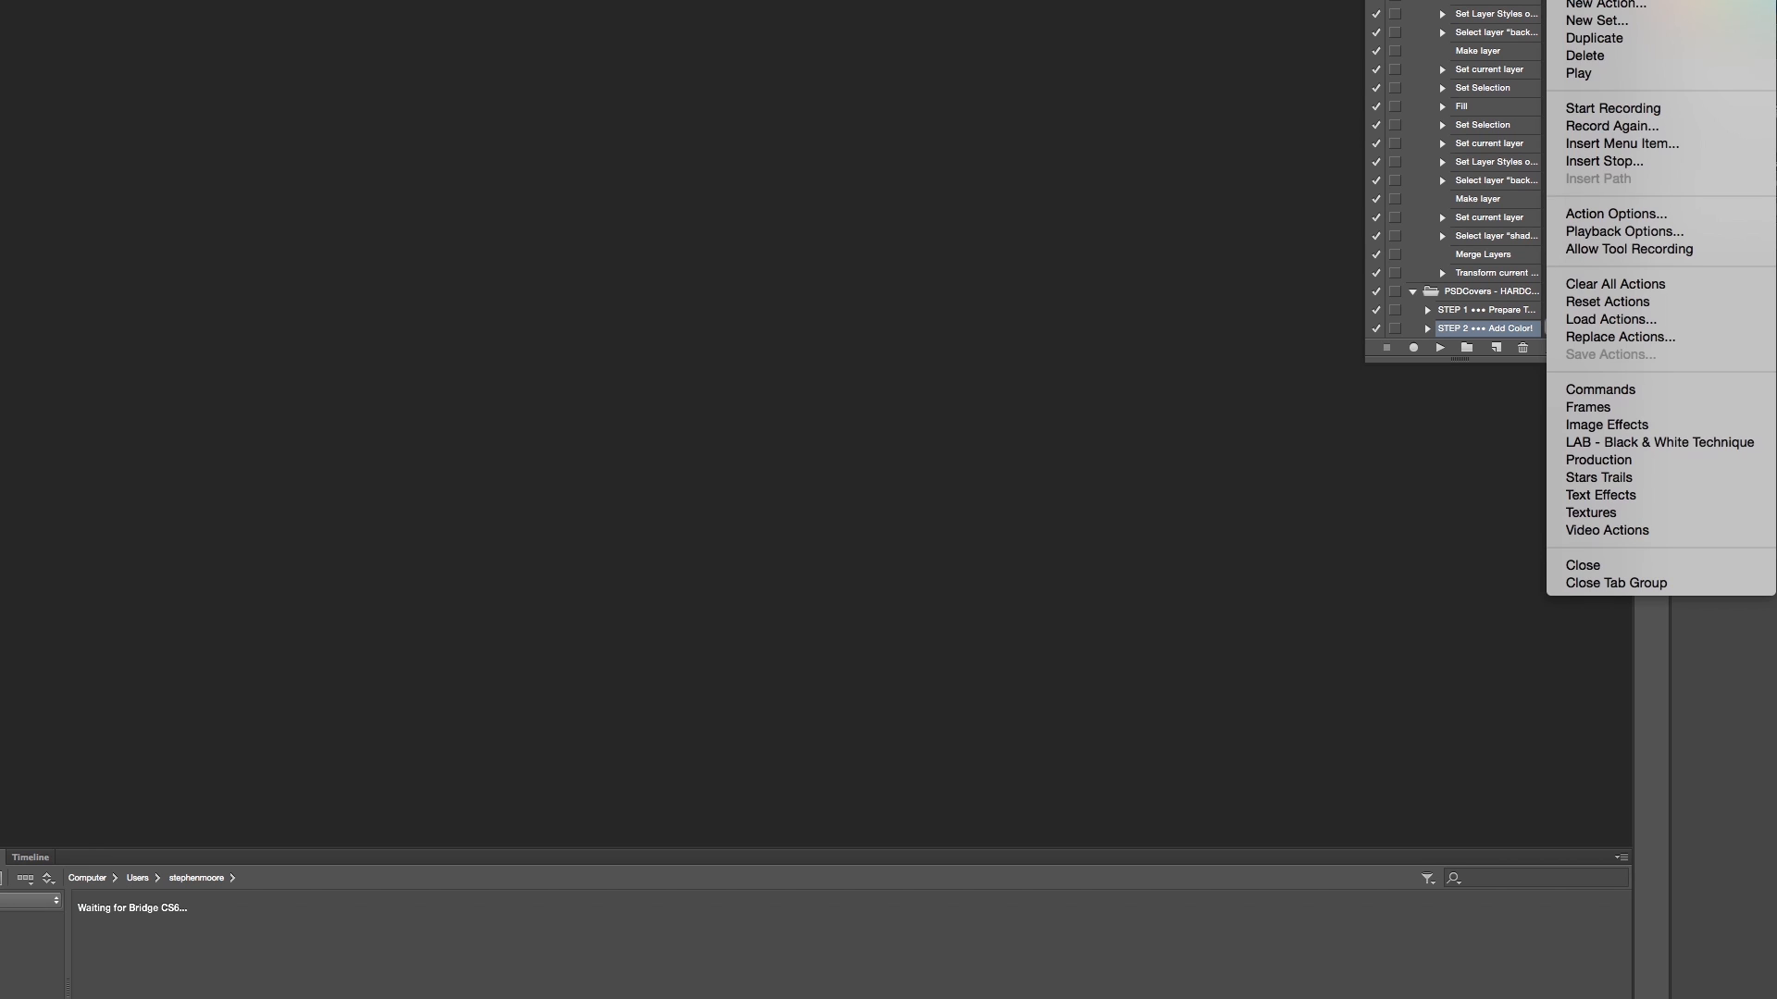
{"action": "mouse_move", "coordinate": [1610, 319]}
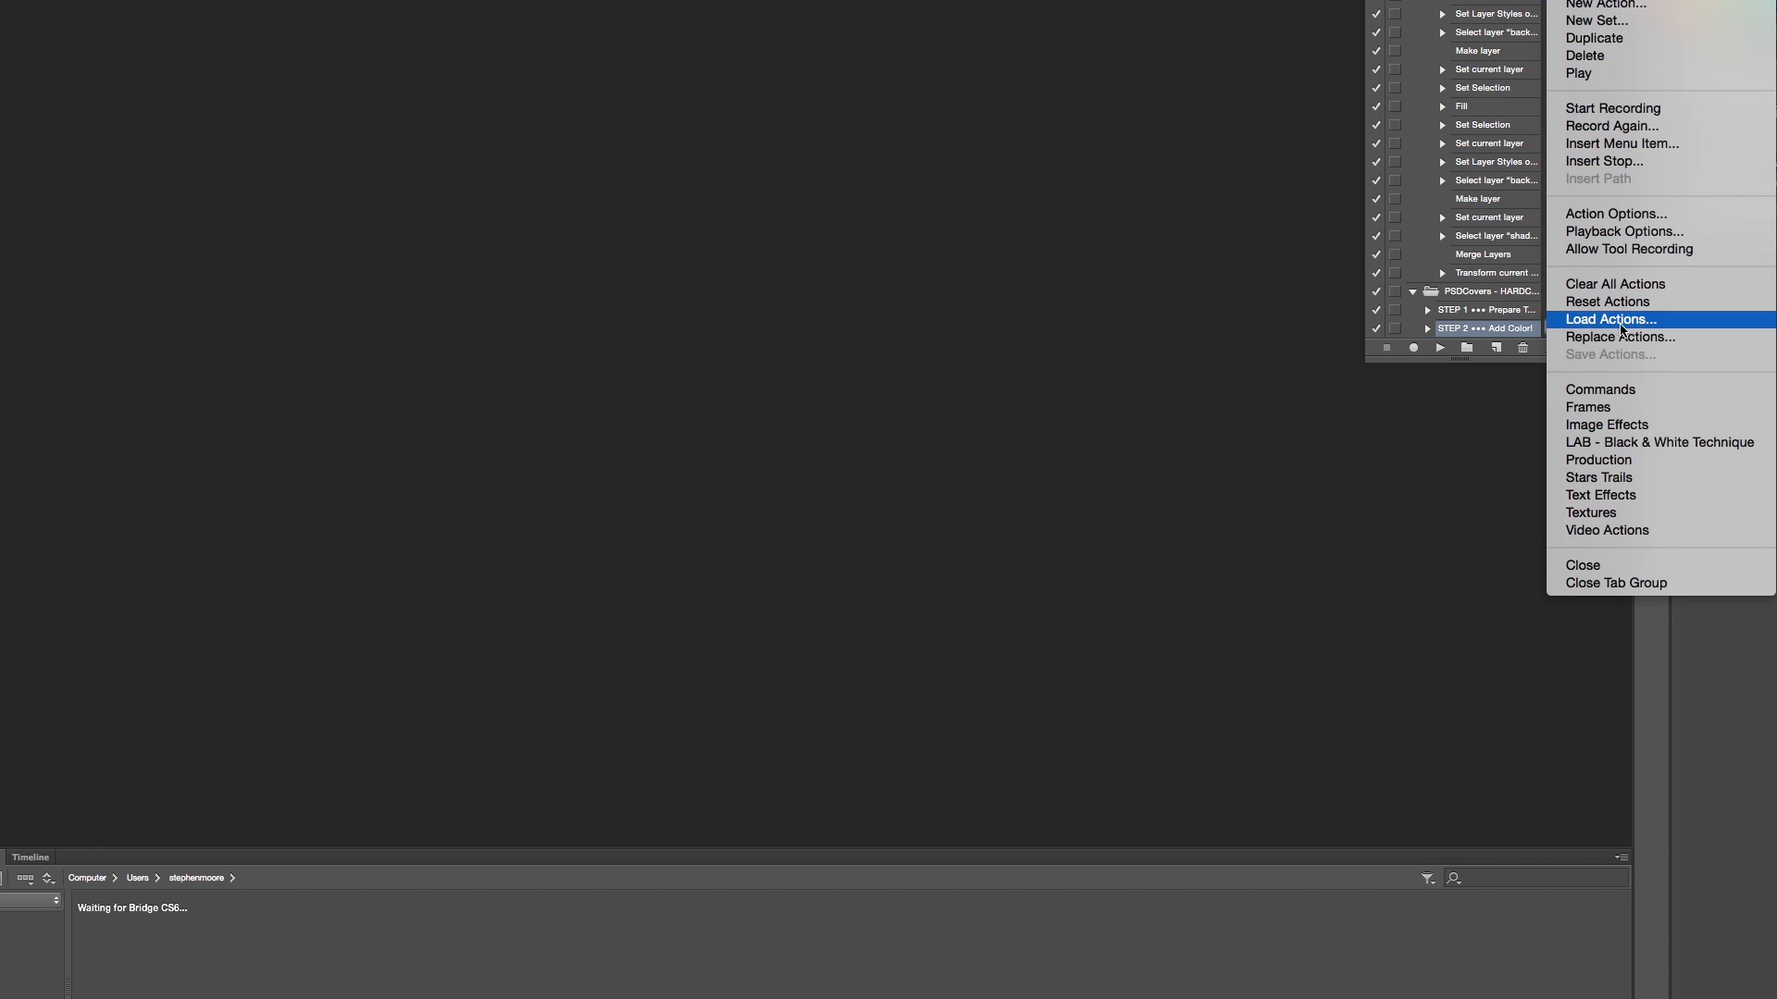
{"action": "mouse_move", "coordinate": [1615, 327]}
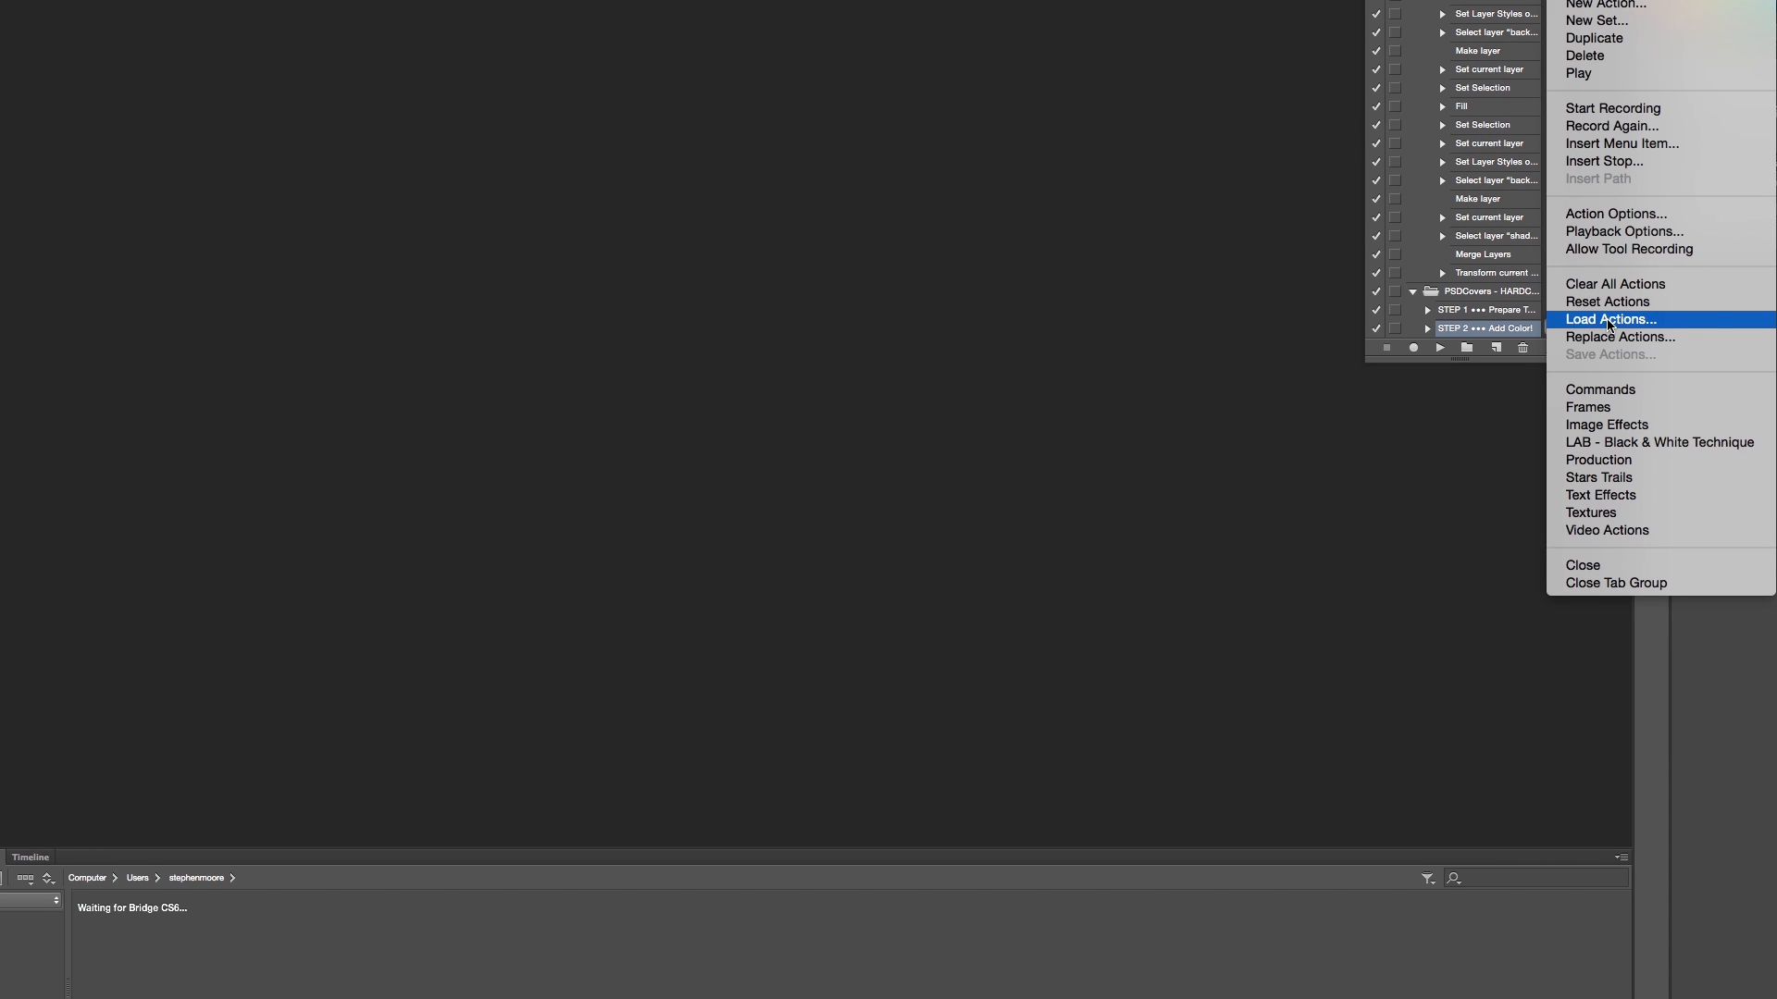
{"action": "mouse_move", "coordinate": [1428, 475]}
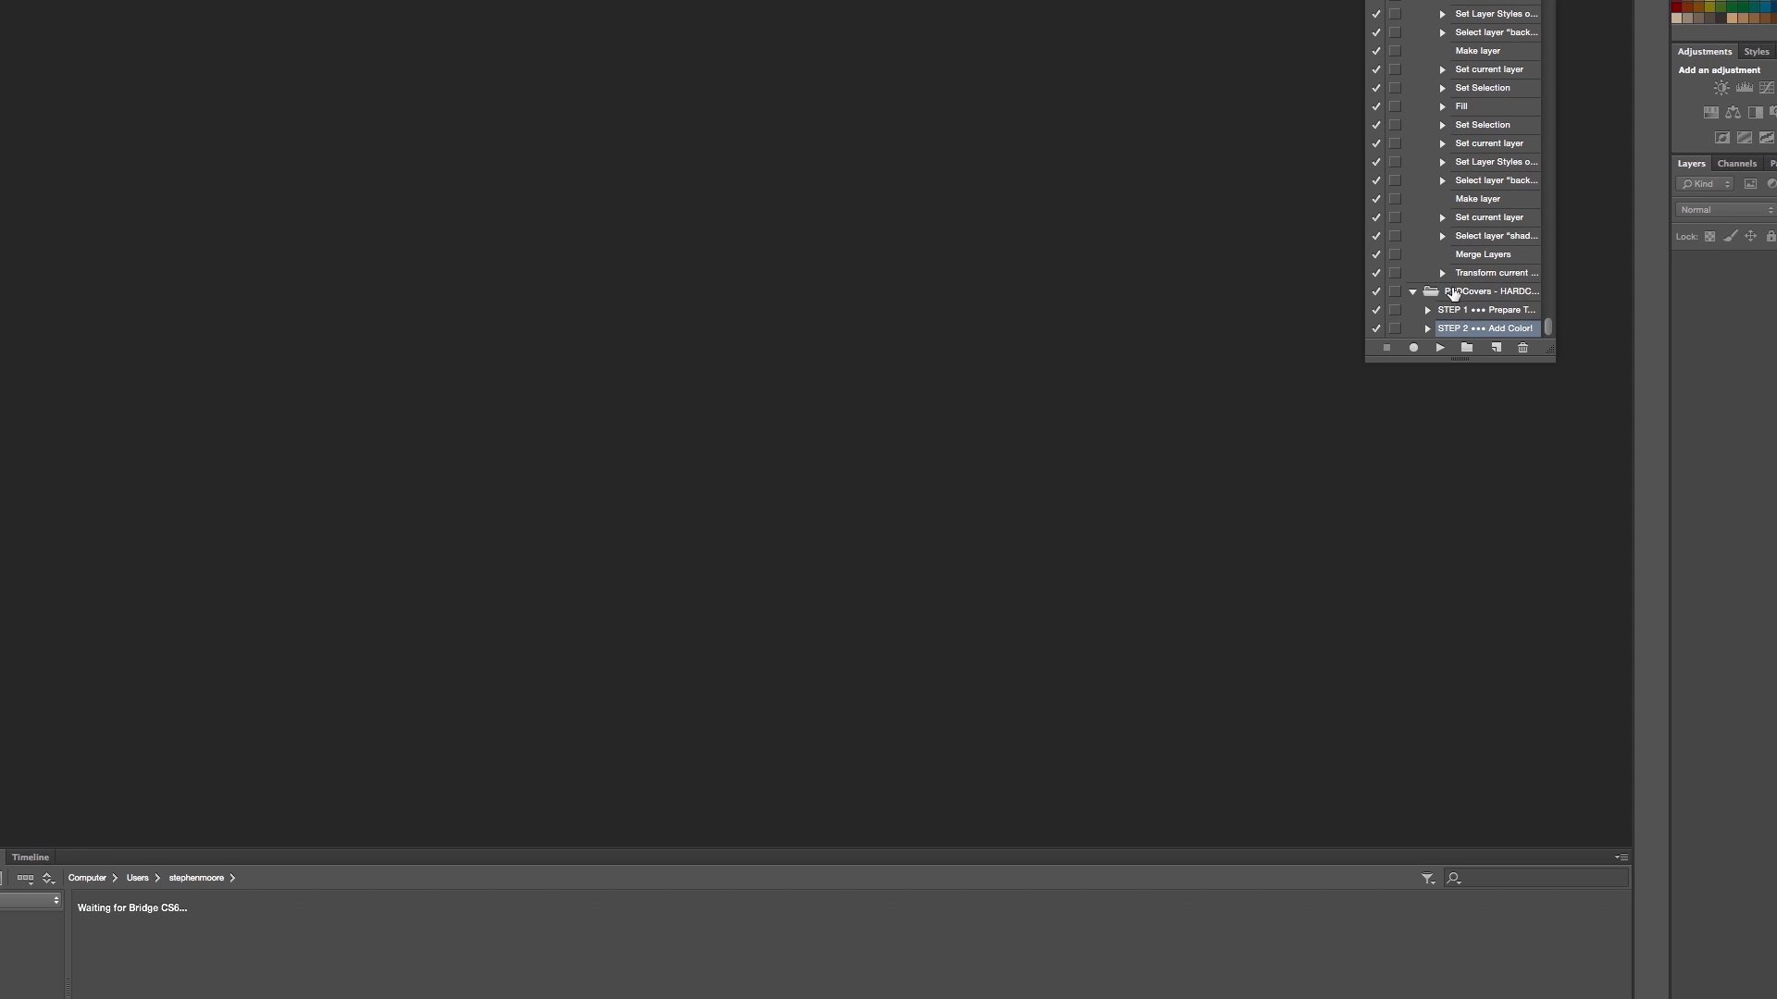
{"action": "mouse_move", "coordinate": [1552, 286]}
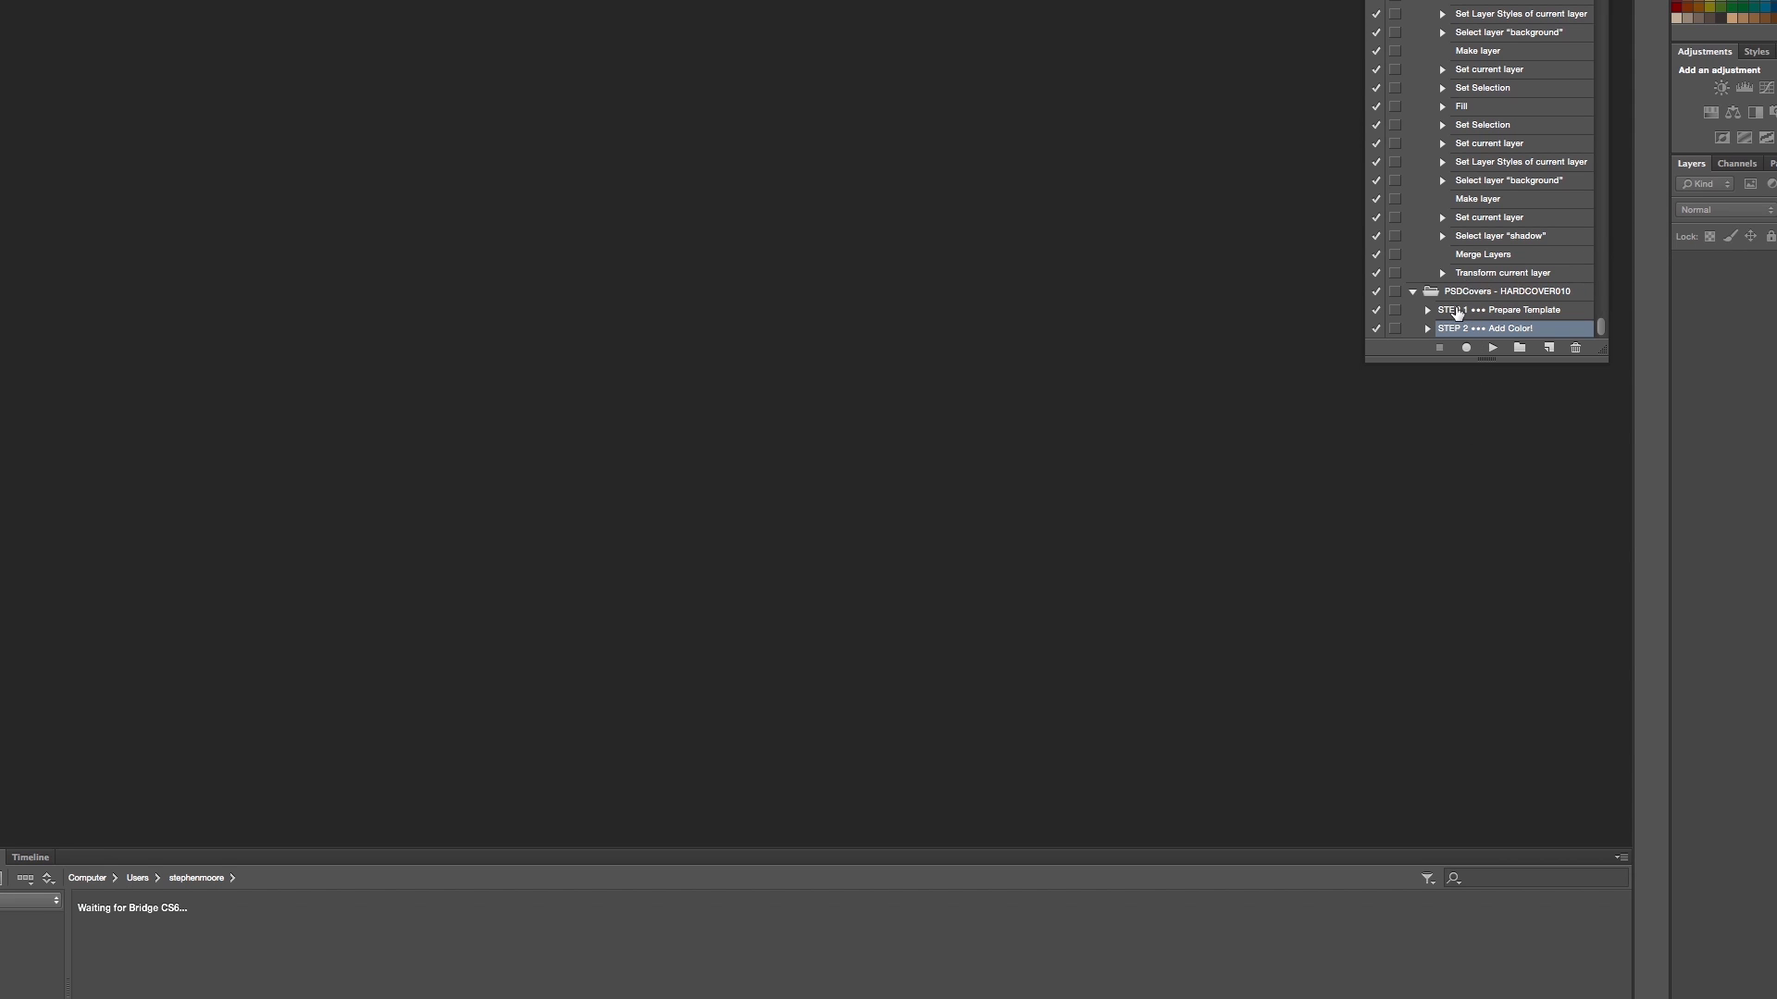
- Select 'STEP 1 Prepare Template' in the PSDCovers HARDCOVER010 action set
{"action": "left_click", "coordinate": [1507, 309]}
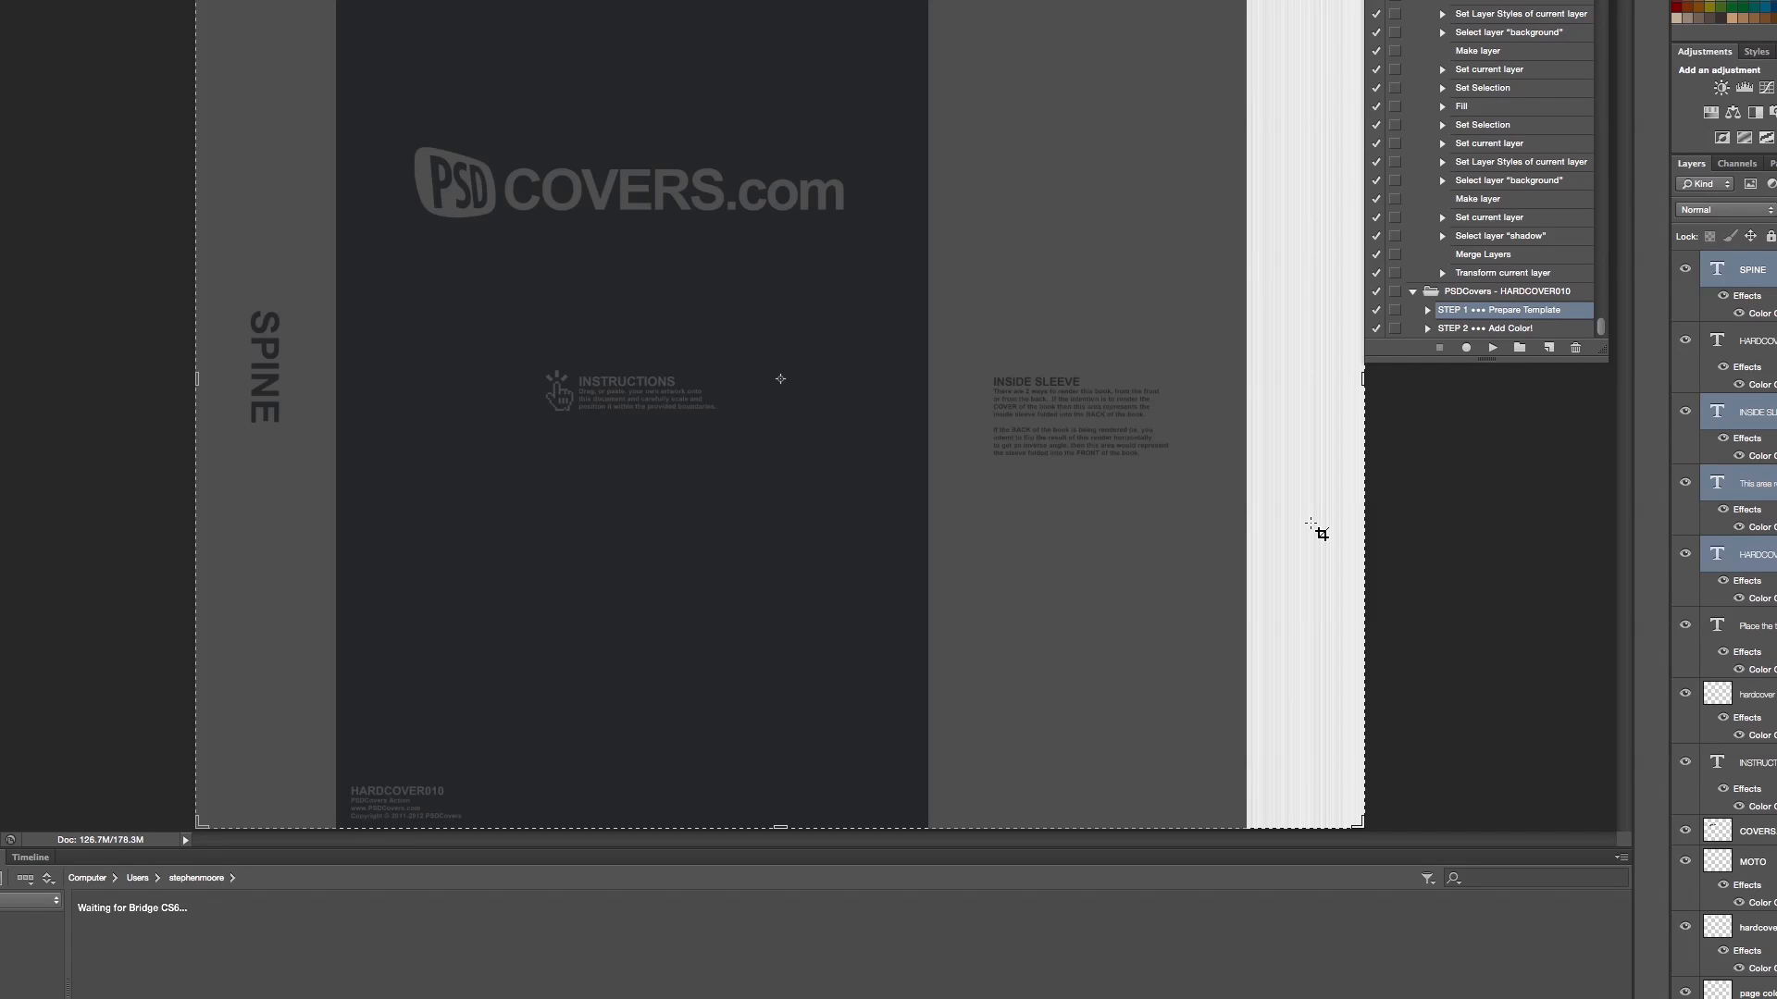
{"action": "mouse_move", "coordinate": [1331, 539]}
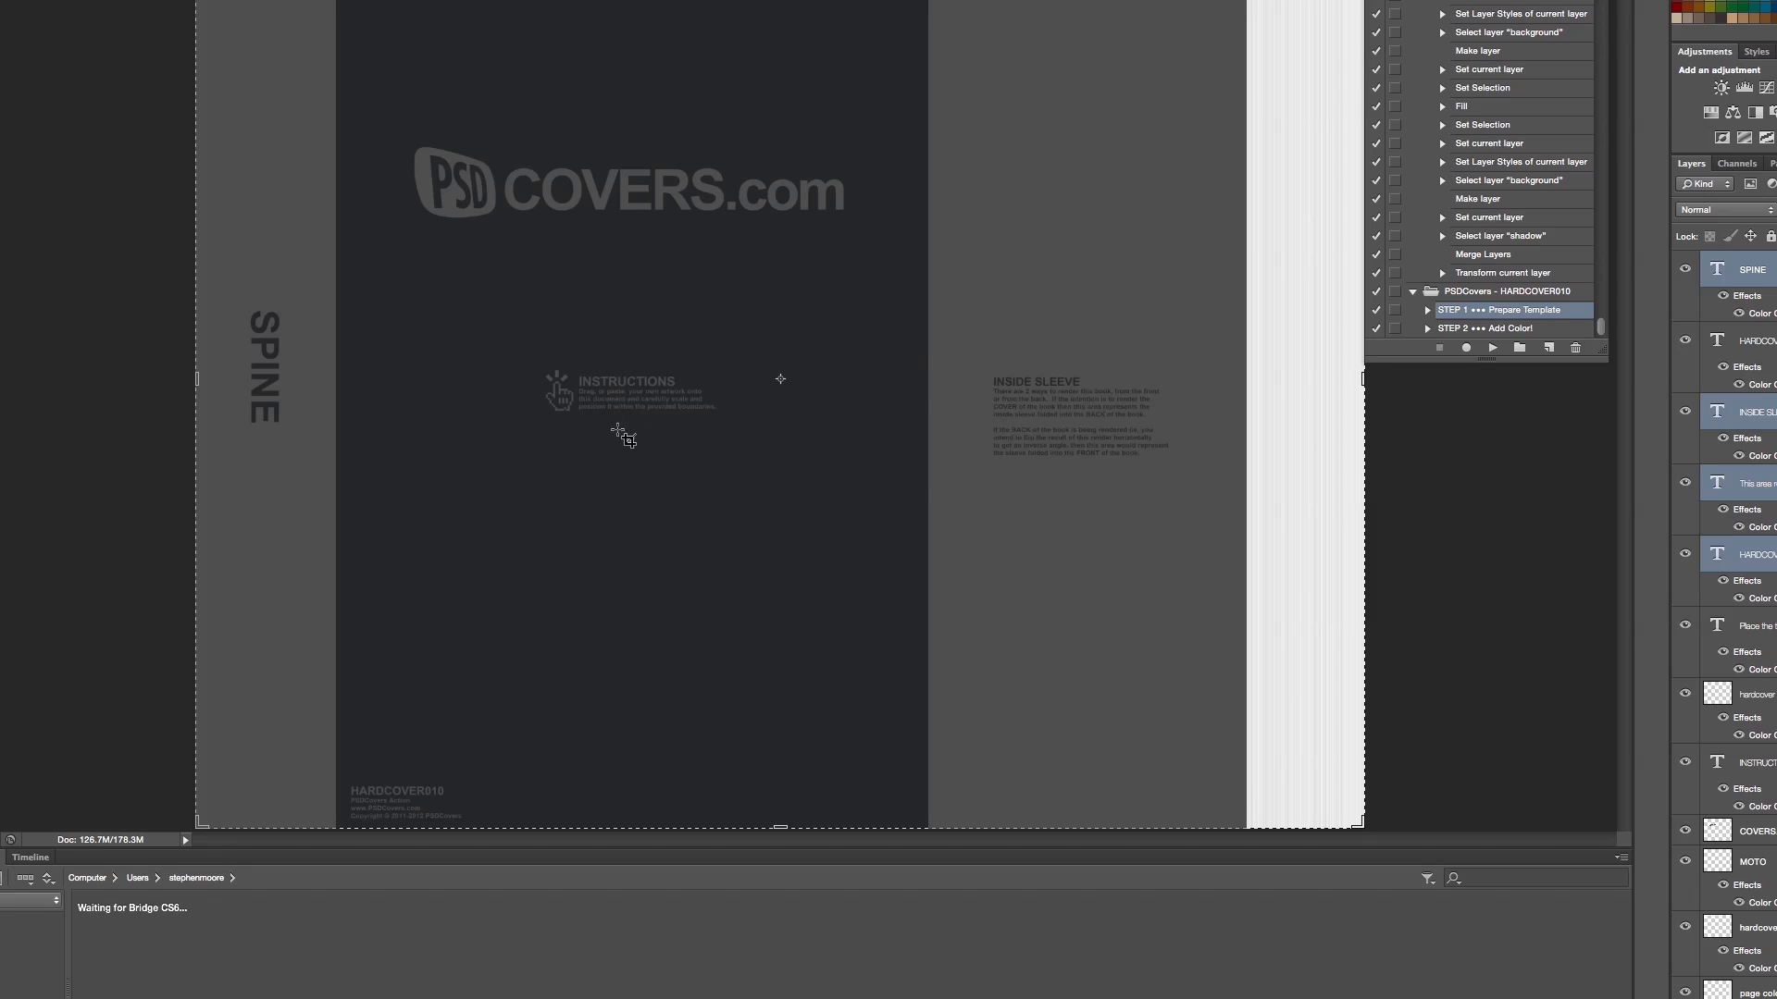
{"action": "mouse_move", "coordinate": [272, 400]}
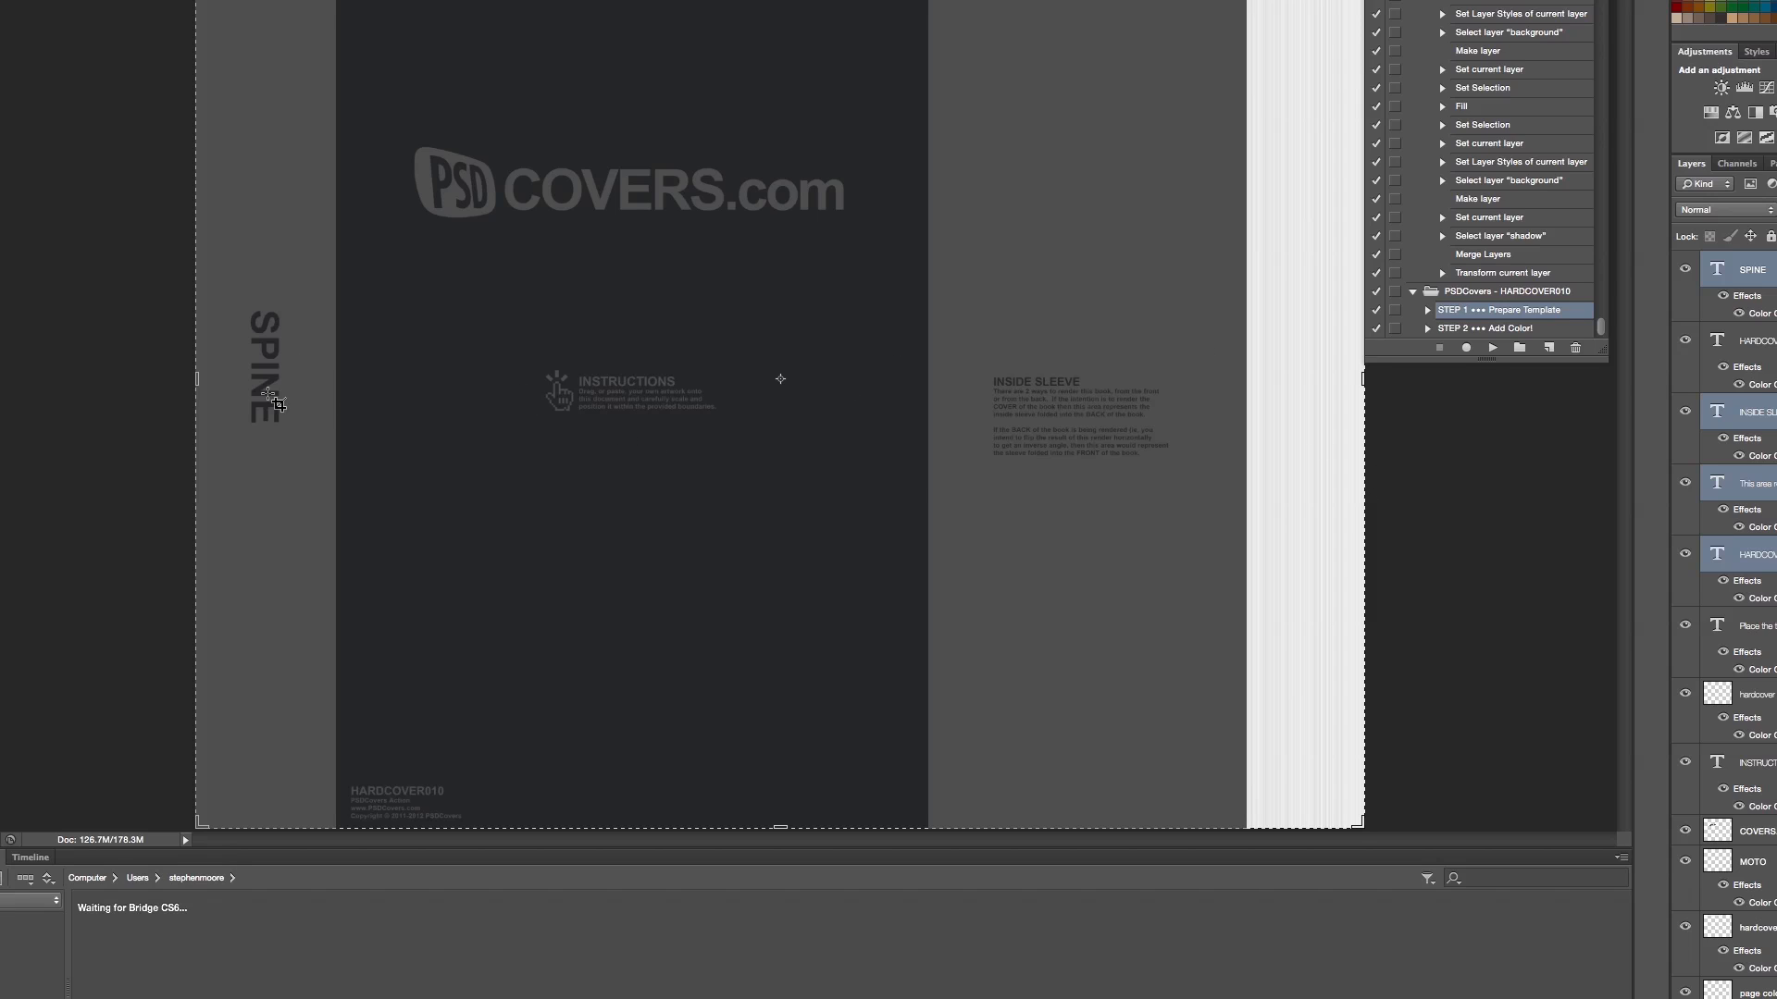
{"action": "mouse_move", "coordinate": [601, 314]}
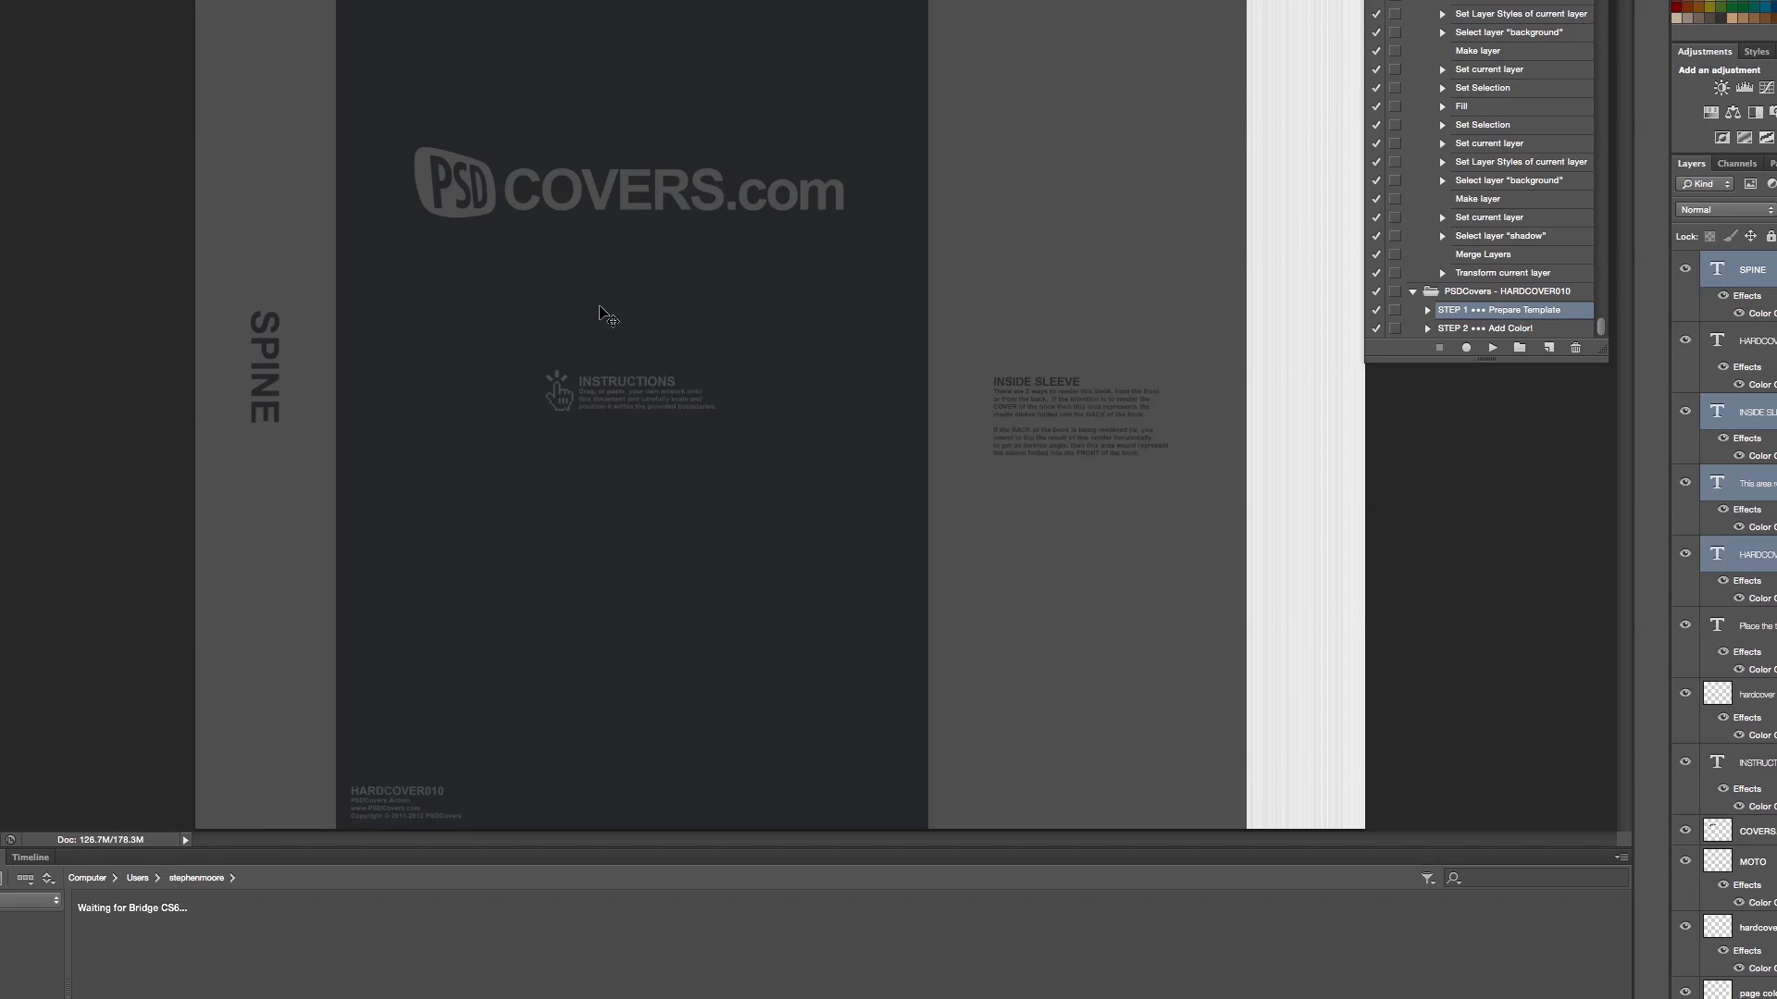
{"action": "mouse_move", "coordinate": [841, 696]}
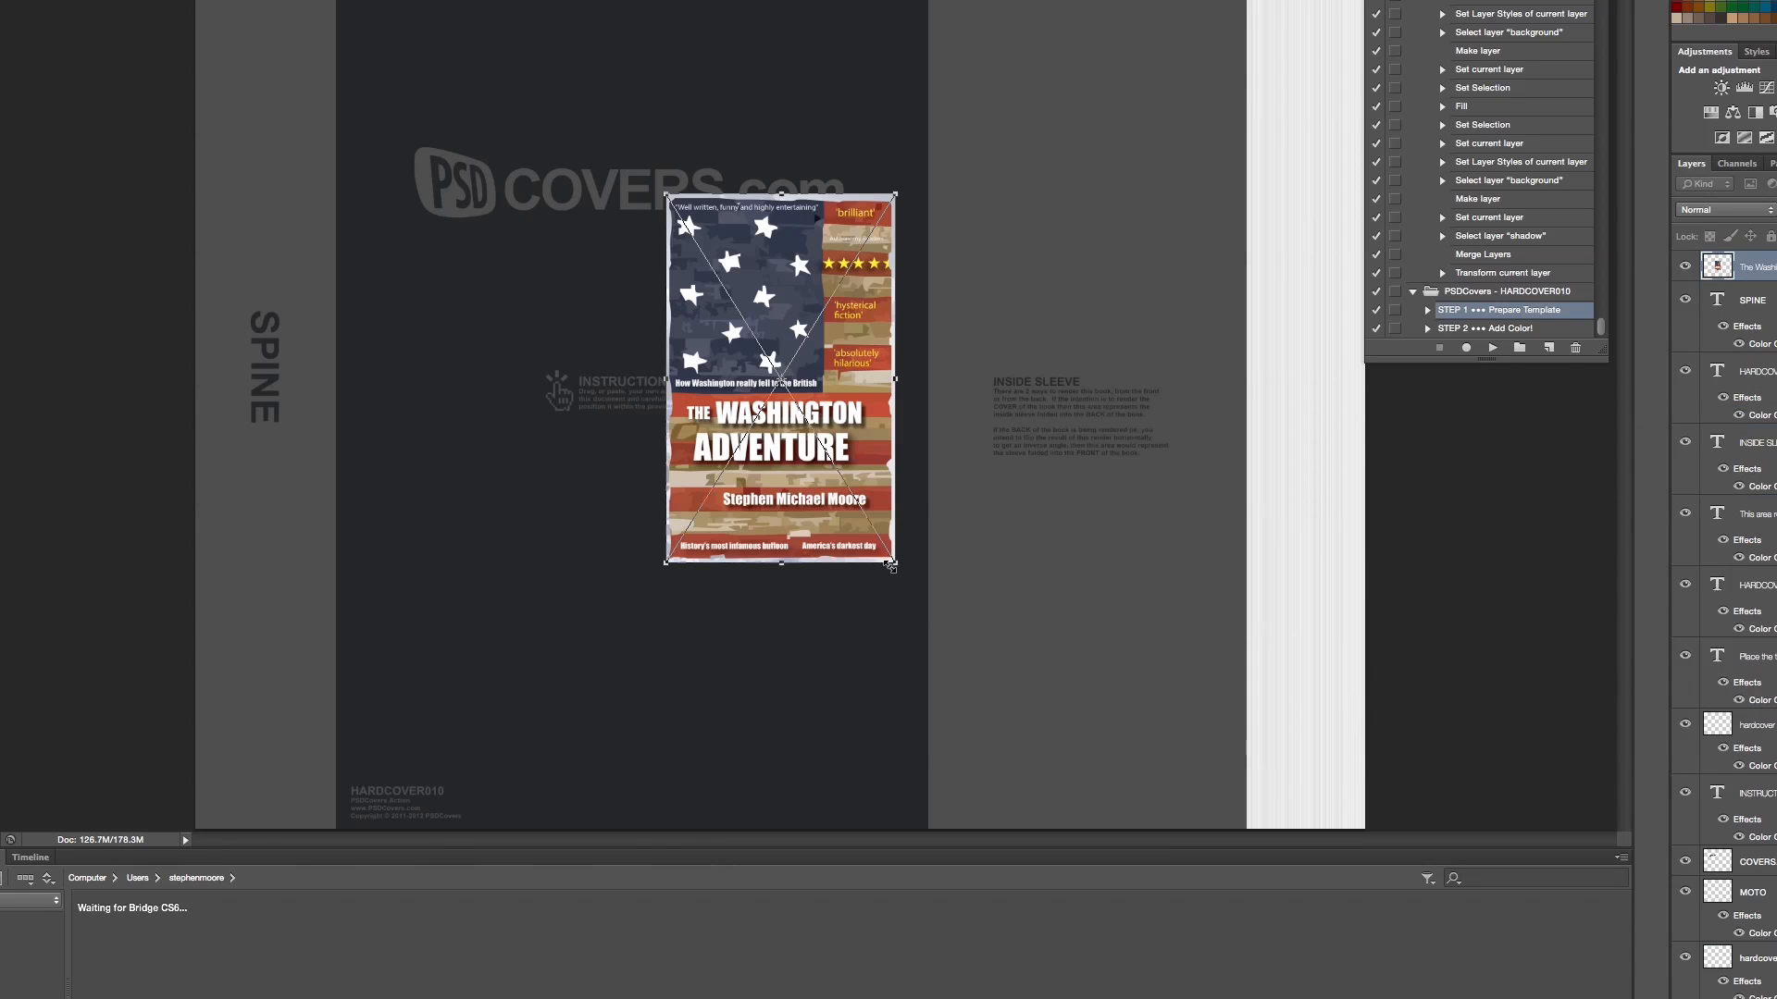
- Drag the placed Washington Adventure cover art's handles to enlarge it toward front cover size
{"action": "left_click_drag", "start_coordinate": [892, 566], "coordinate": [929, 747]}
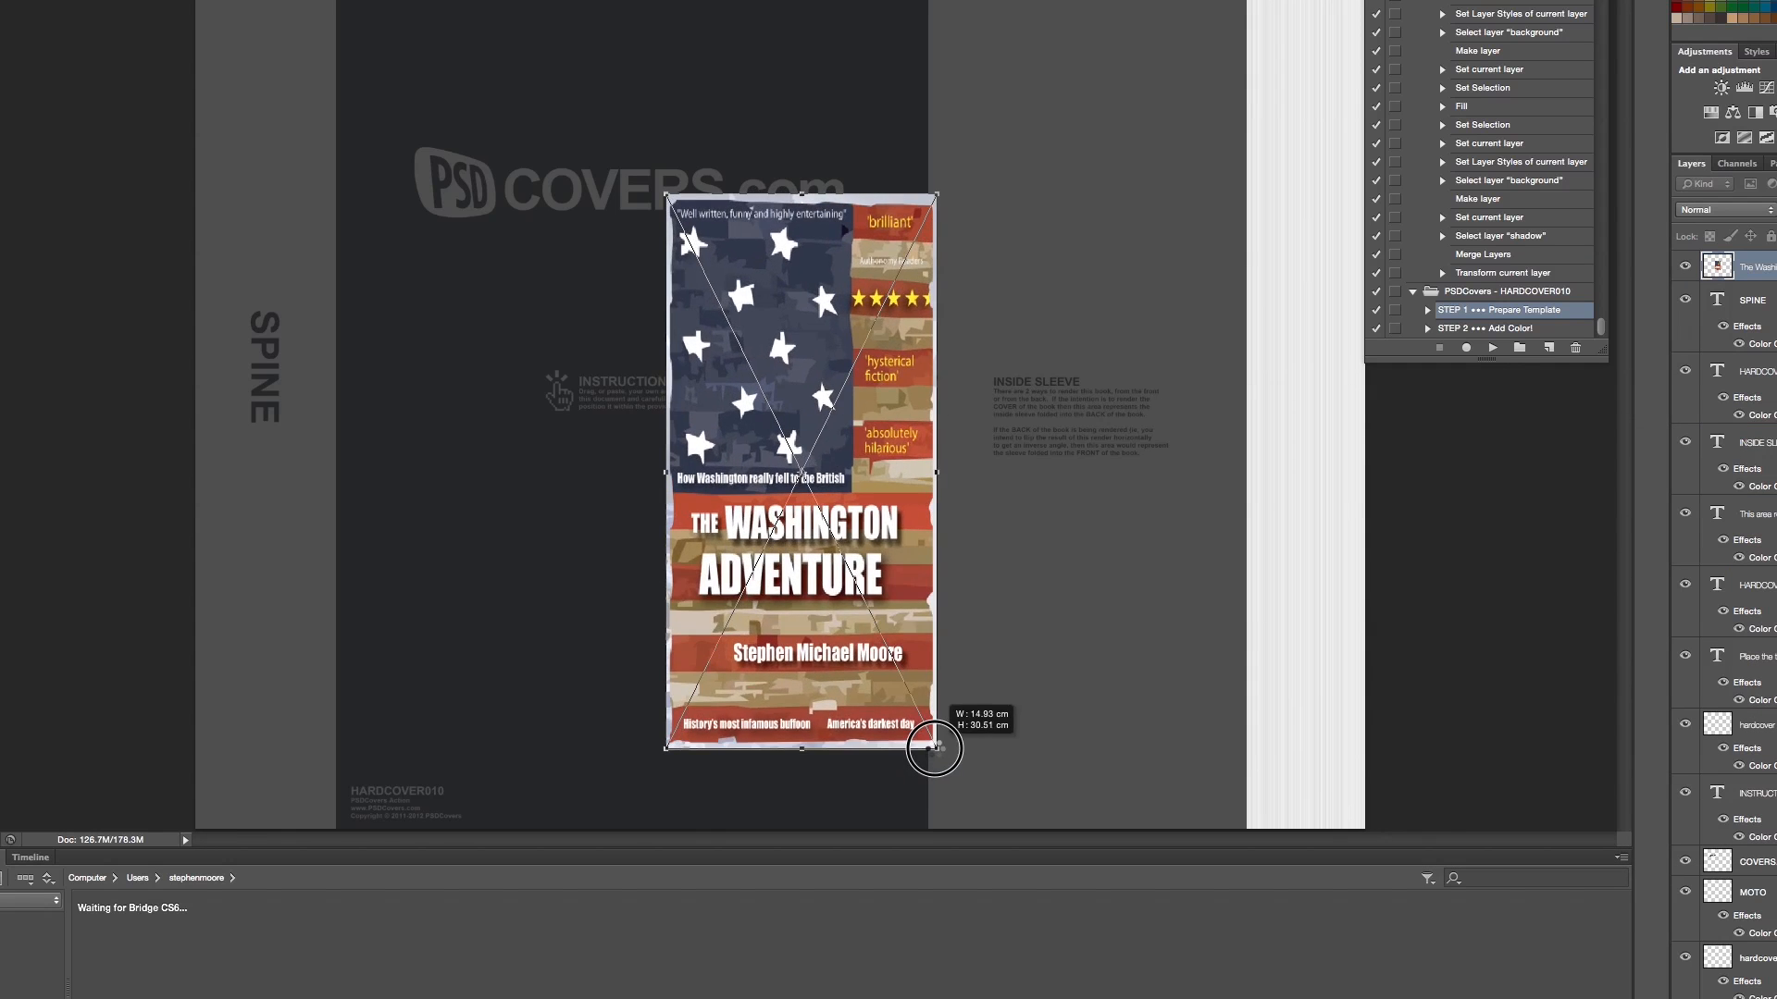
{"action": "left_click_drag", "start_coordinate": [934, 748], "coordinate": [927, 831]}
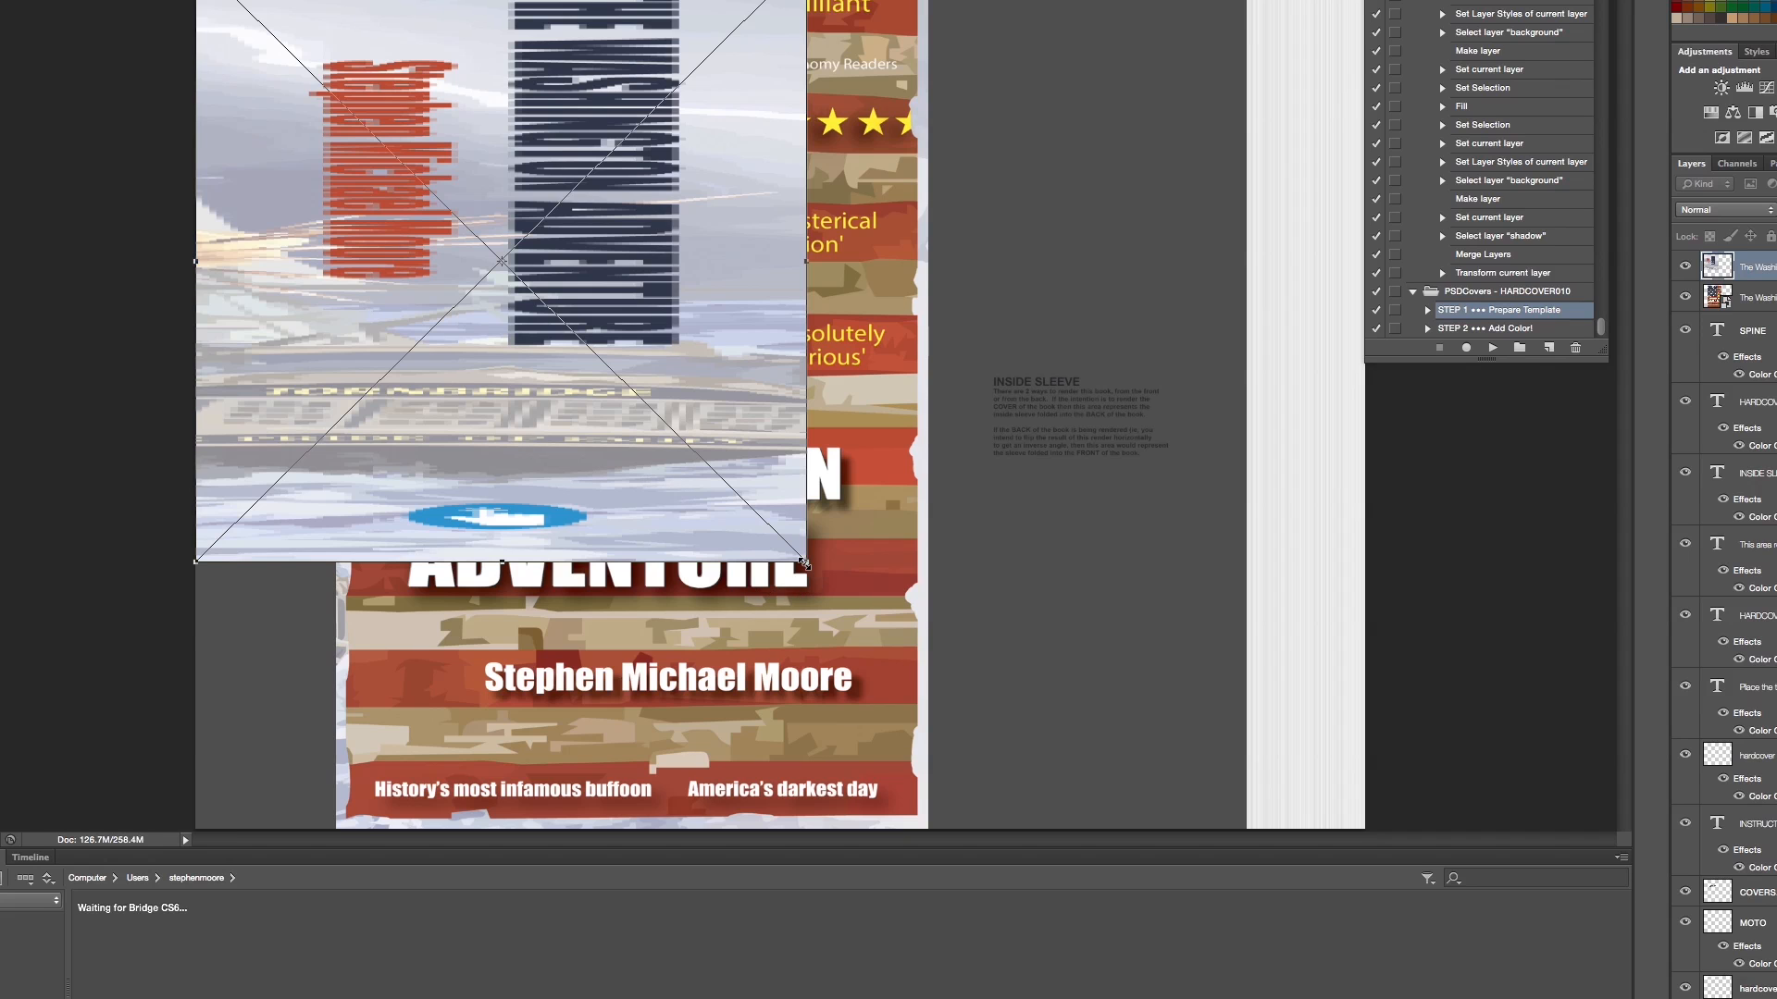
- Shrink the placed title-and-author spine artwork to fit the spine strip
{"action": "left_click_drag", "start_coordinate": [804, 565], "coordinate": [329, 814]}
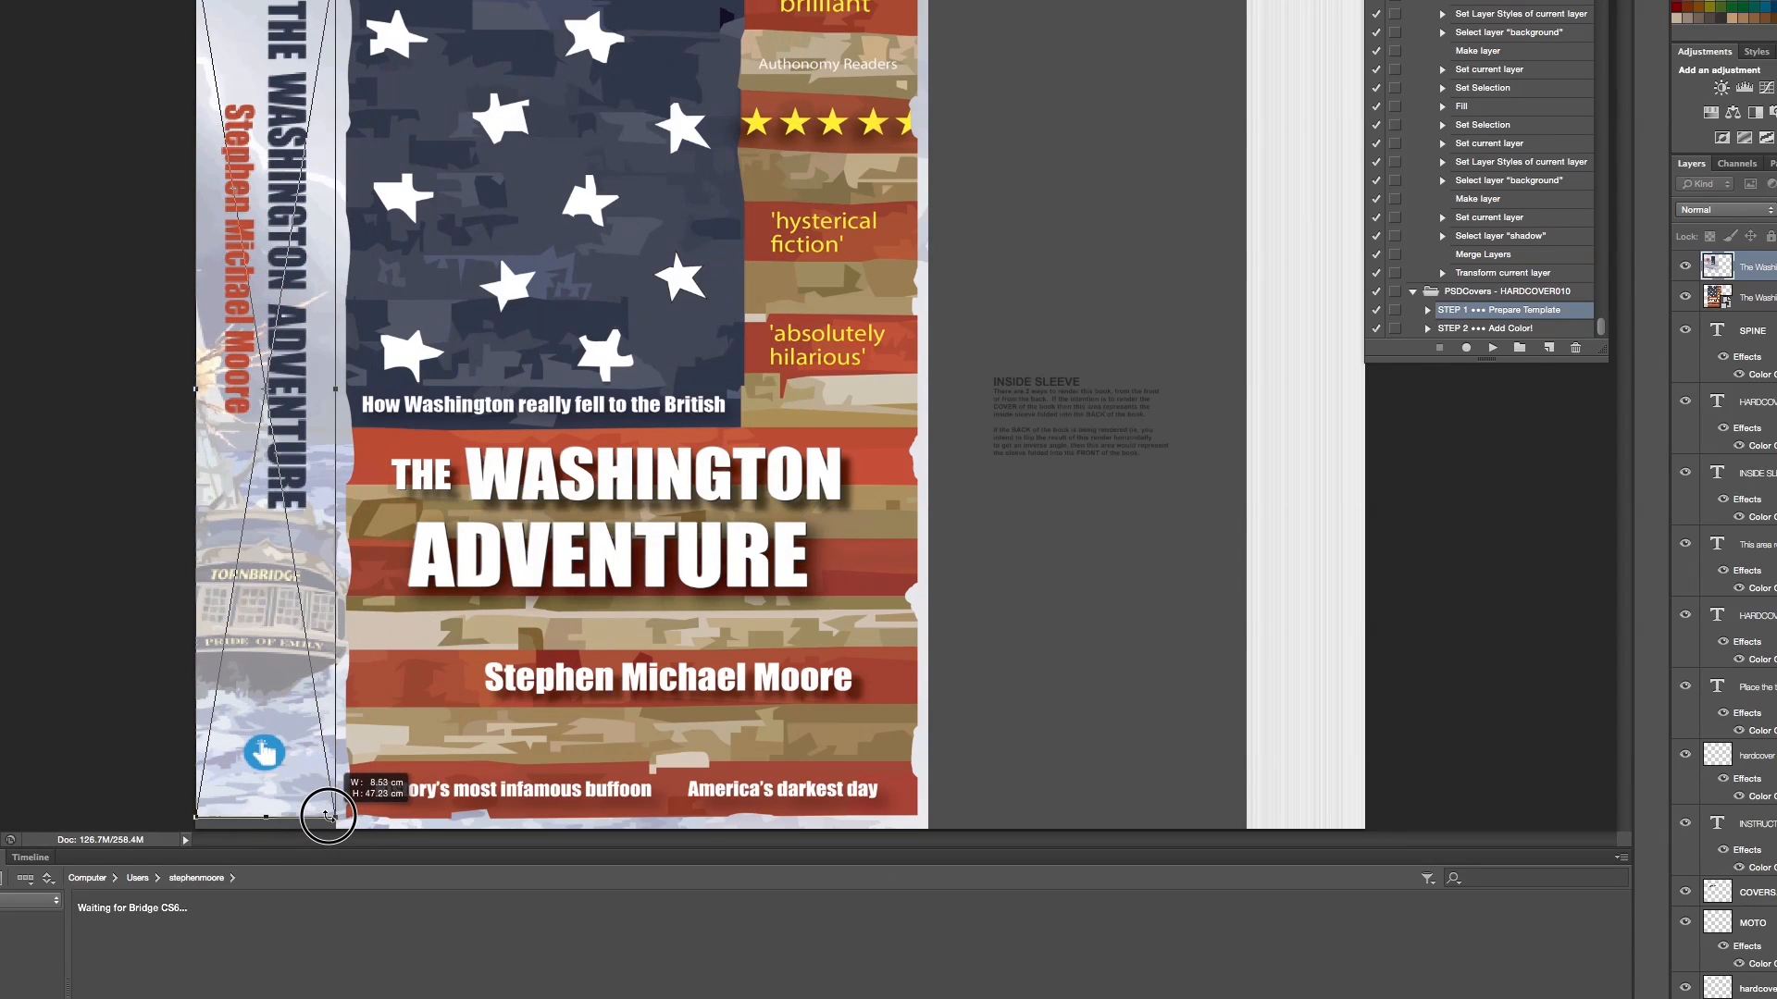
{"action": "left_click_drag", "start_coordinate": [328, 816], "coordinate": [338, 837]}
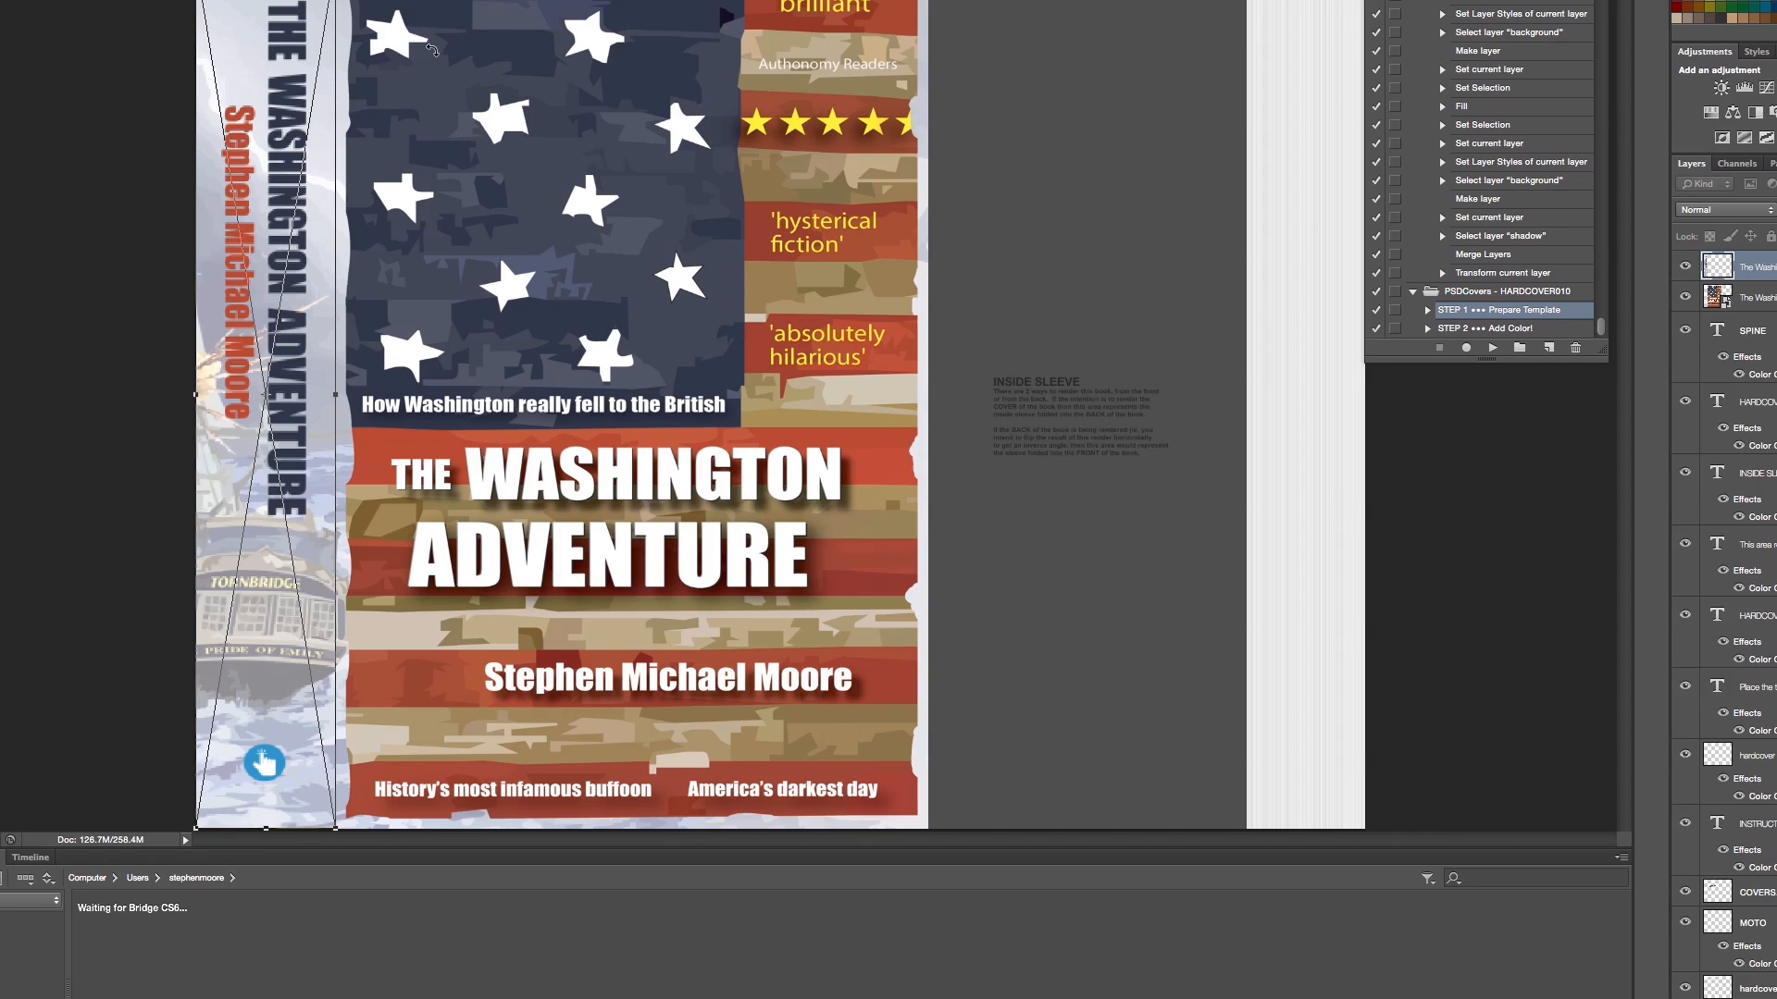
{"action": "mouse_move", "coordinate": [1429, 43]}
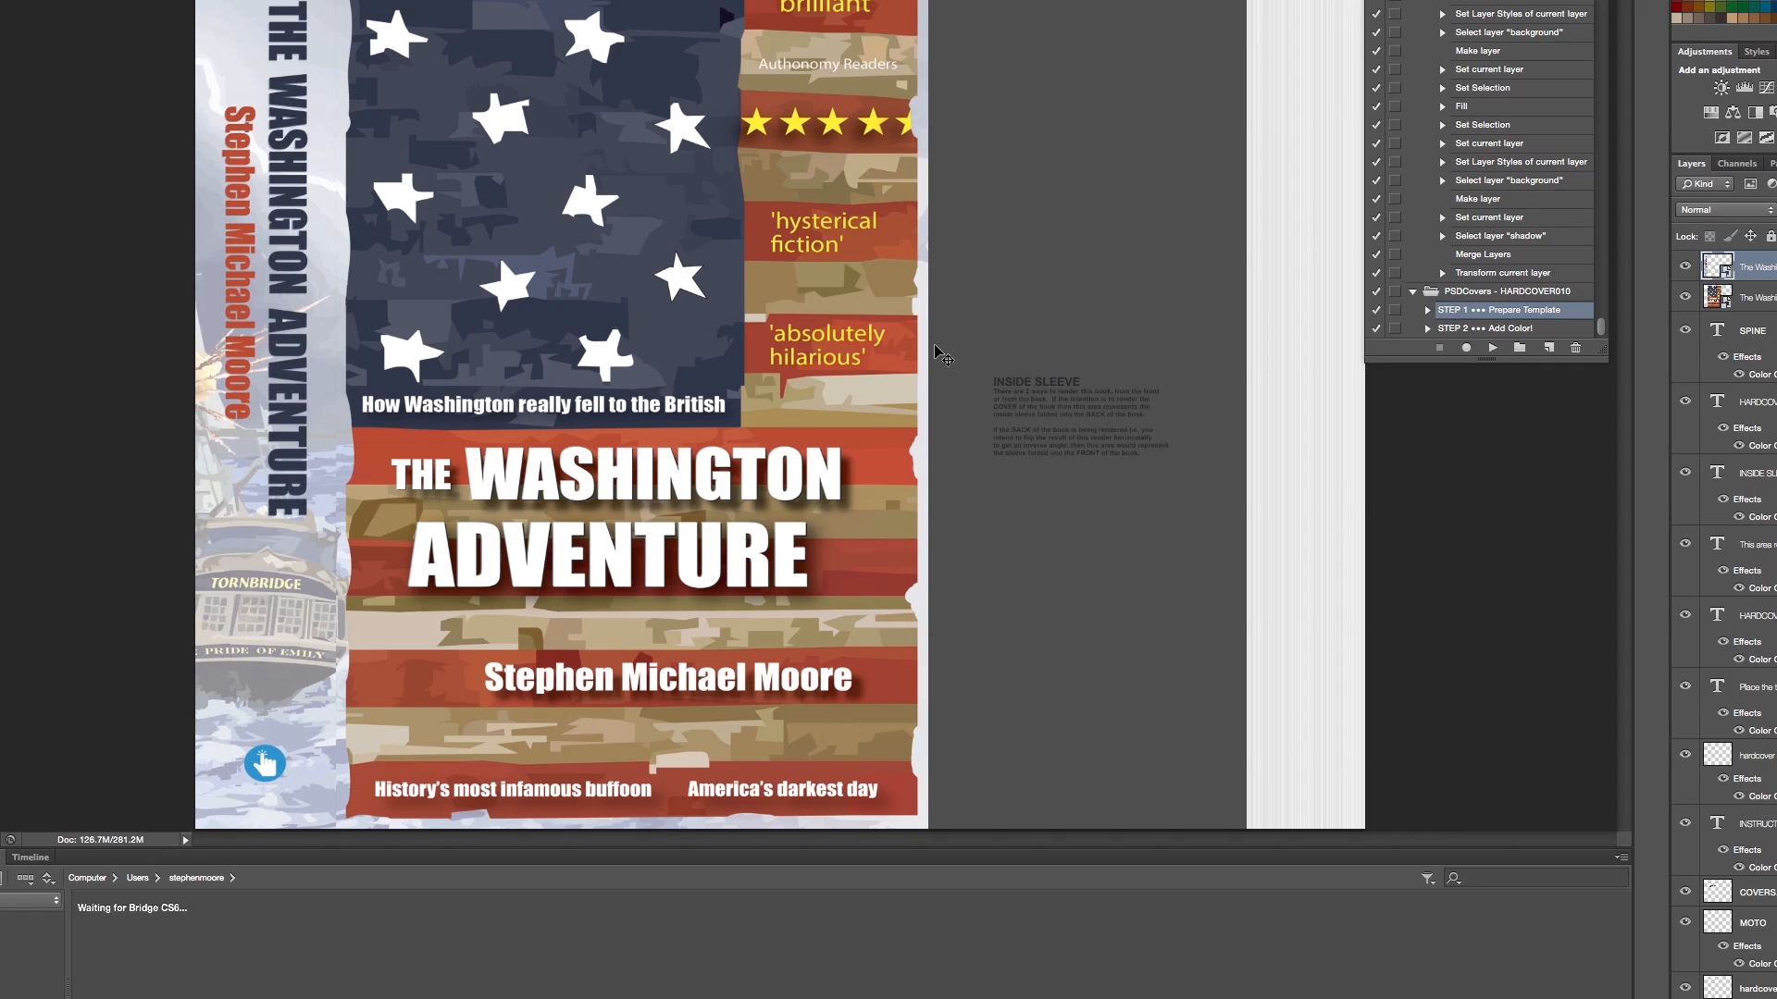
{"action": "mouse_move", "coordinate": [1056, 470]}
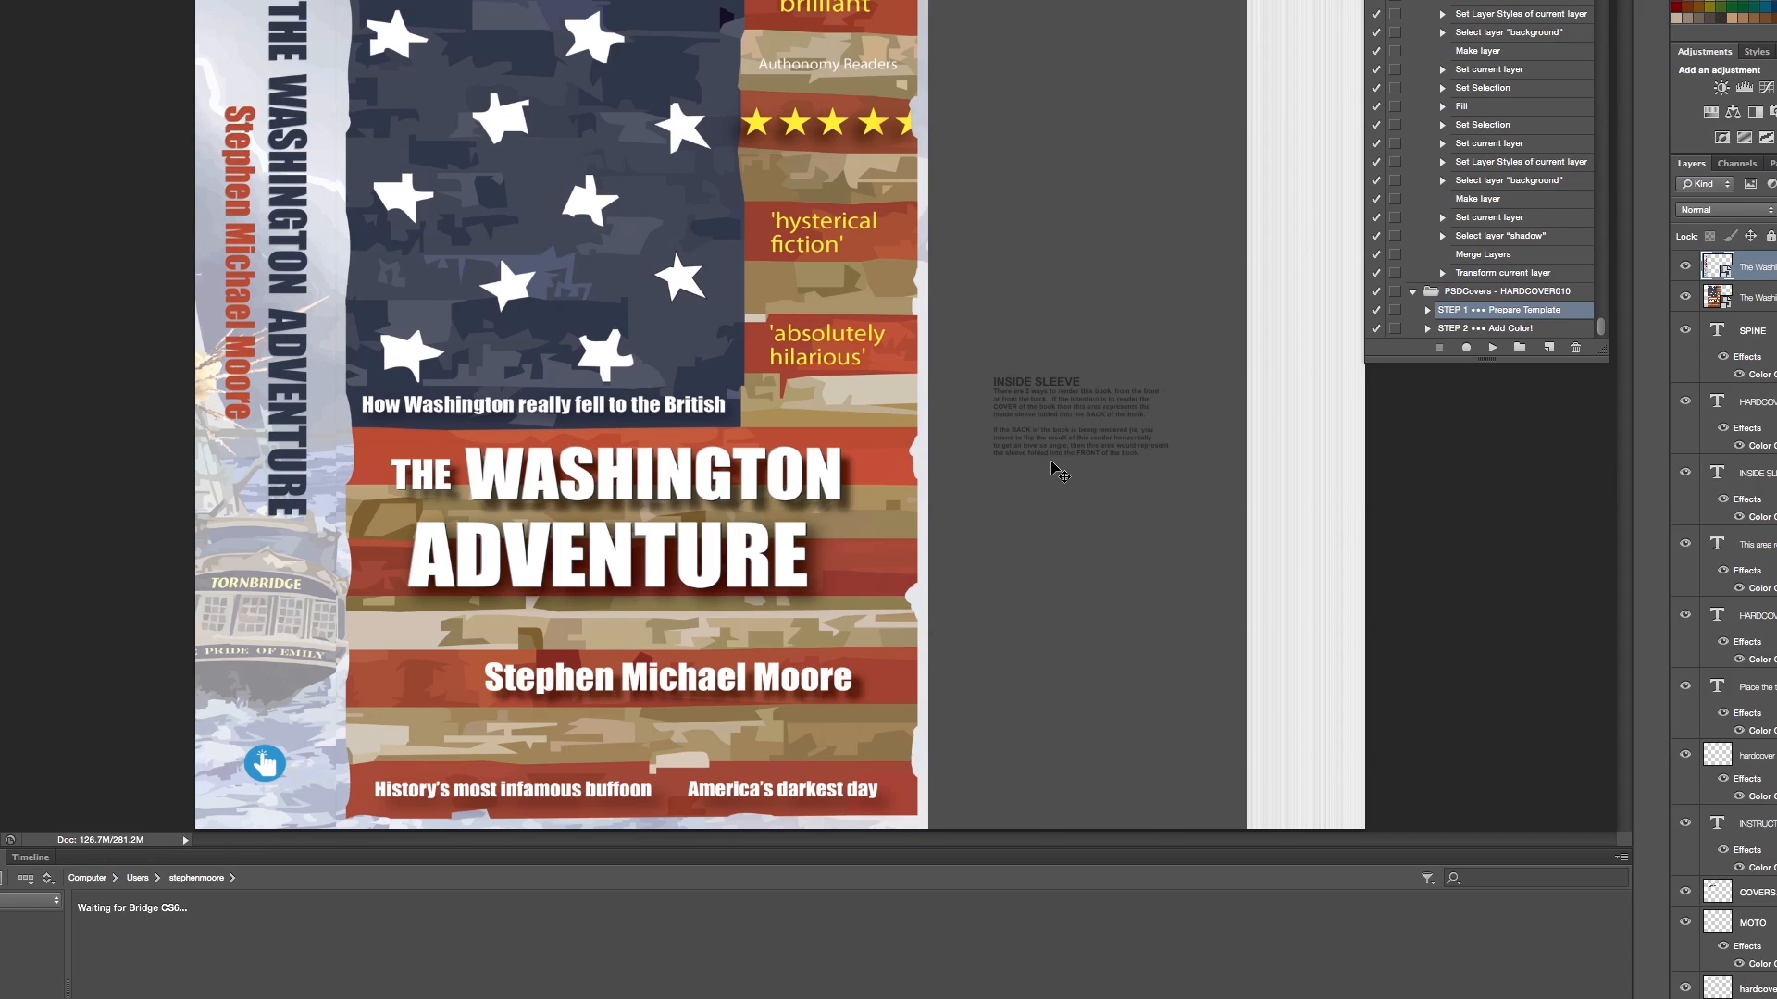
{"action": "mouse_move", "coordinate": [1440, 343]}
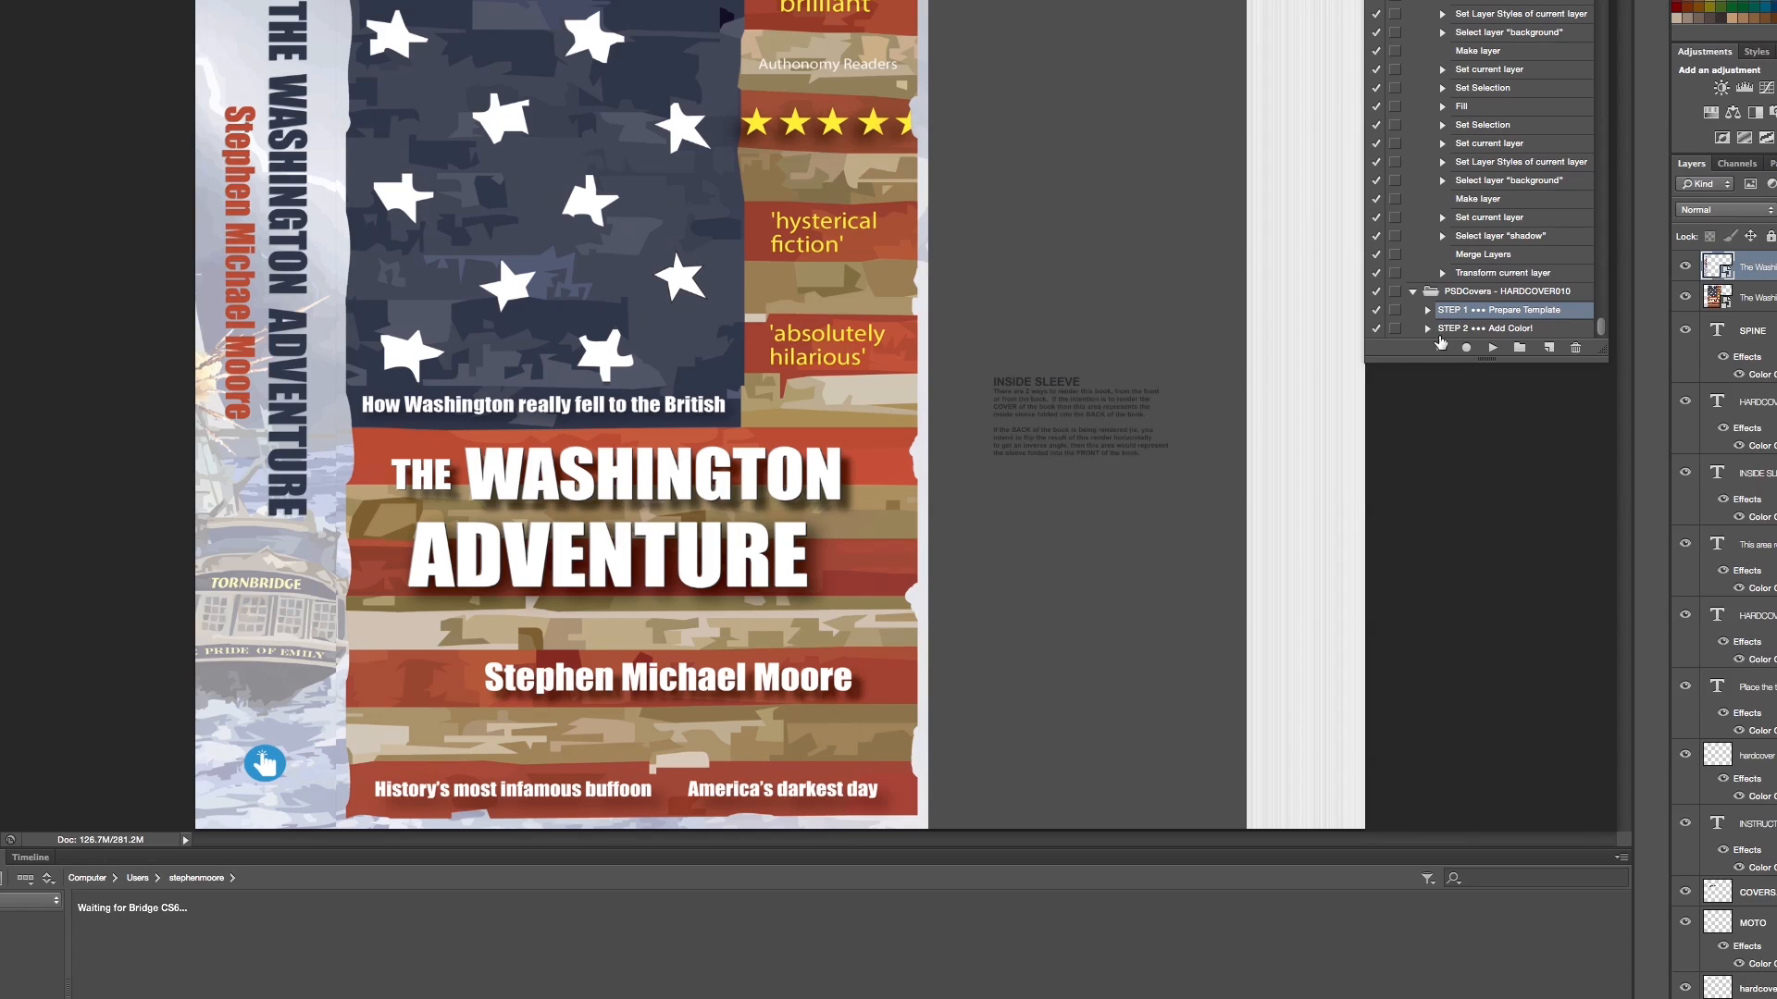
- Play 'STEP 2 Add Color!' and continue to render the 3D Washington Adventure hardcover
{"action": "left_click", "coordinate": [1495, 328]}
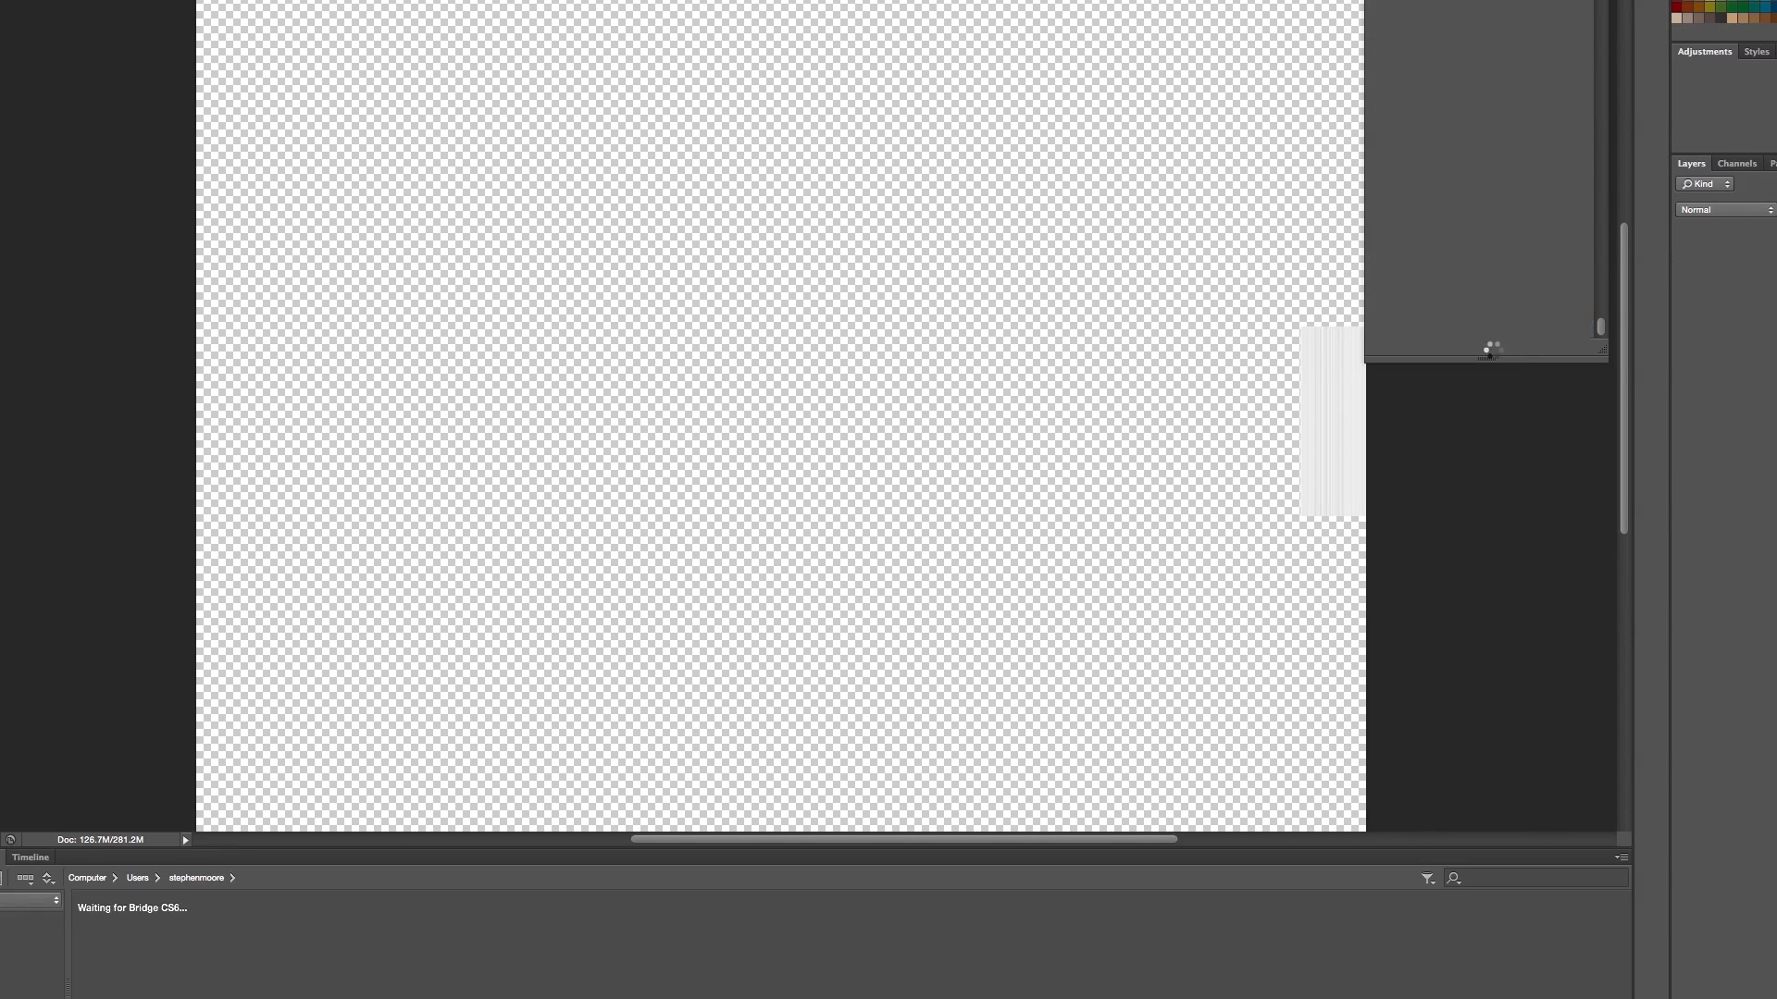
{"action": "left_click", "coordinate": [1493, 348]}
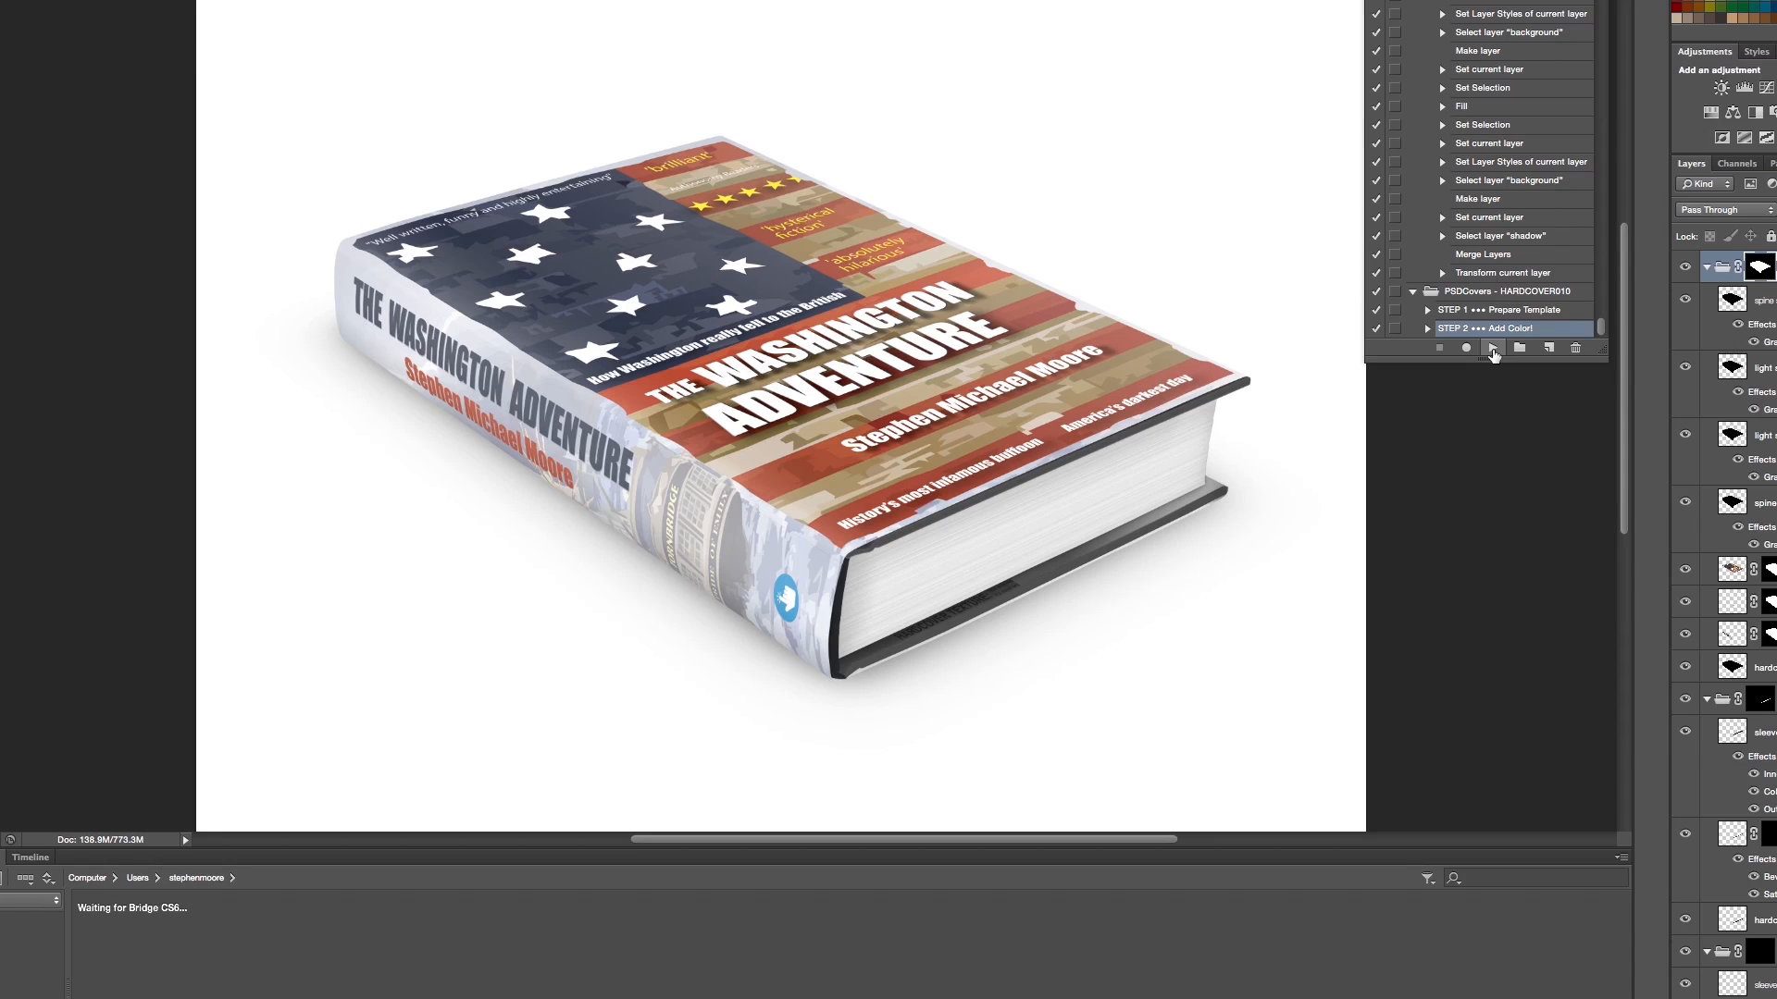
{"action": "mouse_move", "coordinate": [1161, 378]}
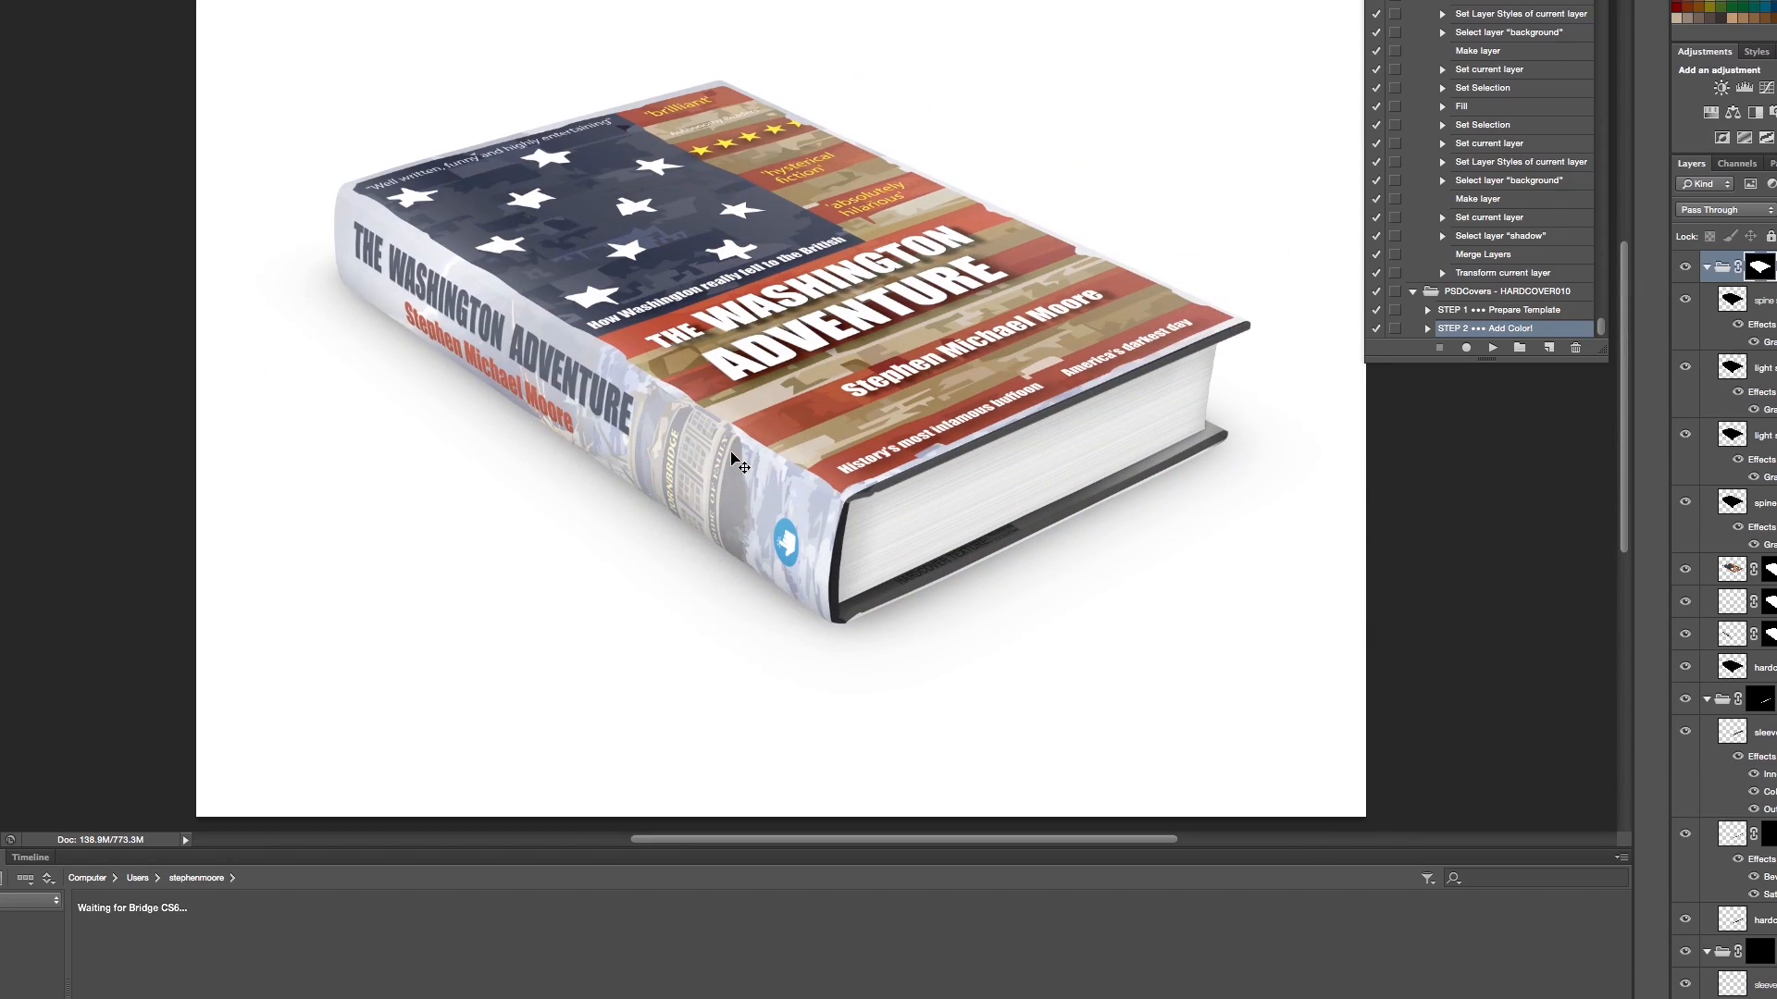
{"action": "mouse_move", "coordinate": [778, 462]}
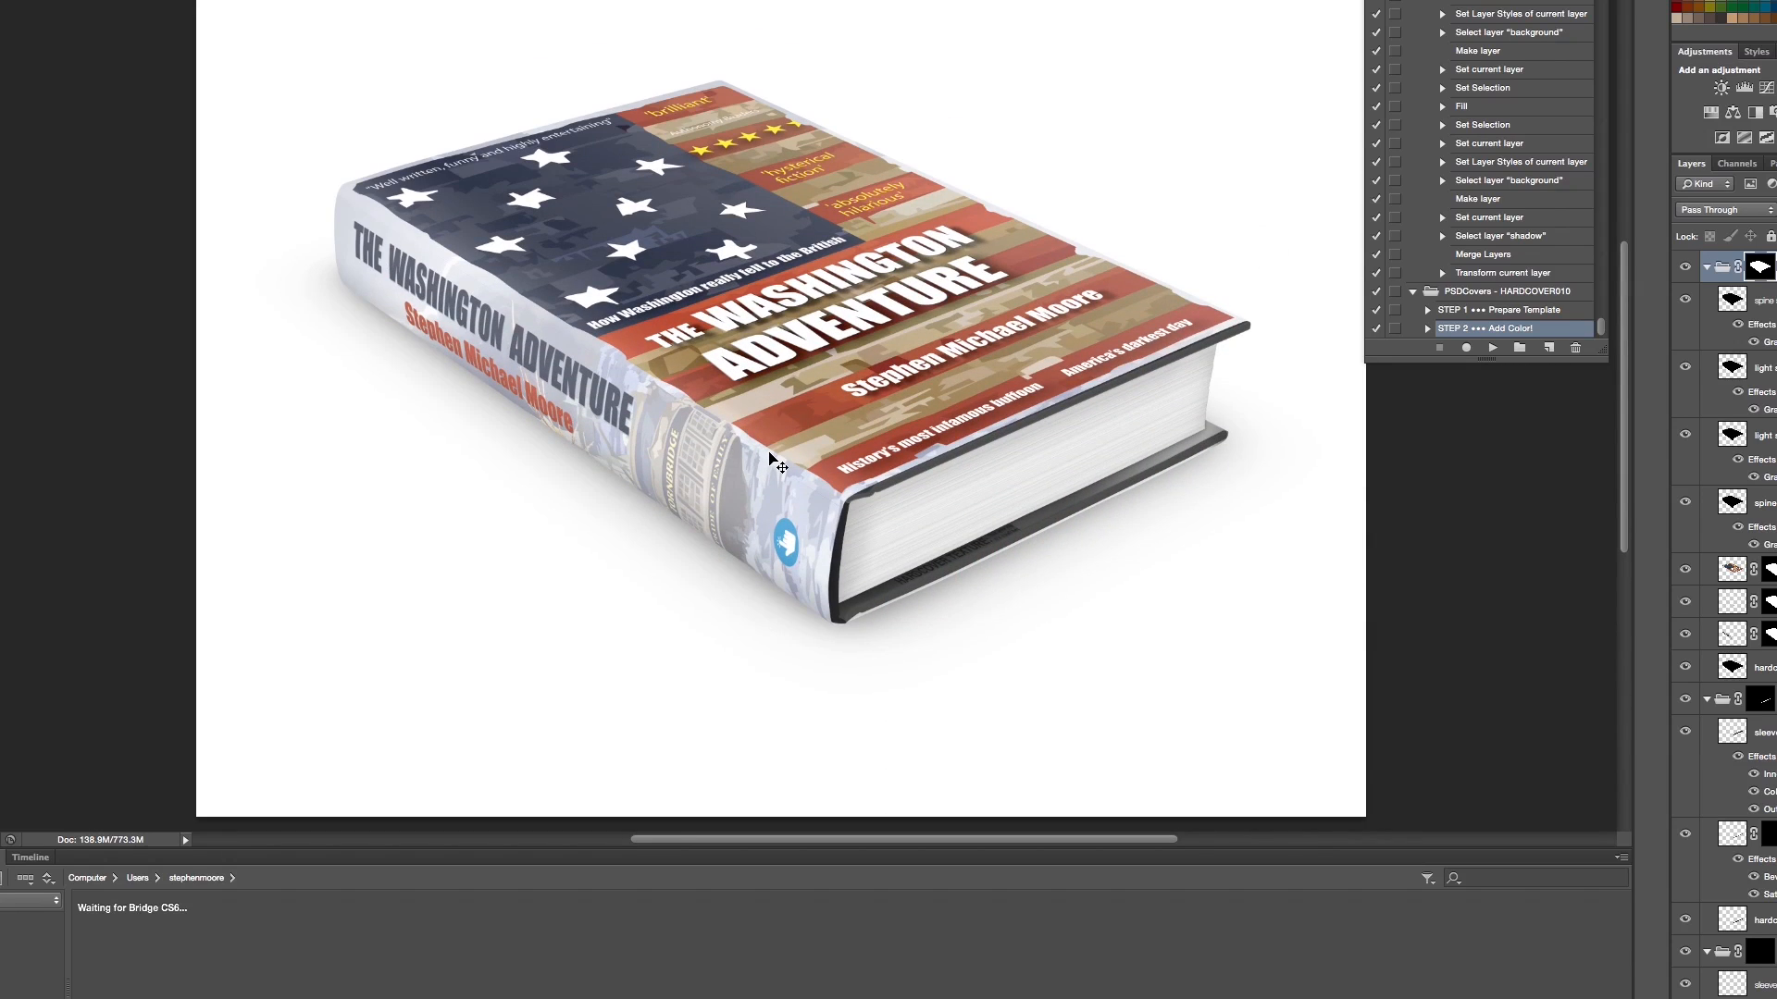
{"action": "mouse_move", "coordinate": [1530, 793]}
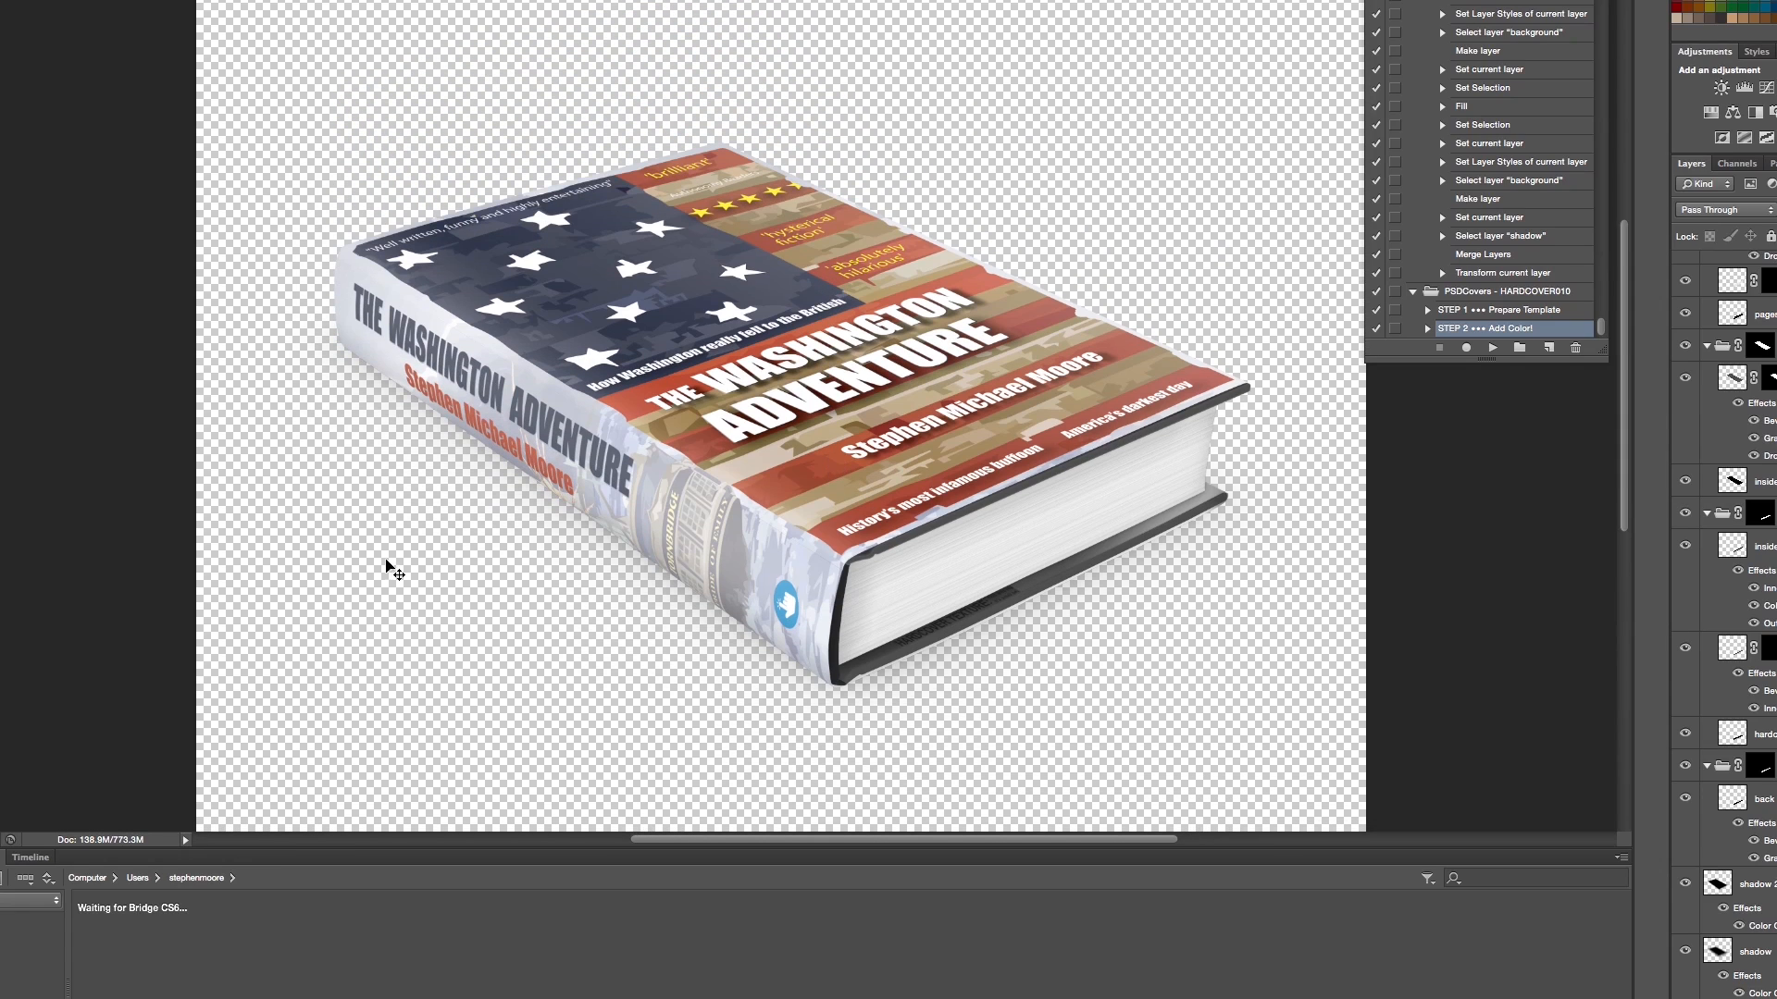
{"action": "mouse_move", "coordinate": [1126, 702]}
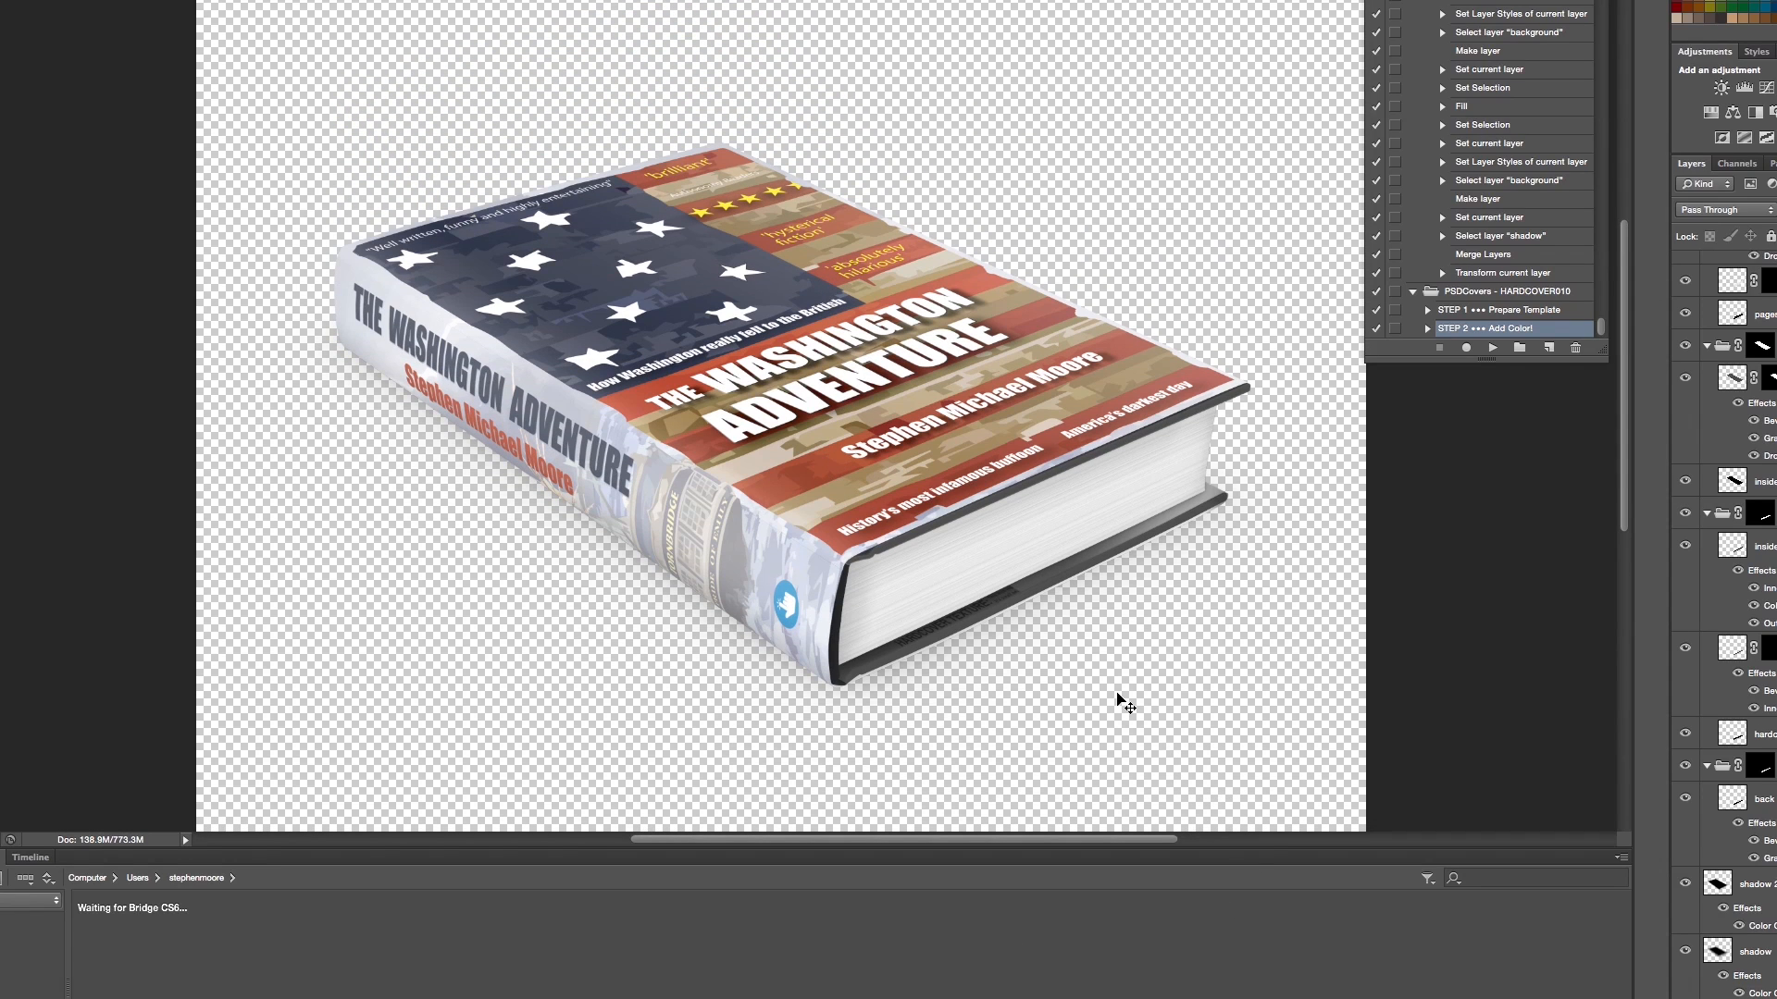